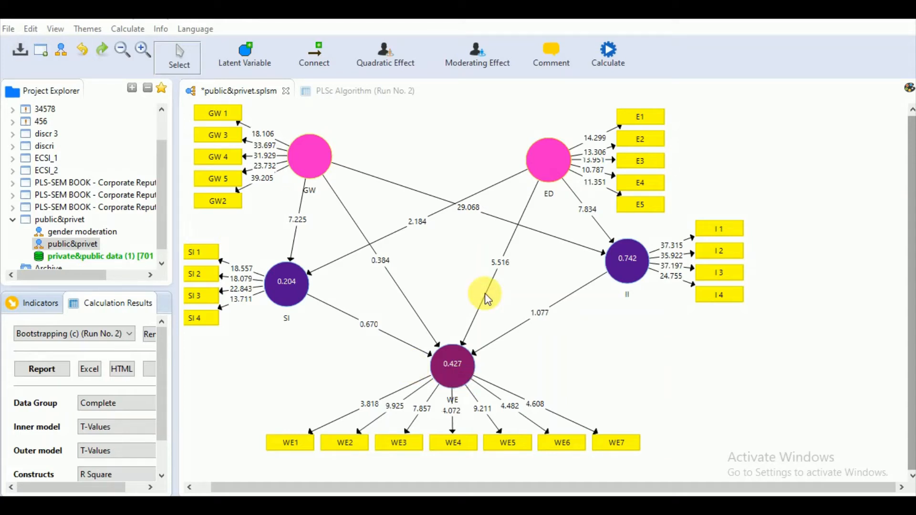
pyautogui.moveTo(390, 177)
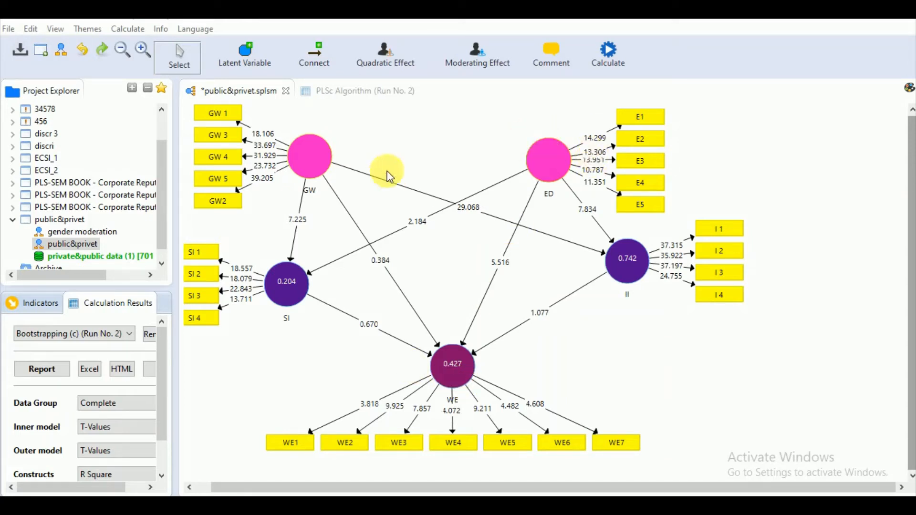
pyautogui.moveTo(625, 31)
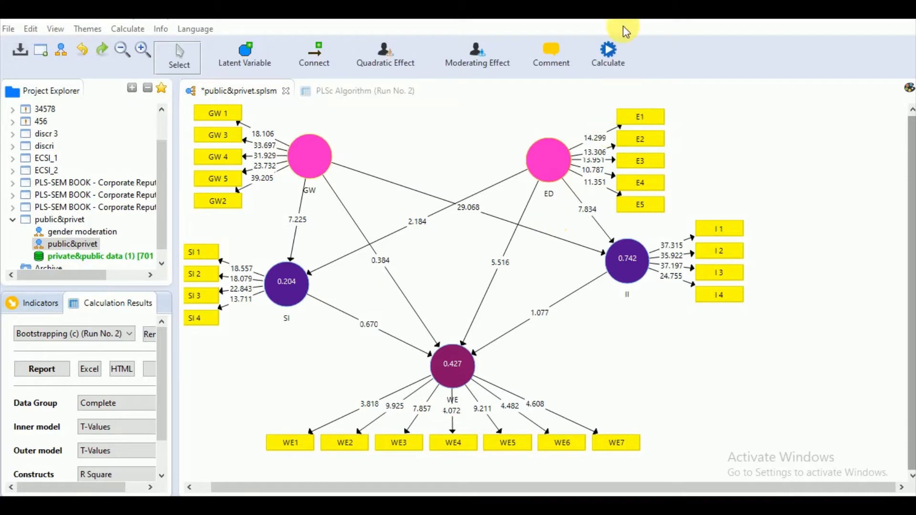
# Start a Consistent PLS Bootstrapping calculation from the Calculate menu, landing on Setup.
pyautogui.click(607, 55)
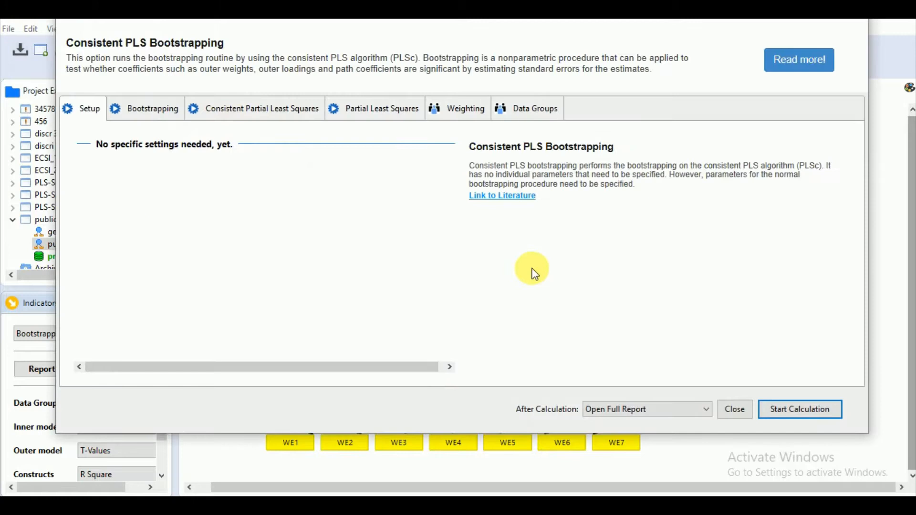
pyautogui.moveTo(473, 138)
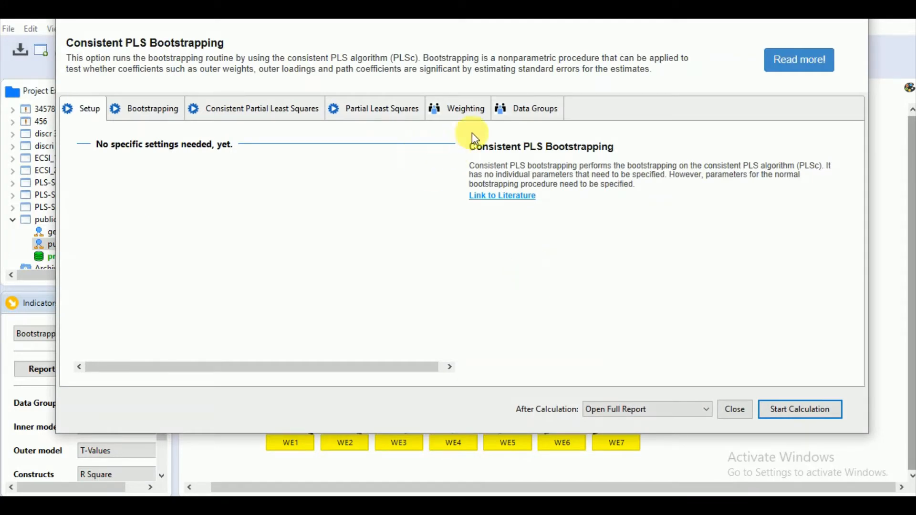
pyautogui.moveTo(602, 80)
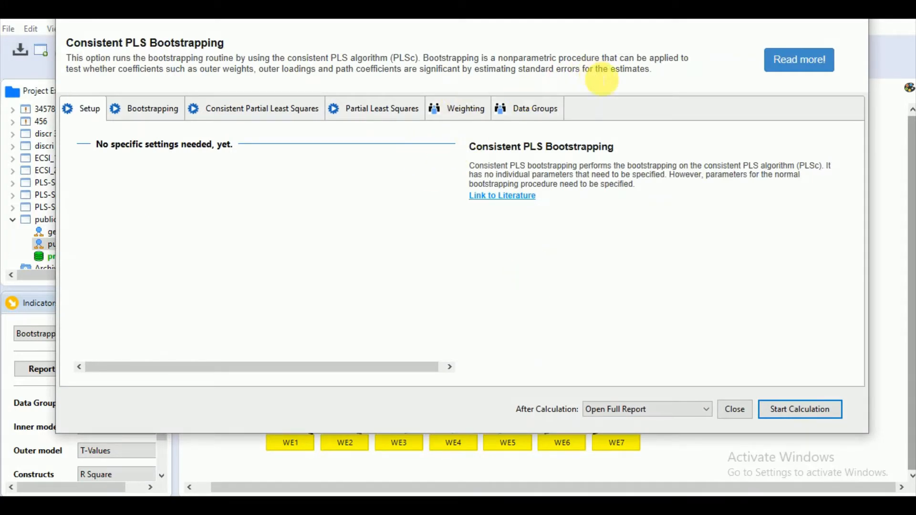
pyautogui.moveTo(195, 93)
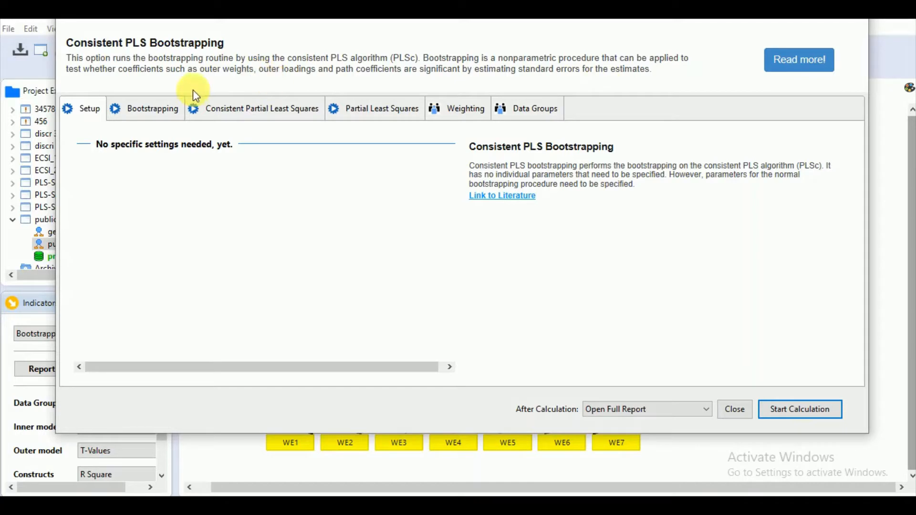
pyautogui.moveTo(222, 106)
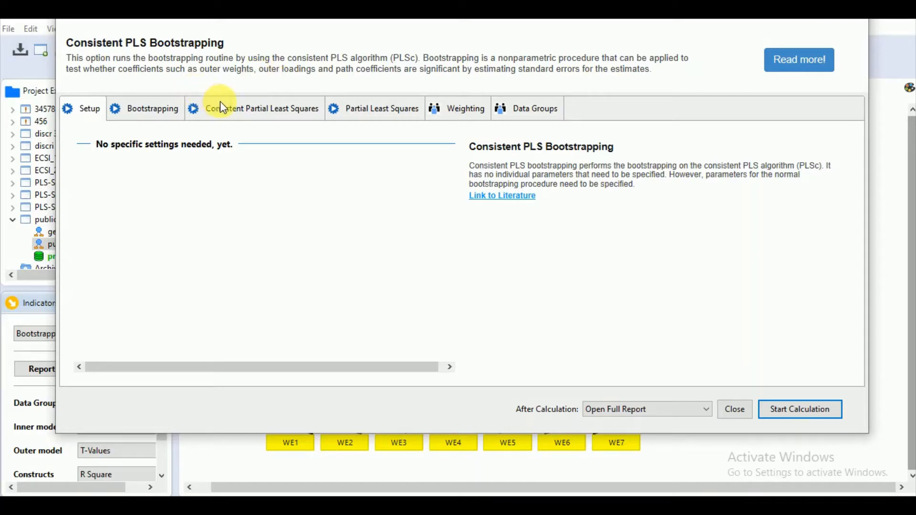
pyautogui.moveTo(308, 110)
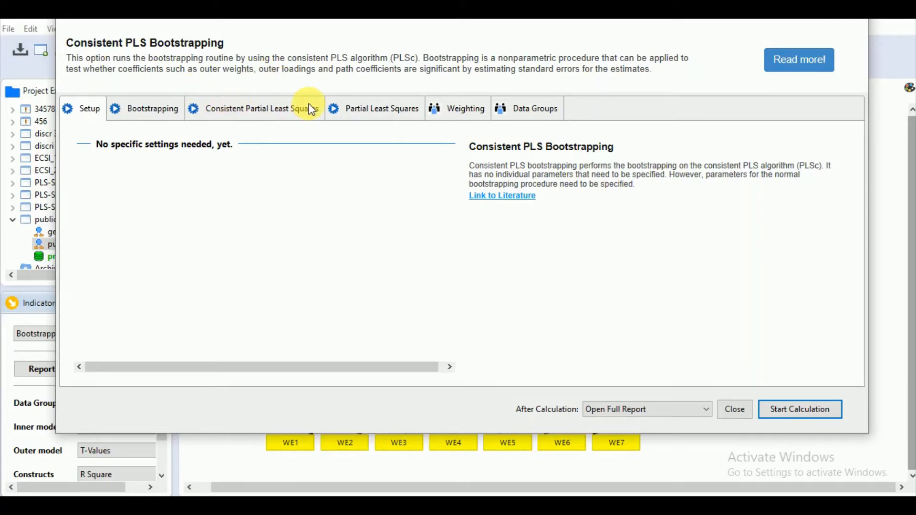
pyautogui.moveTo(454, 113)
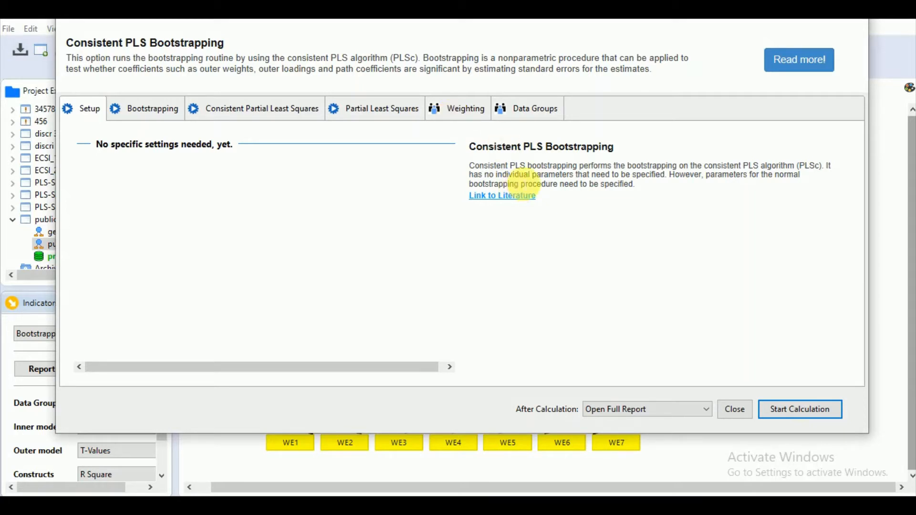
pyautogui.moveTo(701, 193)
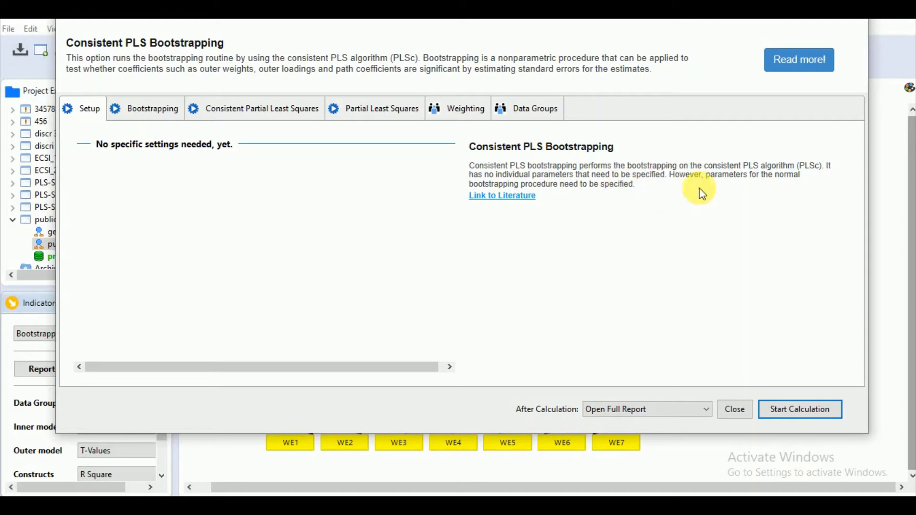
pyautogui.moveTo(735, 181)
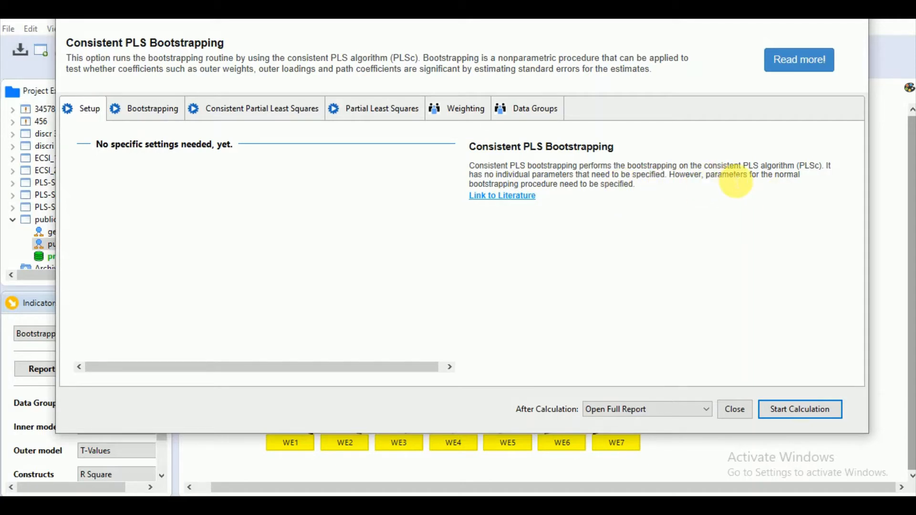
pyautogui.moveTo(515, 195)
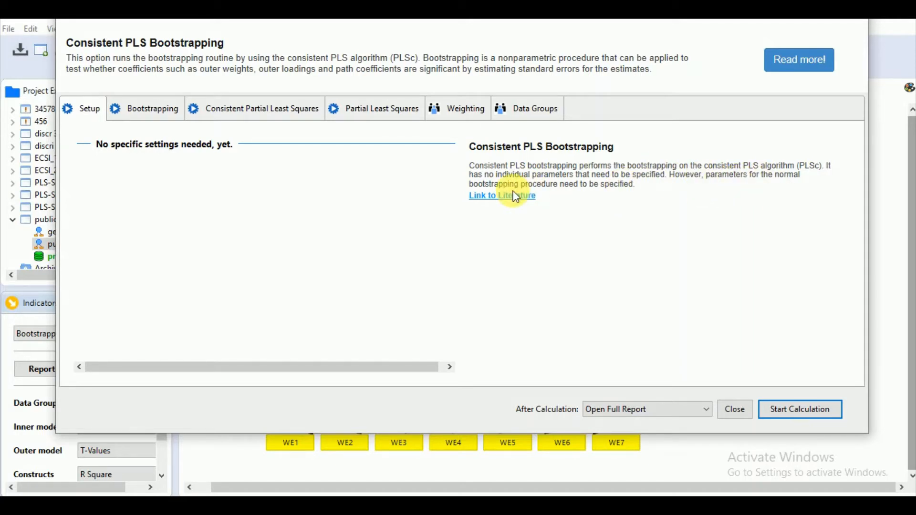
pyautogui.moveTo(523, 198)
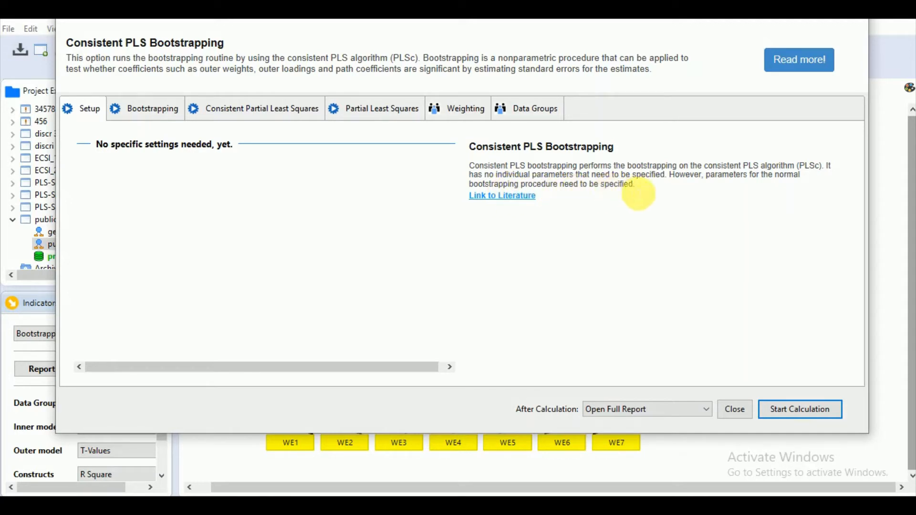
pyautogui.moveTo(666, 190)
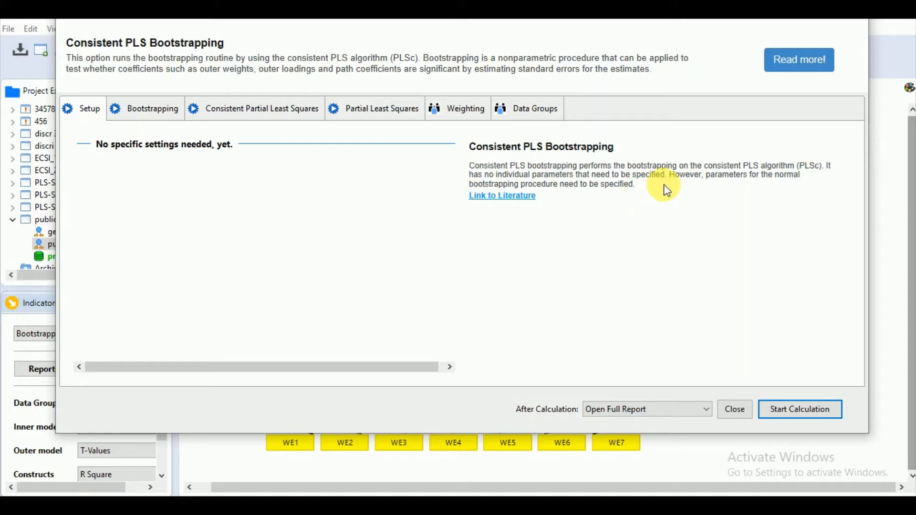
pyautogui.moveTo(602, 198)
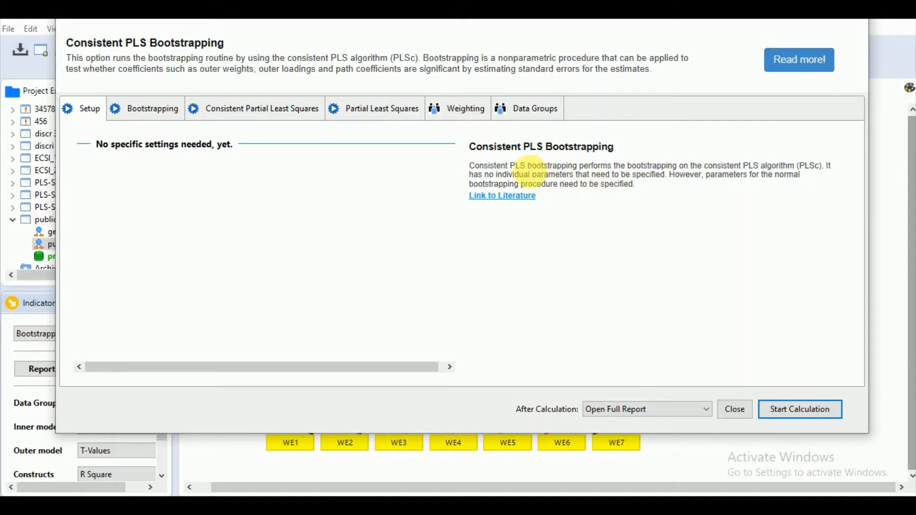
# Review bootstrapping options, trying Basic then keeping Complete Bootstrapping with 5000 subsamples.
pyautogui.click(153, 108)
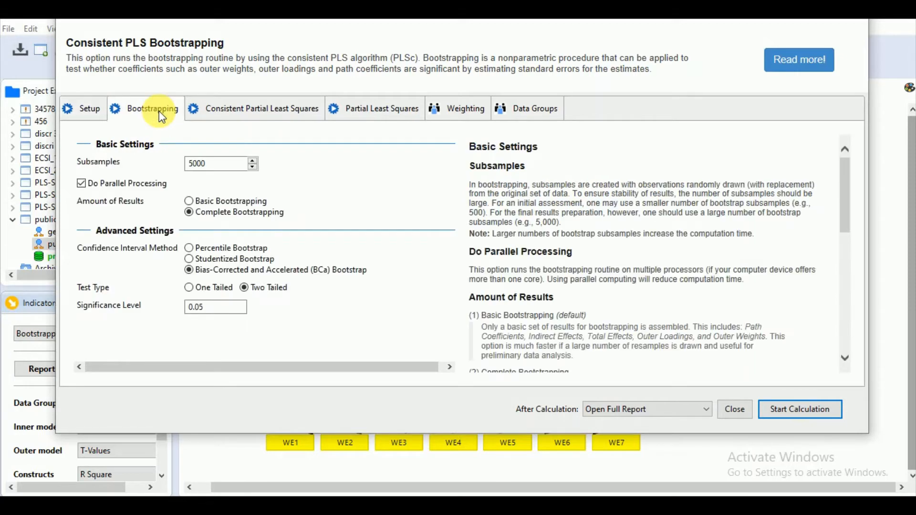
pyautogui.moveTo(251, 170)
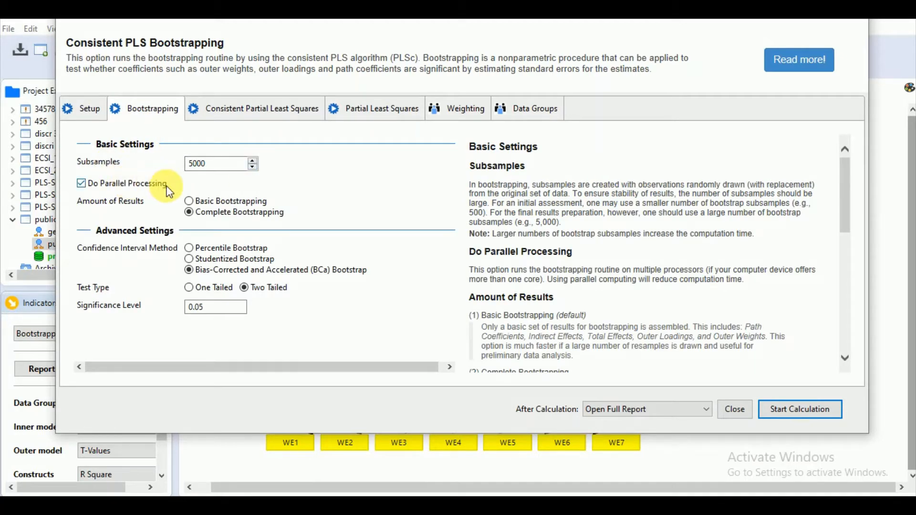
pyautogui.moveTo(228, 228)
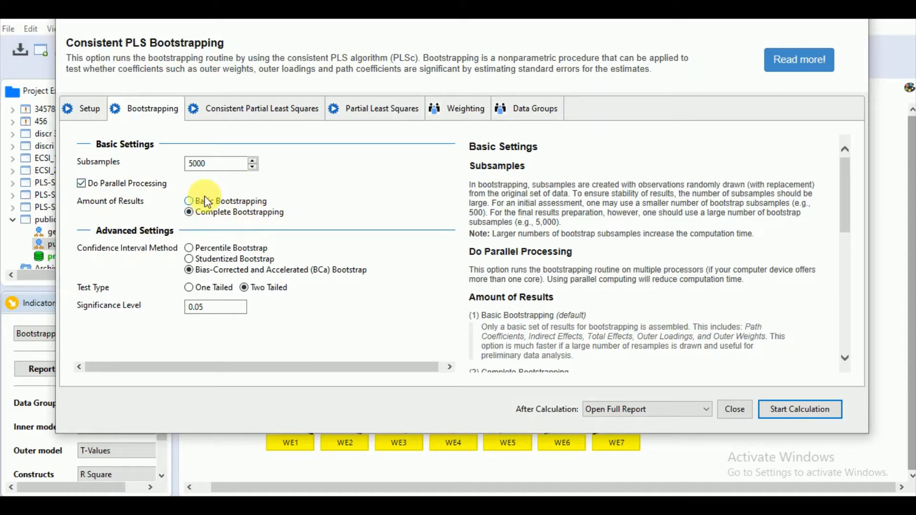
pyautogui.click(189, 201)
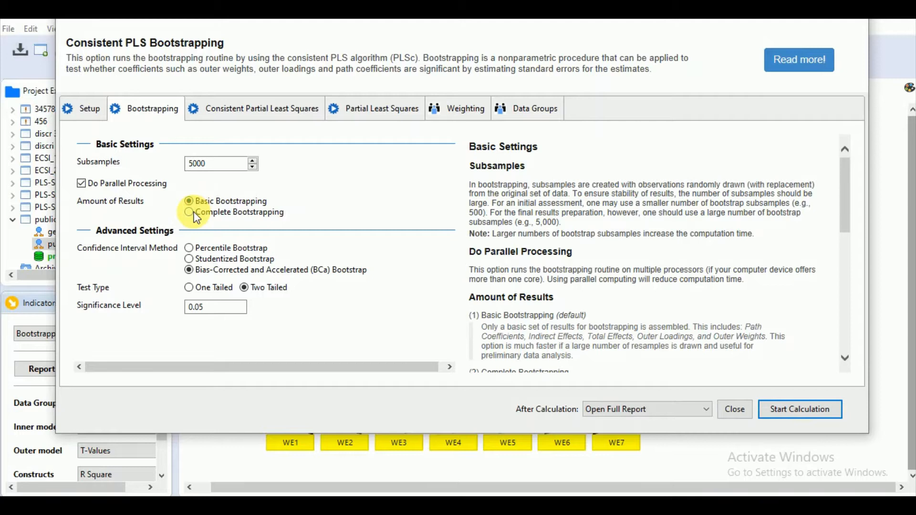
pyautogui.click(189, 212)
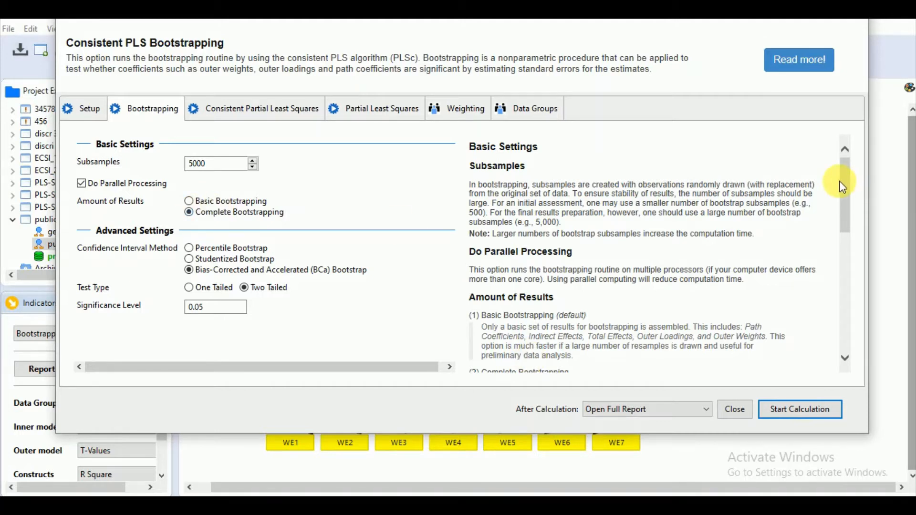
pyautogui.scroll(-3)
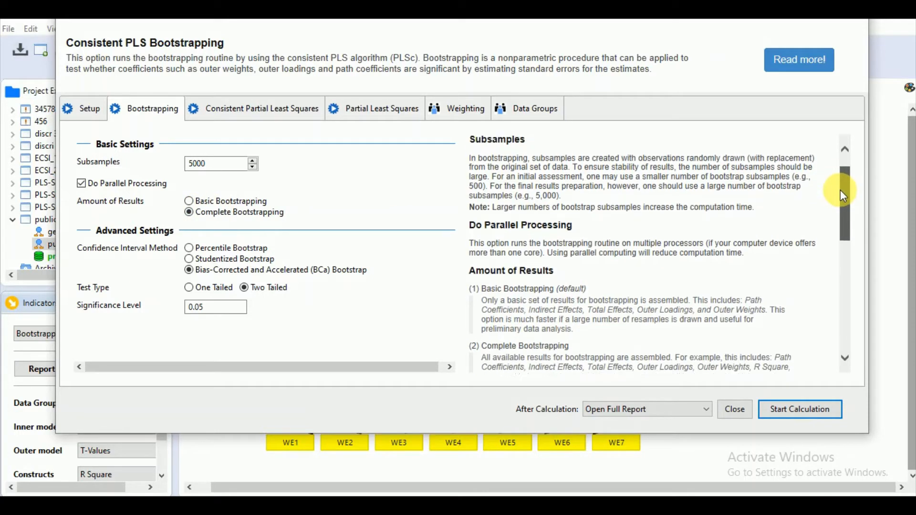
pyautogui.scroll(-3)
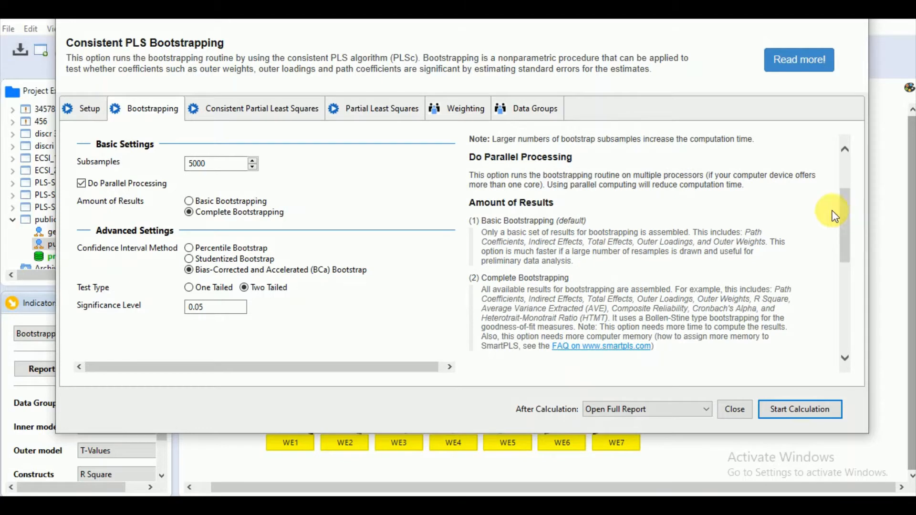
pyautogui.moveTo(602, 240)
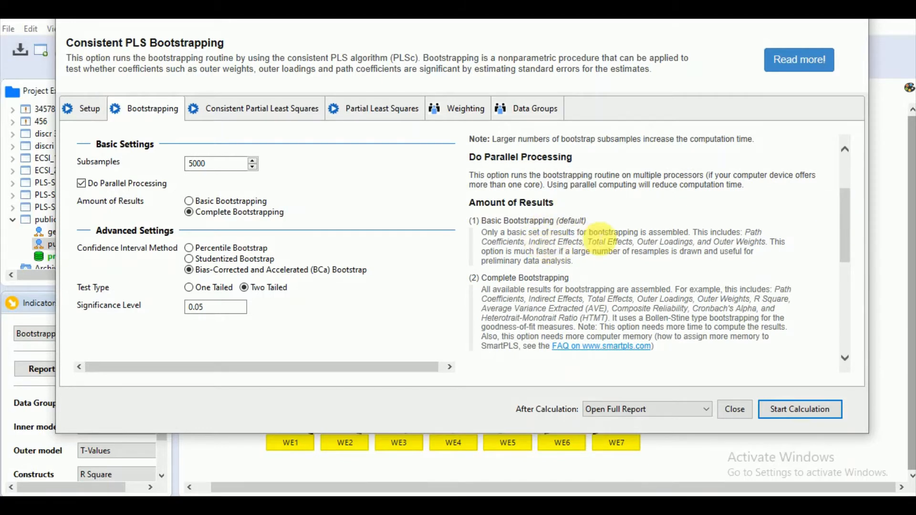
pyautogui.moveTo(608, 250)
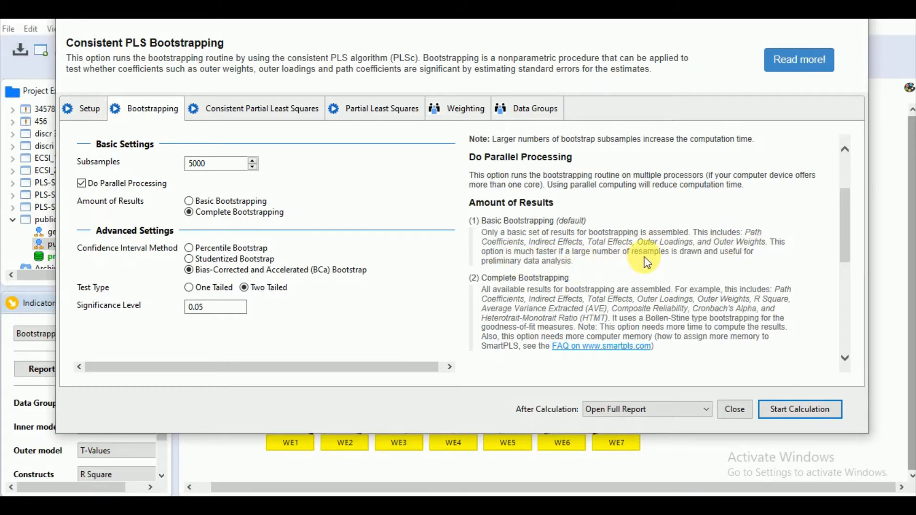
pyautogui.moveTo(688, 275)
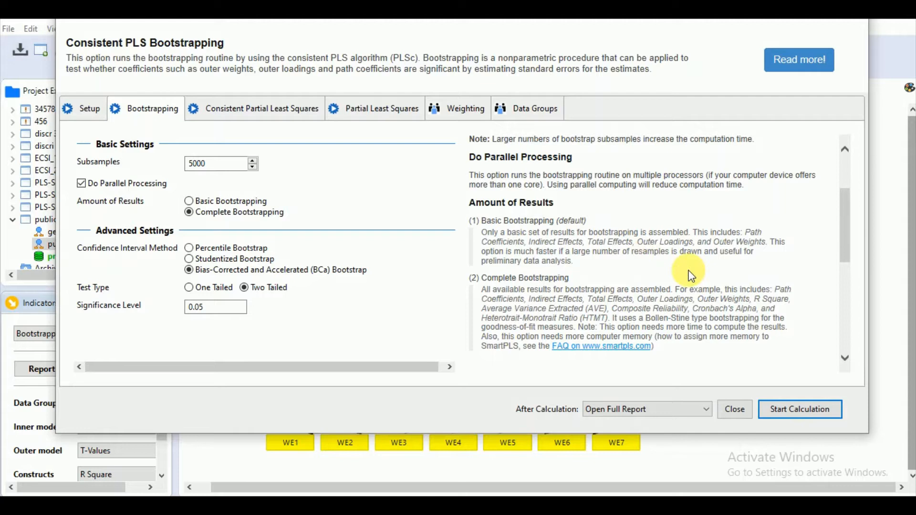
pyautogui.moveTo(602, 261)
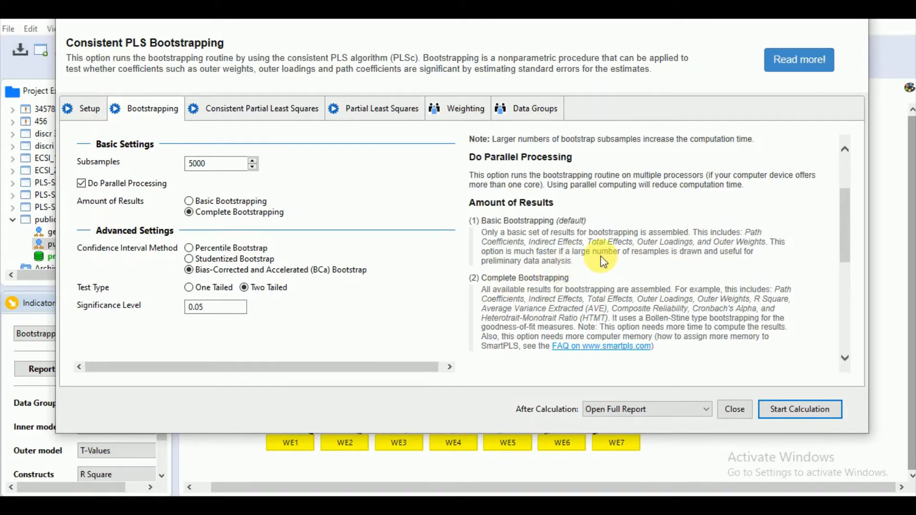
pyautogui.moveTo(612, 263)
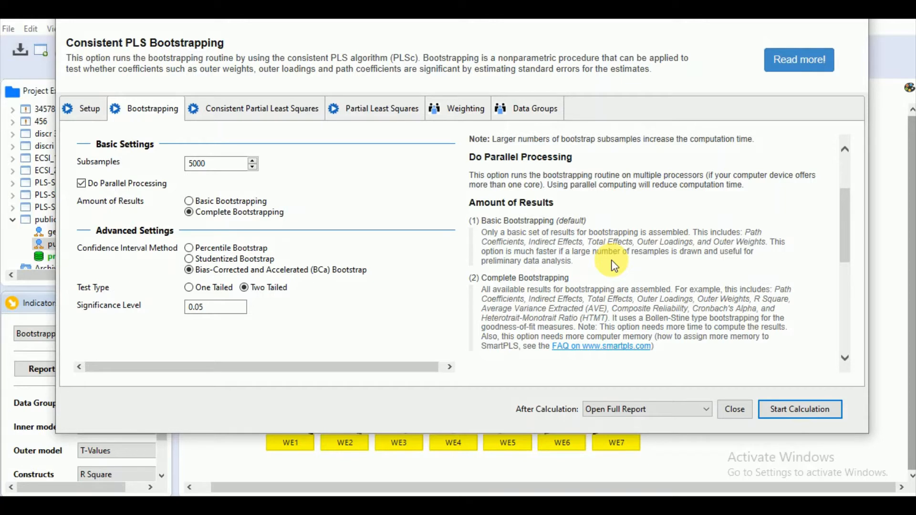
pyautogui.scroll(-3)
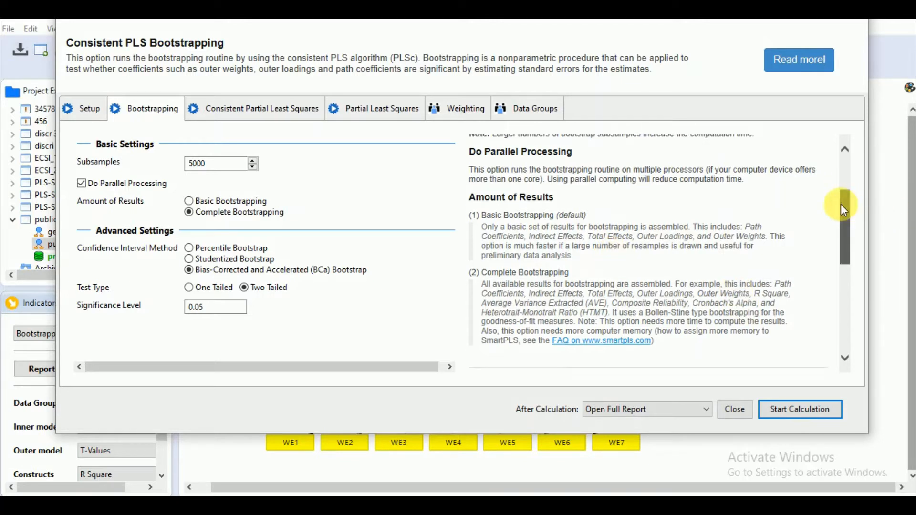
pyautogui.scroll(-3)
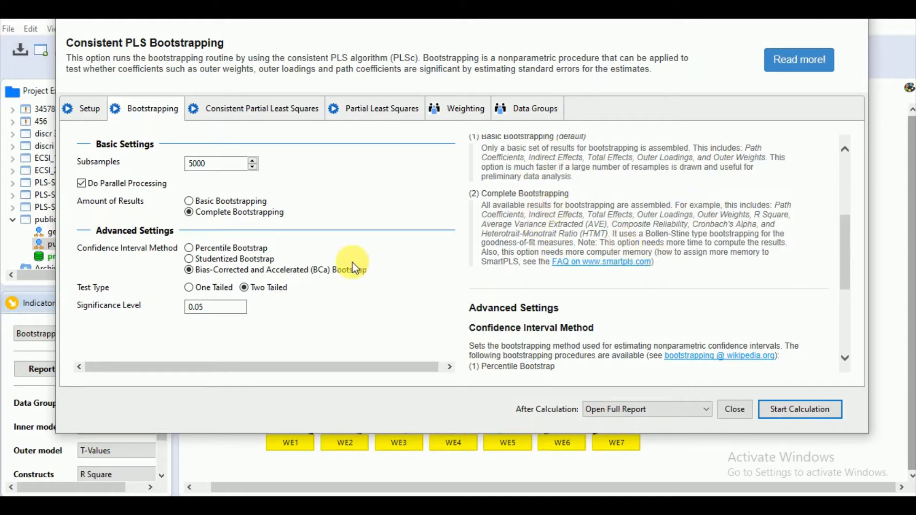
pyautogui.moveTo(245, 263)
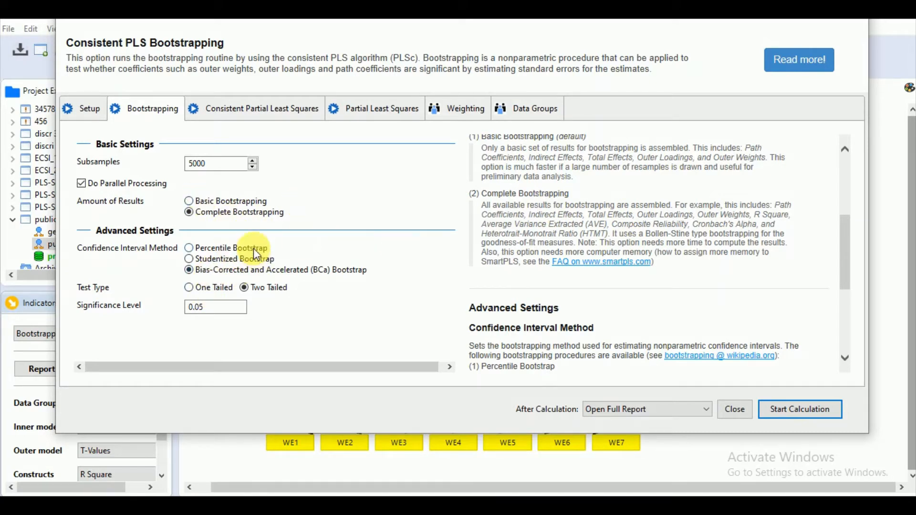
pyautogui.moveTo(283, 275)
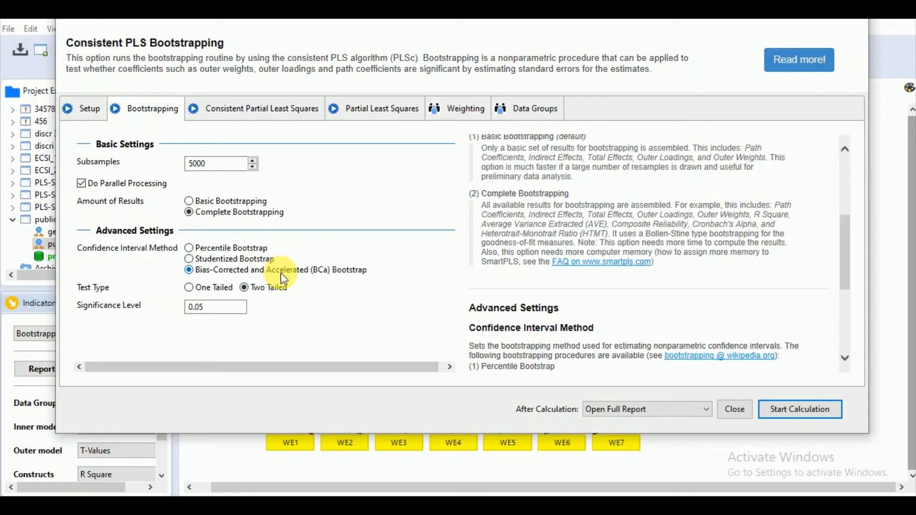
pyautogui.moveTo(845, 239)
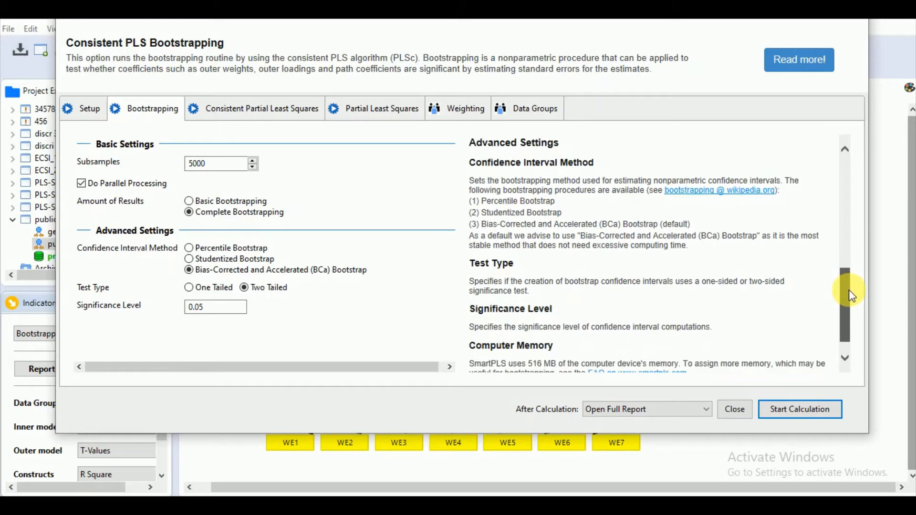
# Keep BCa intervals and a two-tailed 0.05 test, then start the calculation.
pyautogui.scroll(-3)
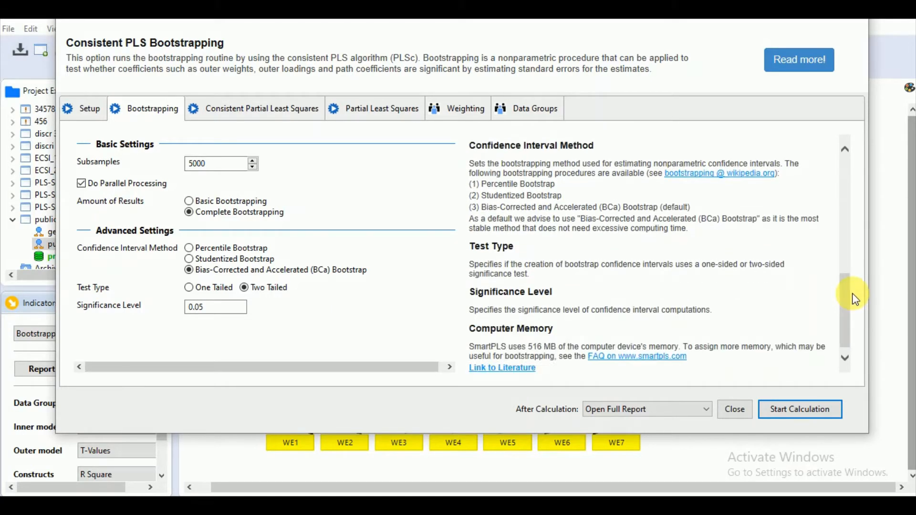
pyautogui.moveTo(721, 245)
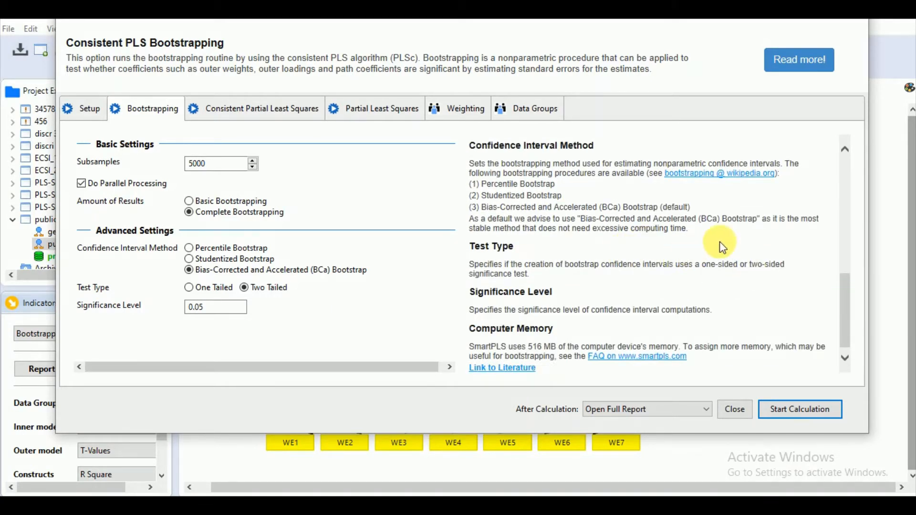
pyautogui.moveTo(501, 246)
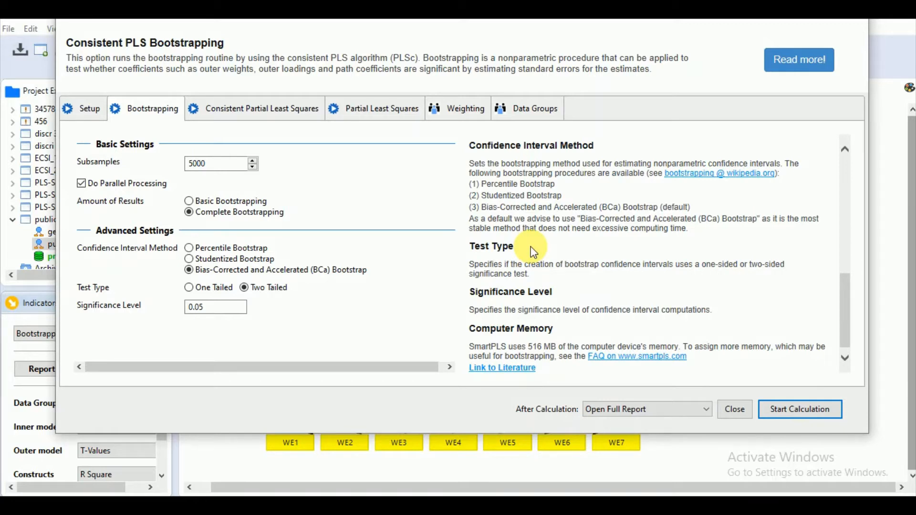
pyautogui.moveTo(228, 297)
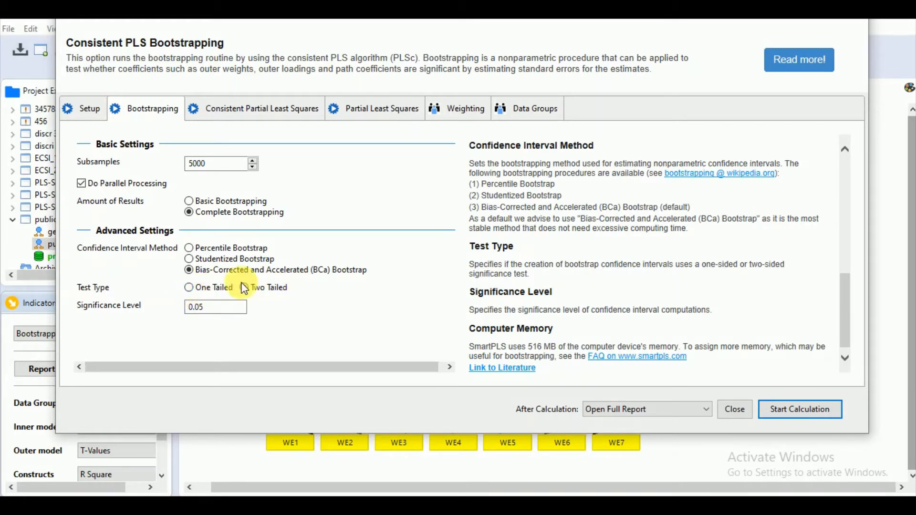
pyautogui.click(244, 287)
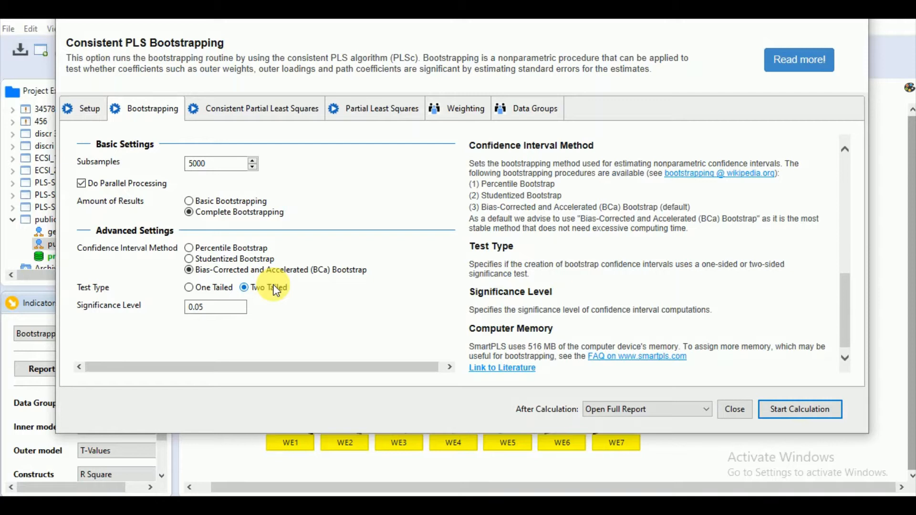
pyautogui.moveTo(507, 325)
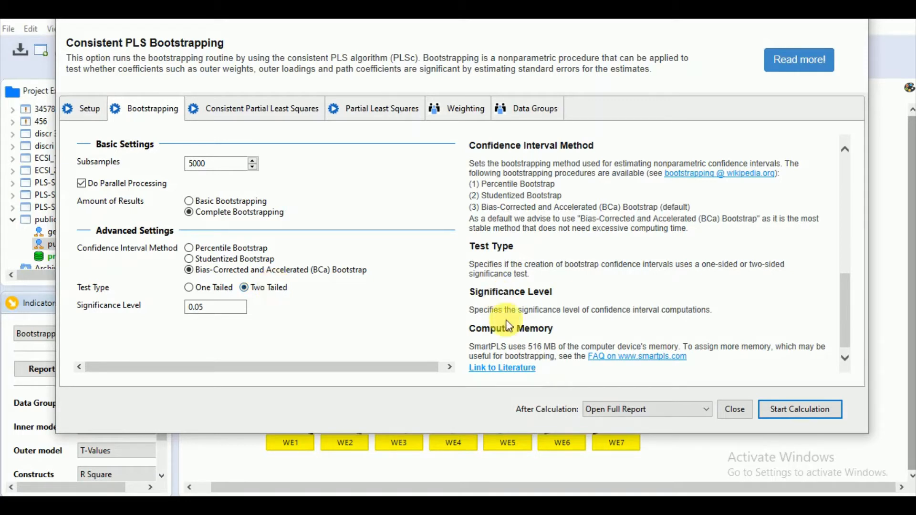
pyautogui.scroll(3)
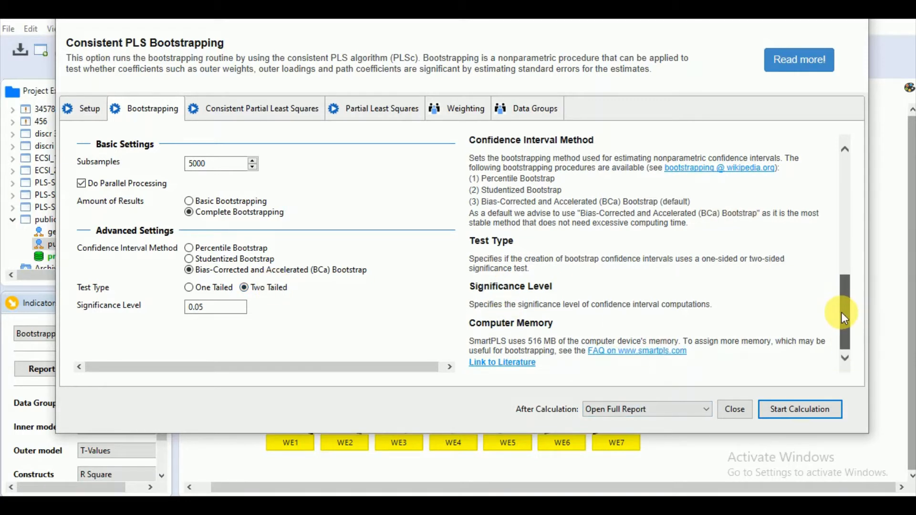
pyautogui.moveTo(738, 316)
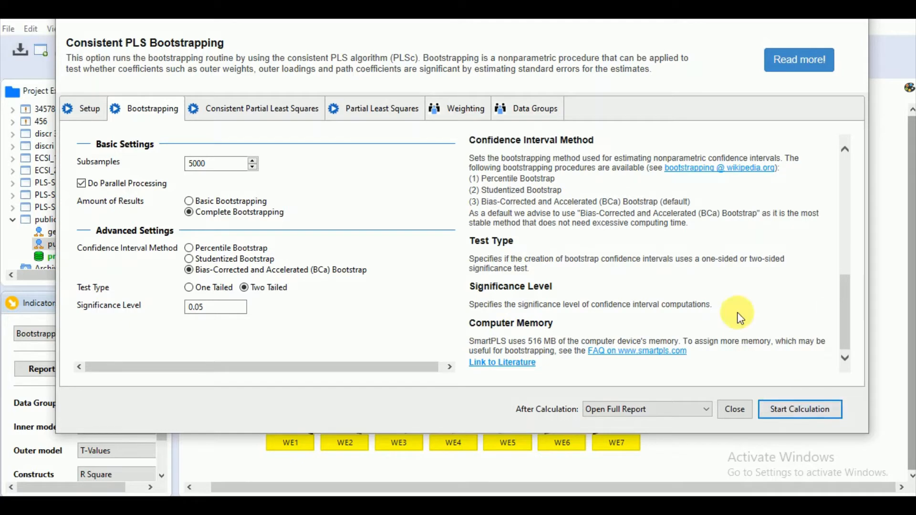
pyautogui.moveTo(800, 409)
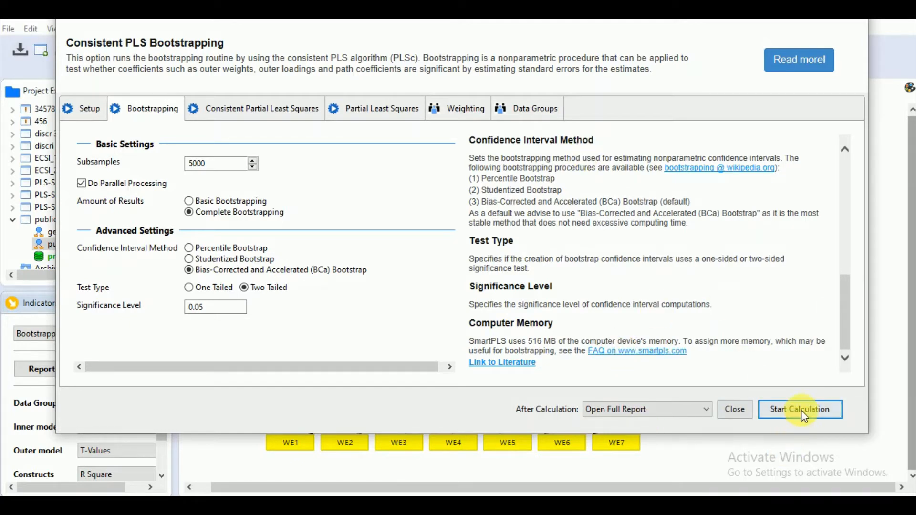
pyautogui.click(799, 410)
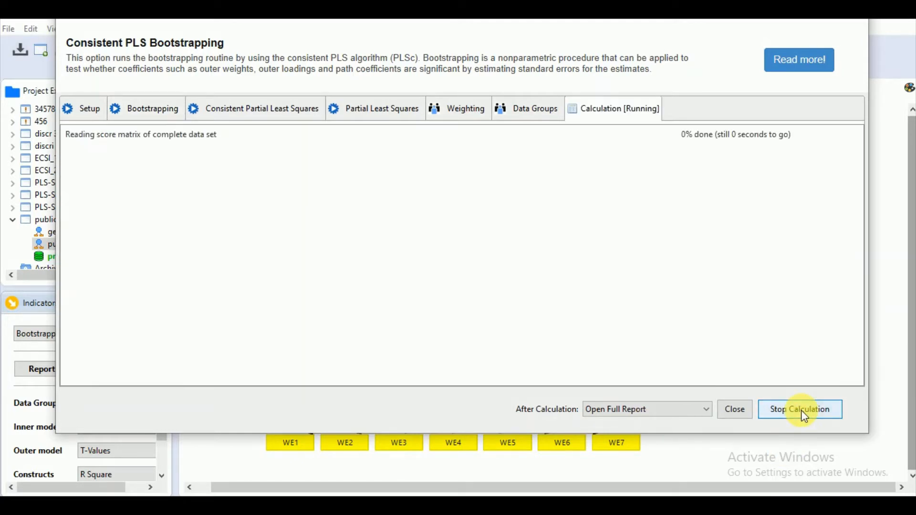
pyautogui.moveTo(614, 289)
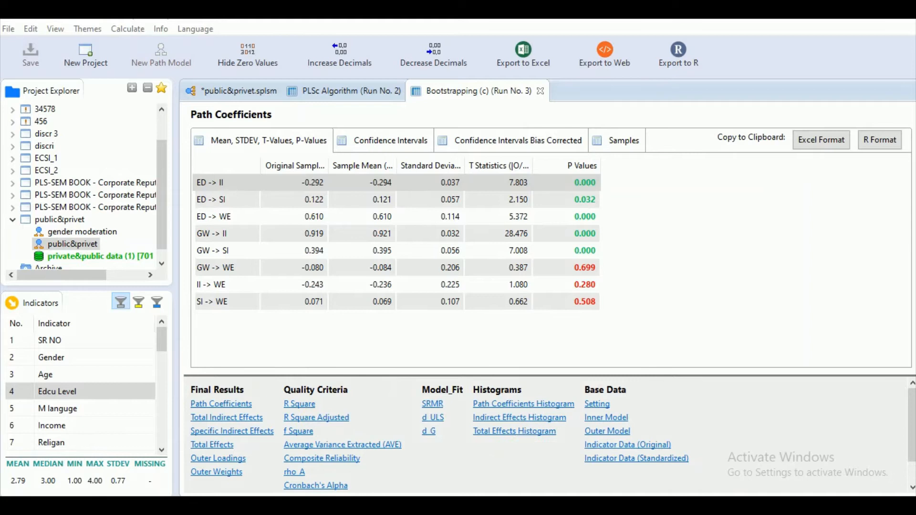
pyautogui.moveTo(283, 305)
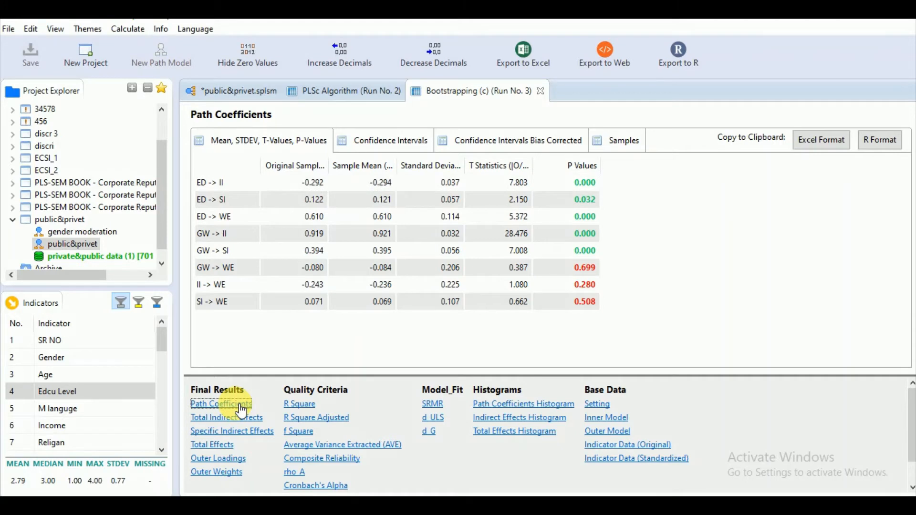
pyautogui.moveTo(212, 160)
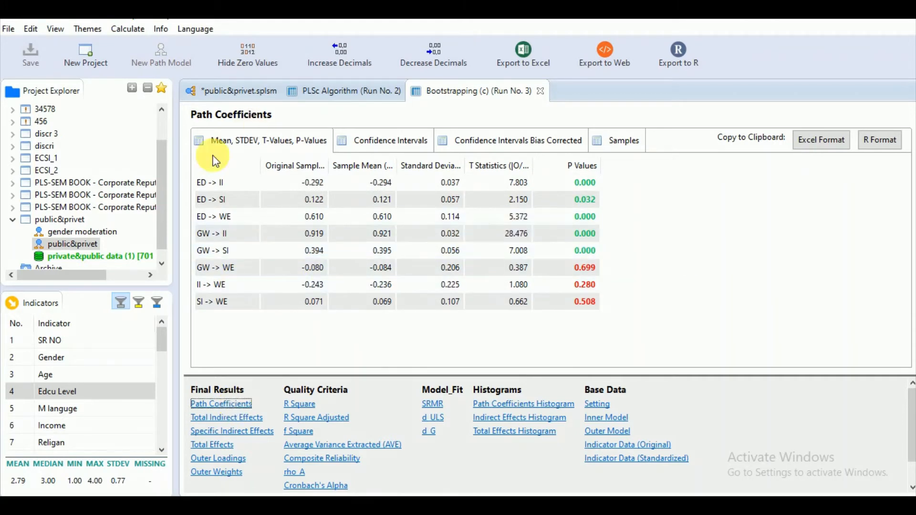
pyautogui.moveTo(341, 188)
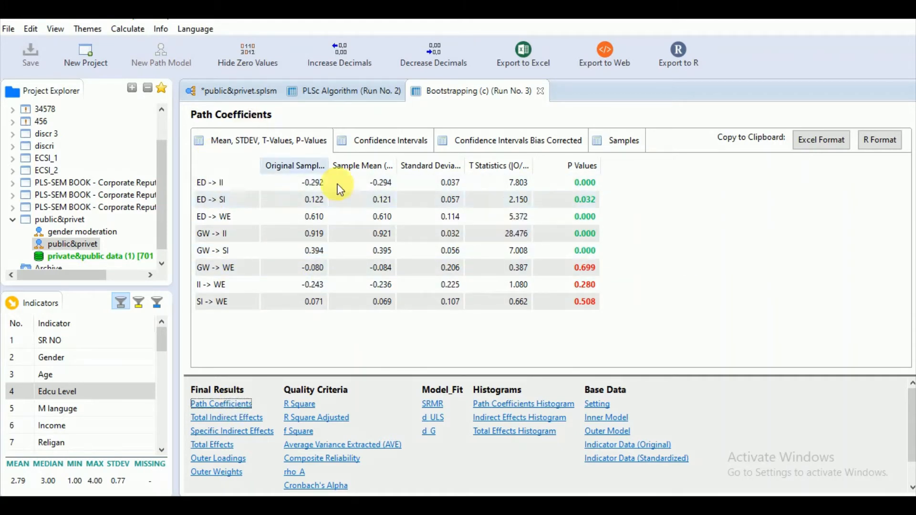
# Highlight the ED -> II row in the Path Coefficients table.
pyautogui.click(210, 182)
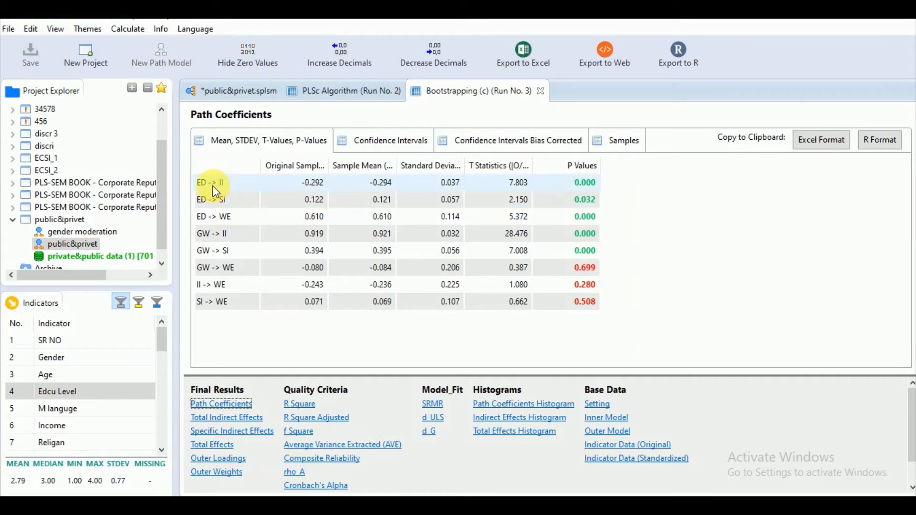
pyautogui.moveTo(220, 173)
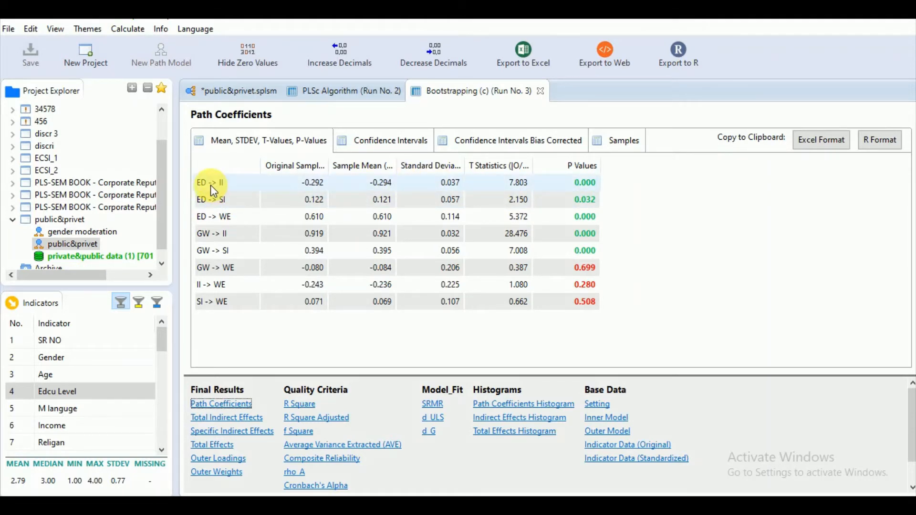
pyautogui.moveTo(237, 216)
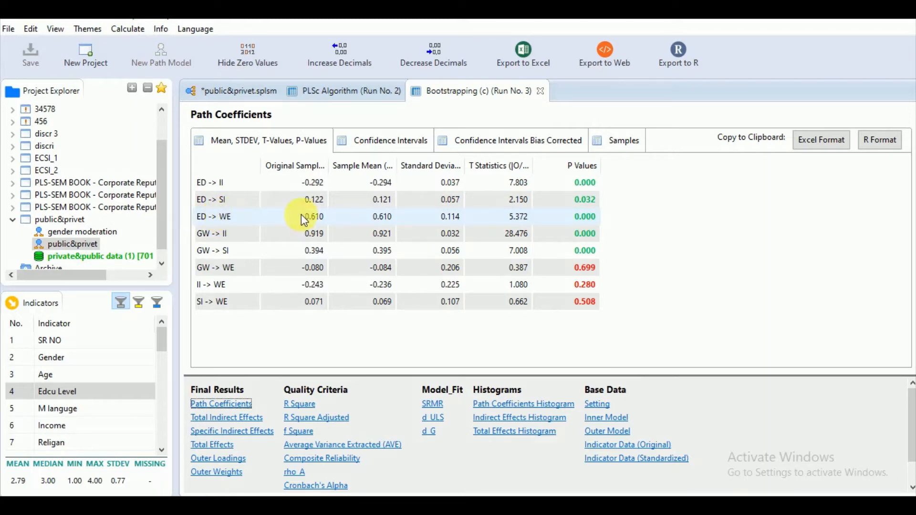
pyautogui.moveTo(585, 217)
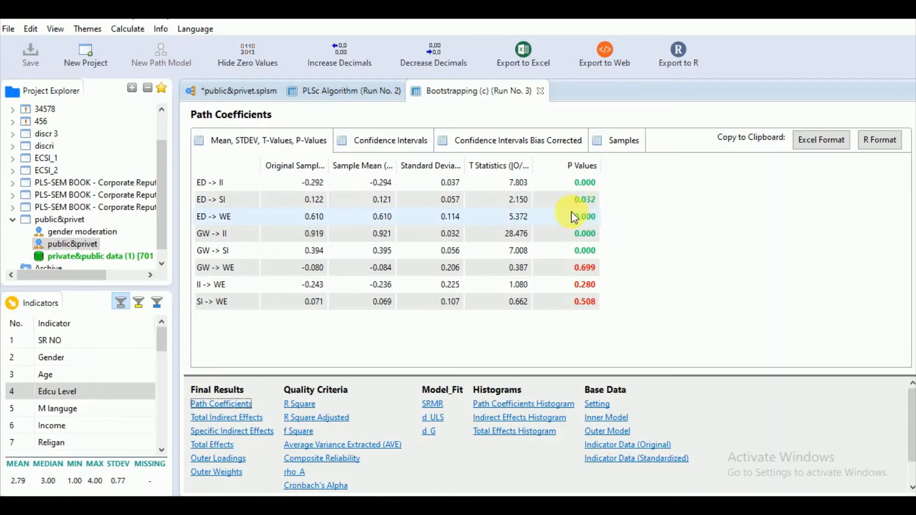
pyautogui.moveTo(231, 257)
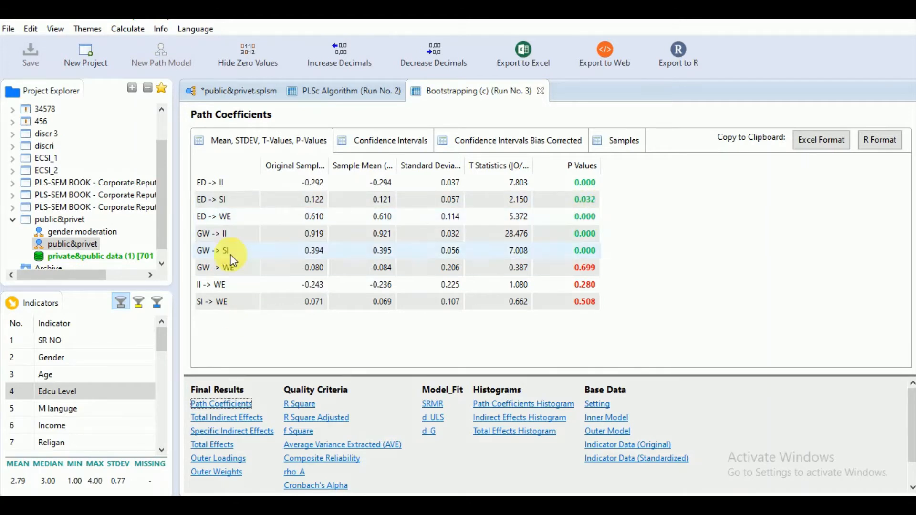
pyautogui.moveTo(212, 267)
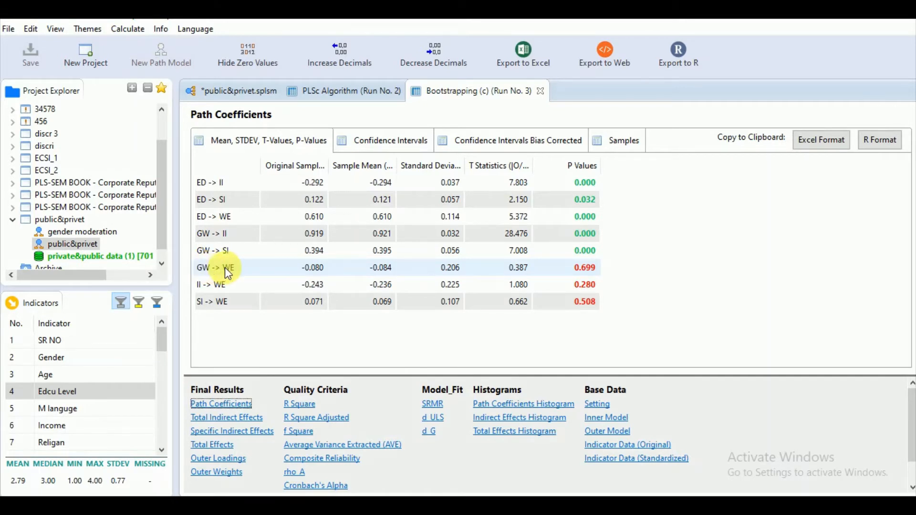
pyautogui.moveTo(572, 270)
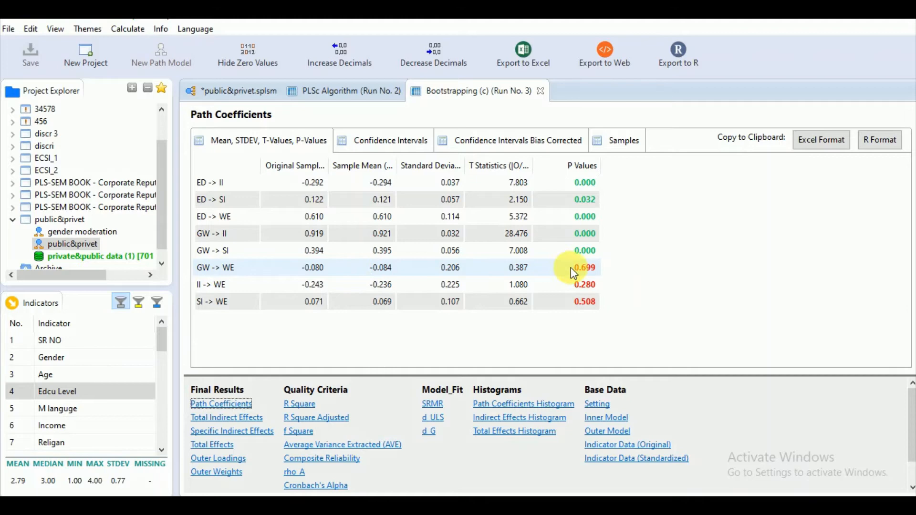
pyautogui.moveTo(394, 171)
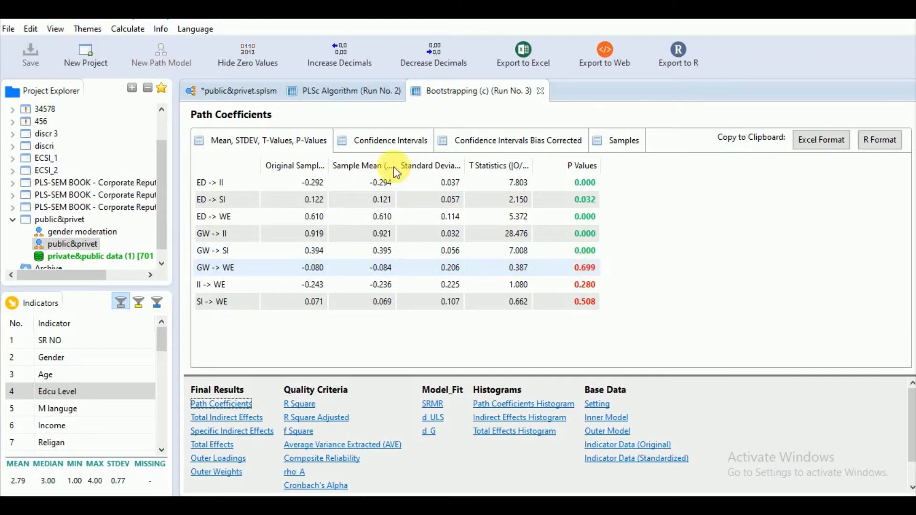
# Reopen the Bootstrapping (c) Run No. 3 report at Final Results > Path Coefficients.
pyautogui.click(238, 91)
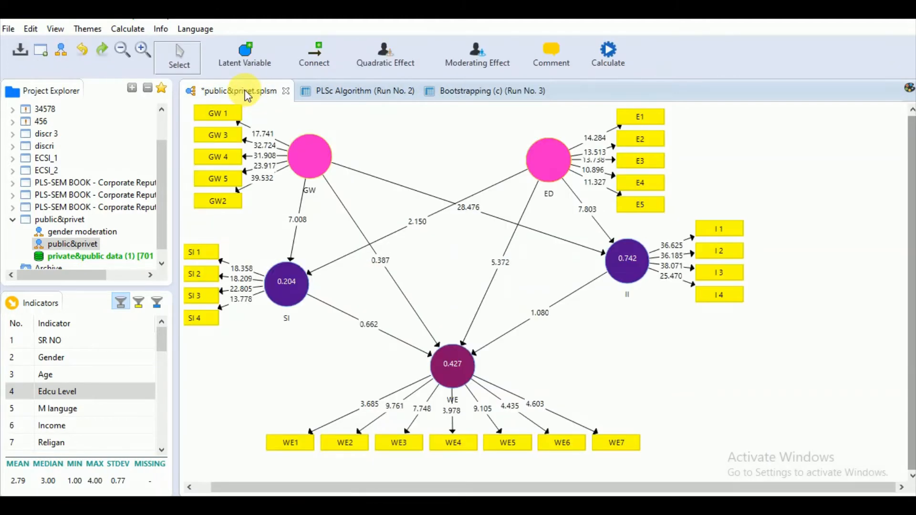
pyautogui.click(117, 303)
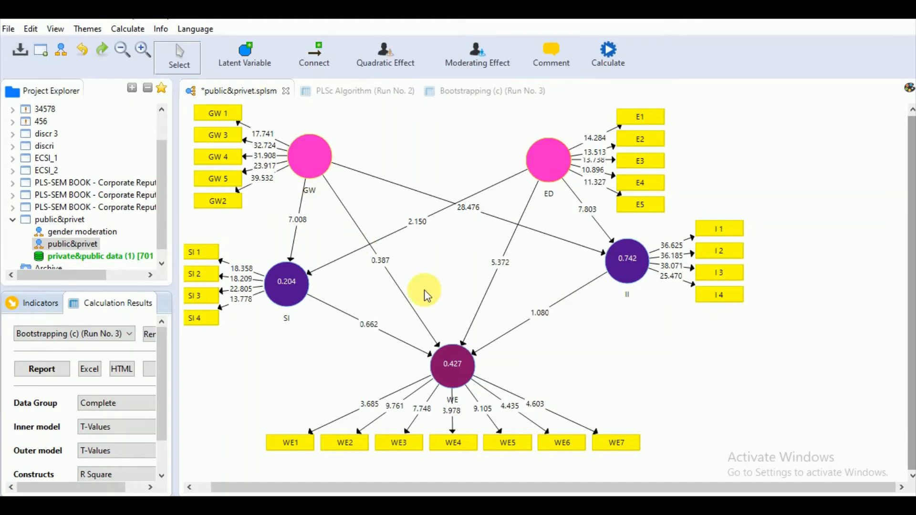
pyautogui.moveTo(553, 308)
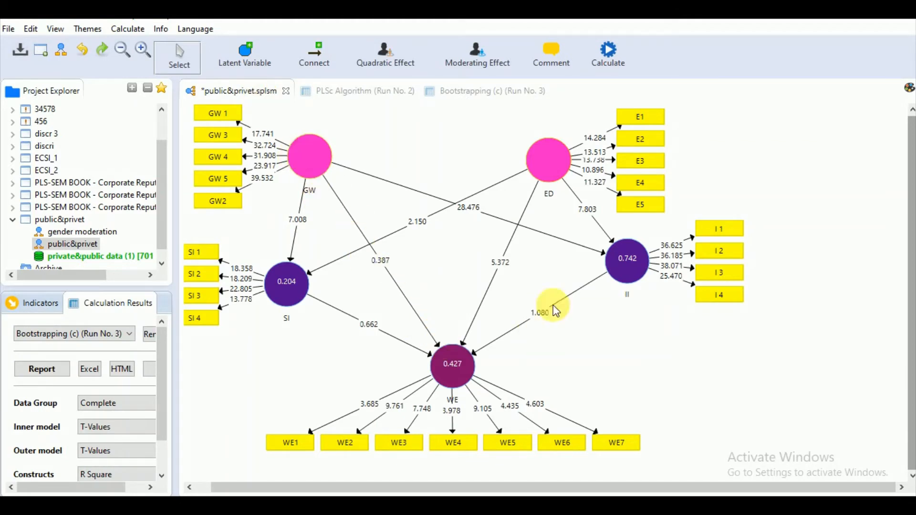
pyautogui.moveTo(553, 157)
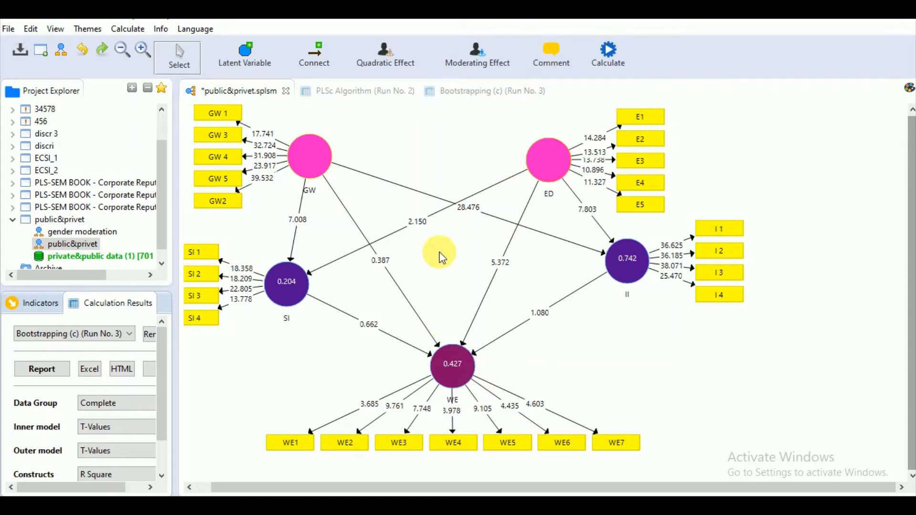
pyautogui.click(478, 90)
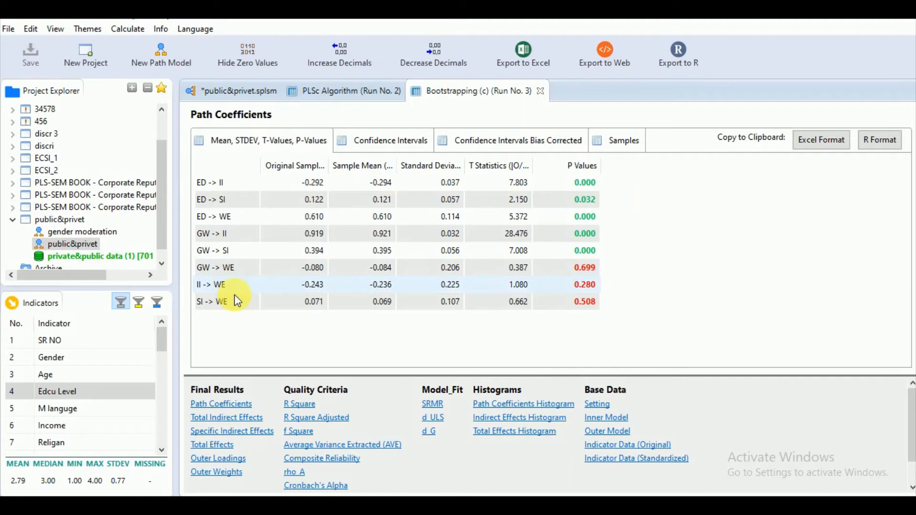
pyautogui.click(226, 417)
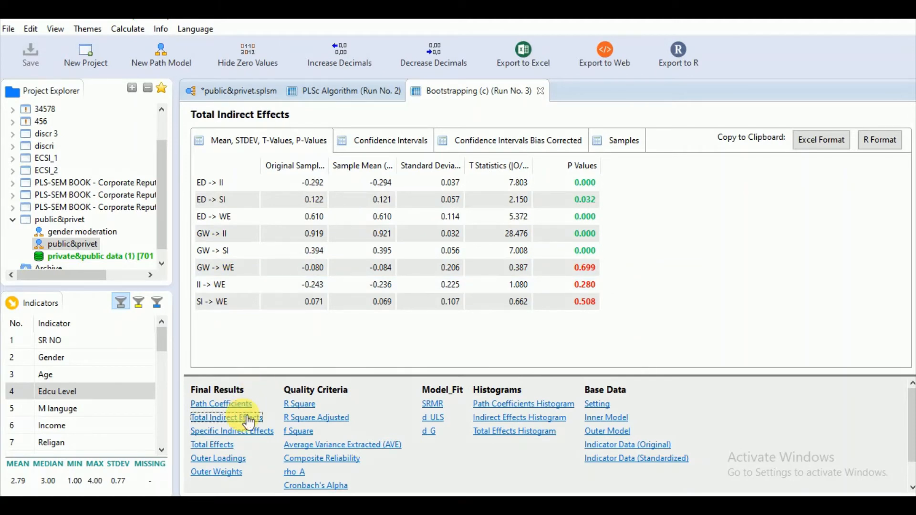
pyautogui.click(231, 431)
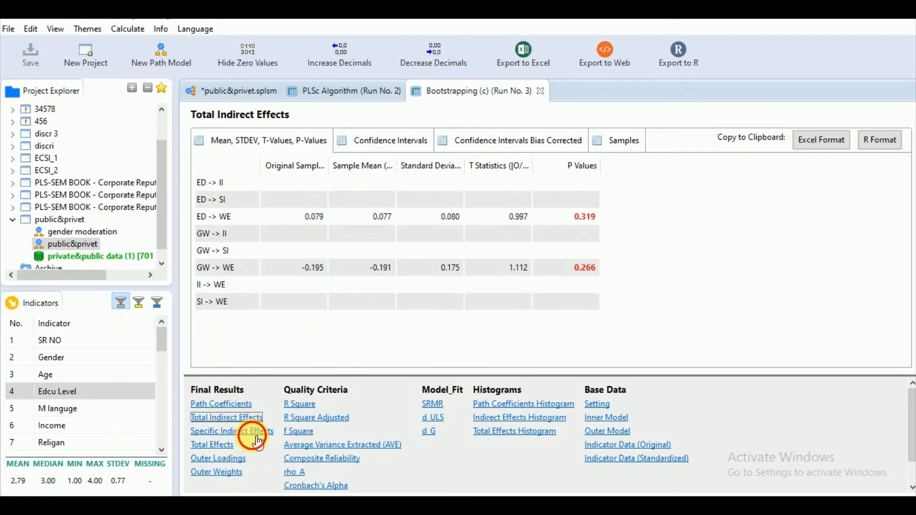
pyautogui.click(231, 430)
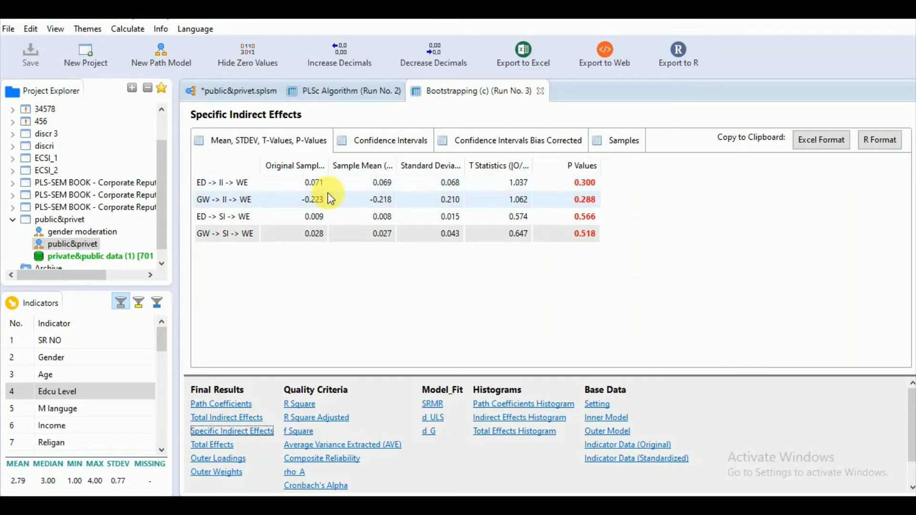
pyautogui.moveTo(483, 186)
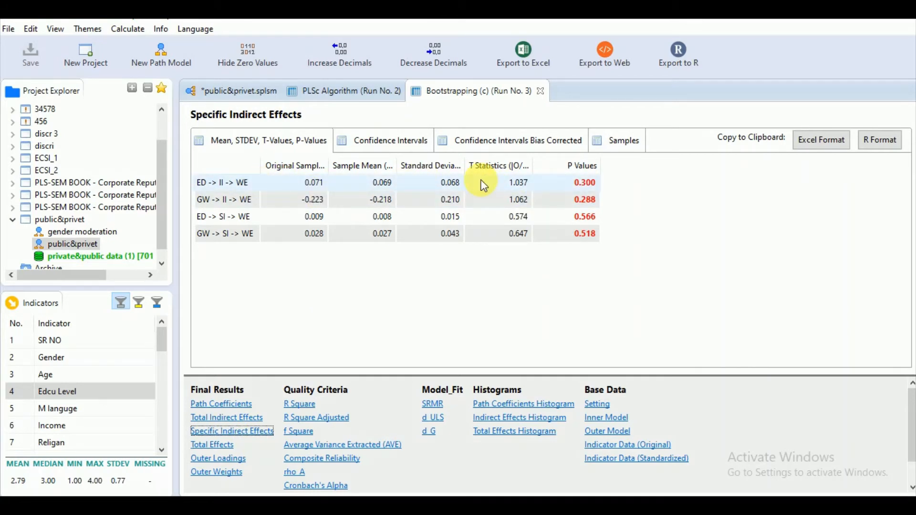
pyautogui.moveTo(487, 169)
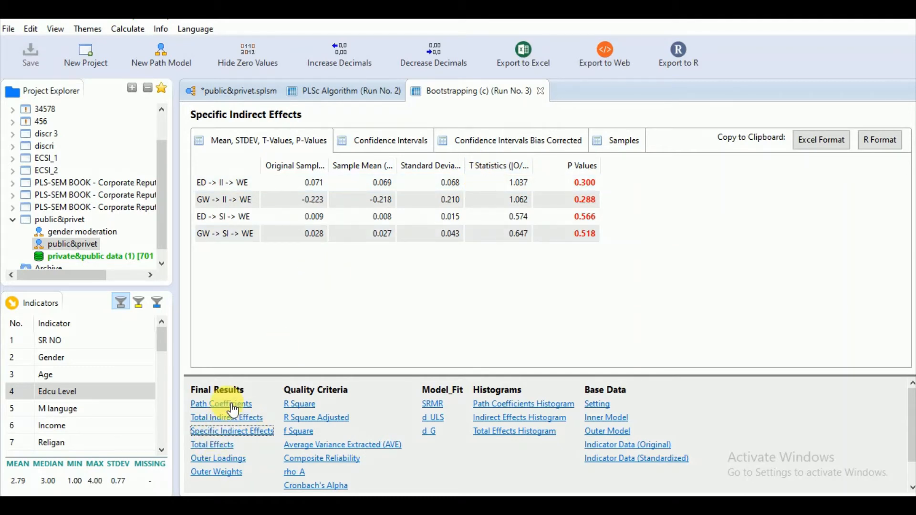
pyautogui.click(221, 404)
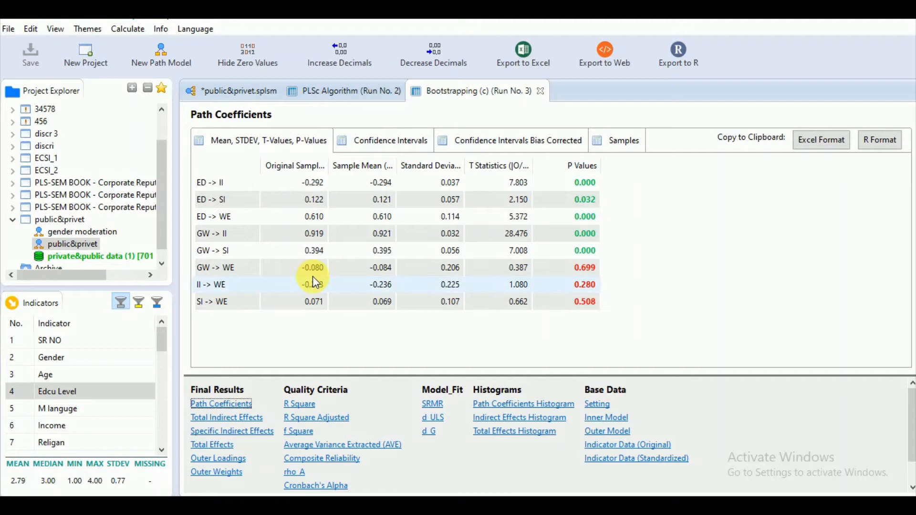
pyautogui.moveTo(449, 267)
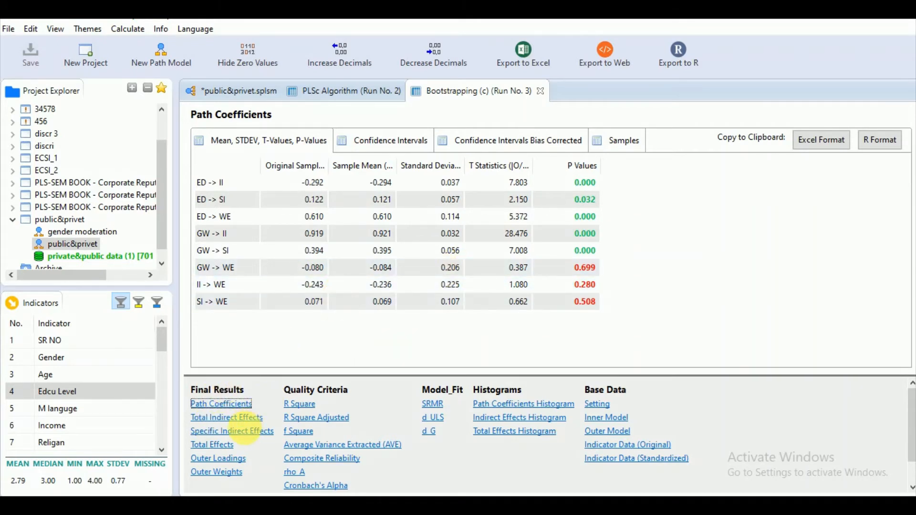
# View Total Effects, revisit Path Coefficients, then show the Outer Loadings table.
pyautogui.click(212, 445)
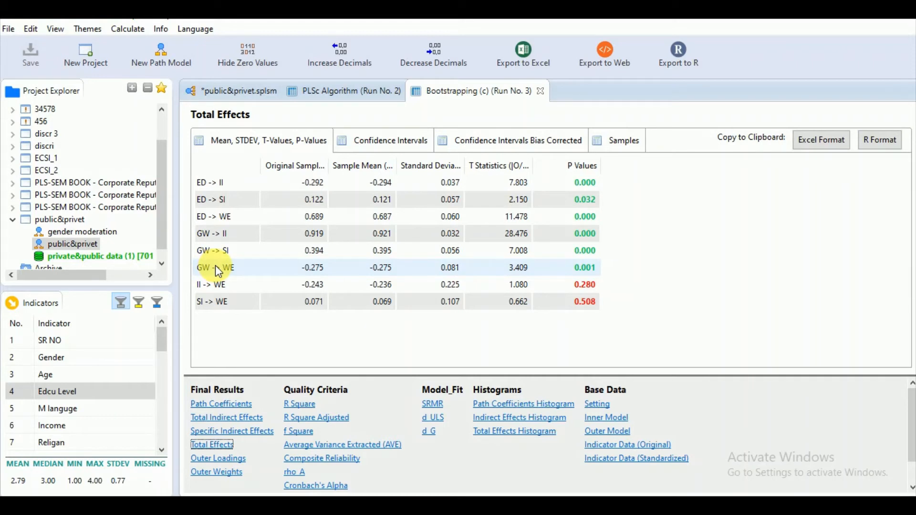
pyautogui.moveTo(220, 340)
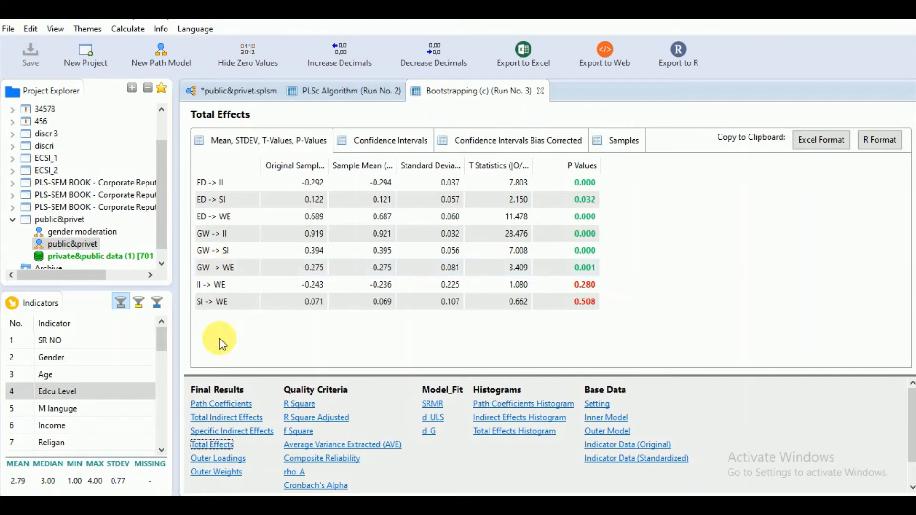
pyautogui.click(220, 403)
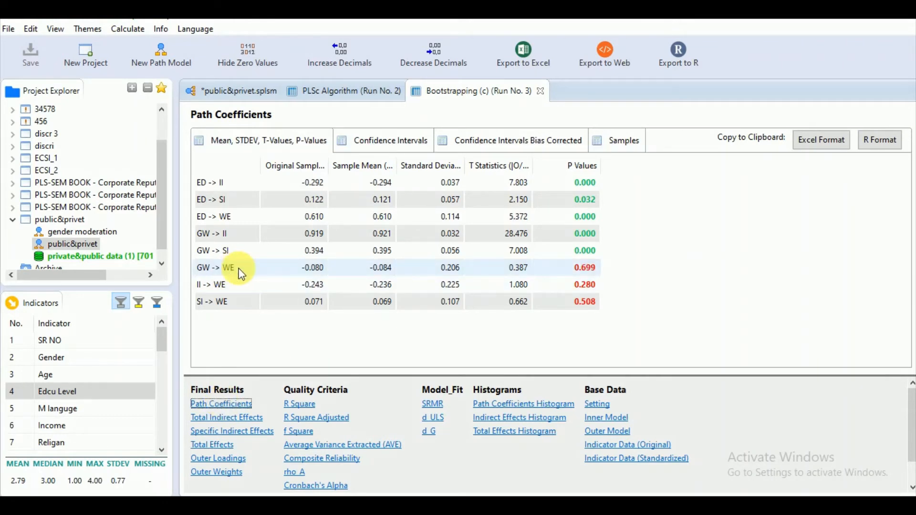
pyautogui.moveTo(217, 458)
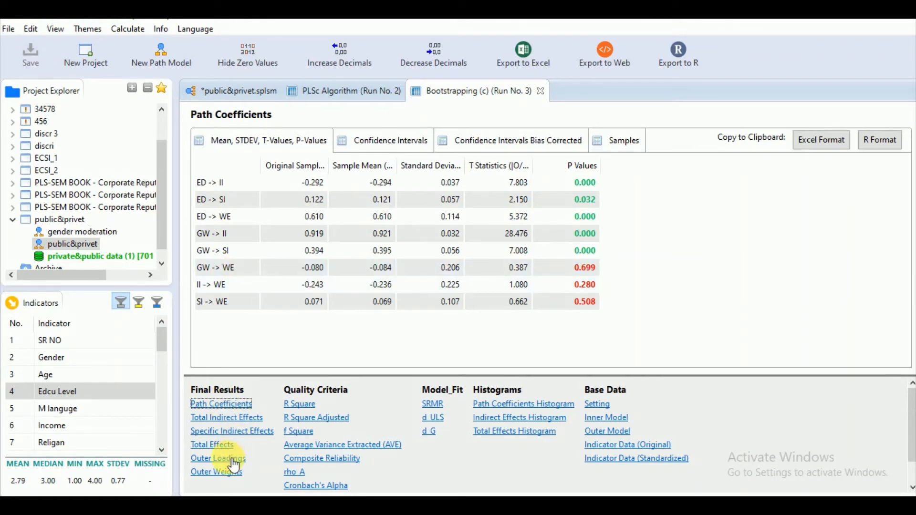
pyautogui.click(218, 458)
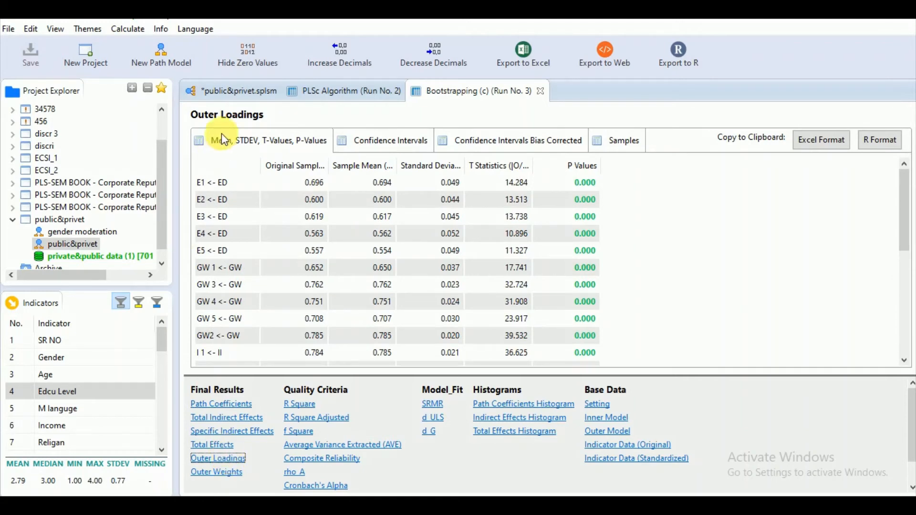
# Switch to the *public&privet.splsm diagram showing T-values on every path and loading.
pyautogui.click(237, 91)
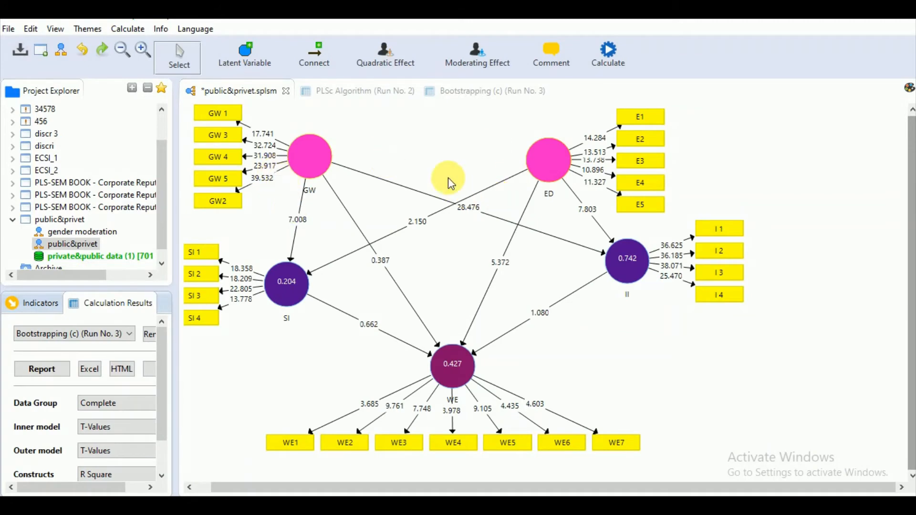
pyautogui.moveTo(625, 319)
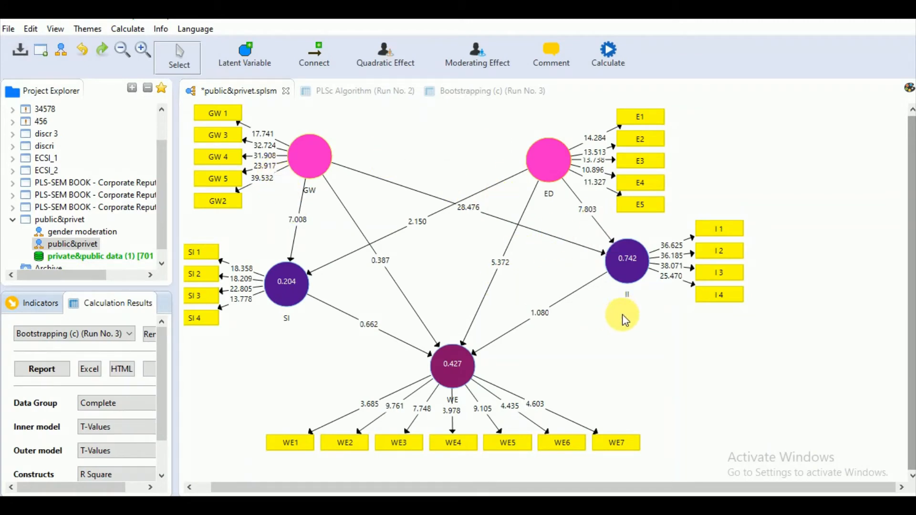
pyautogui.moveTo(516, 435)
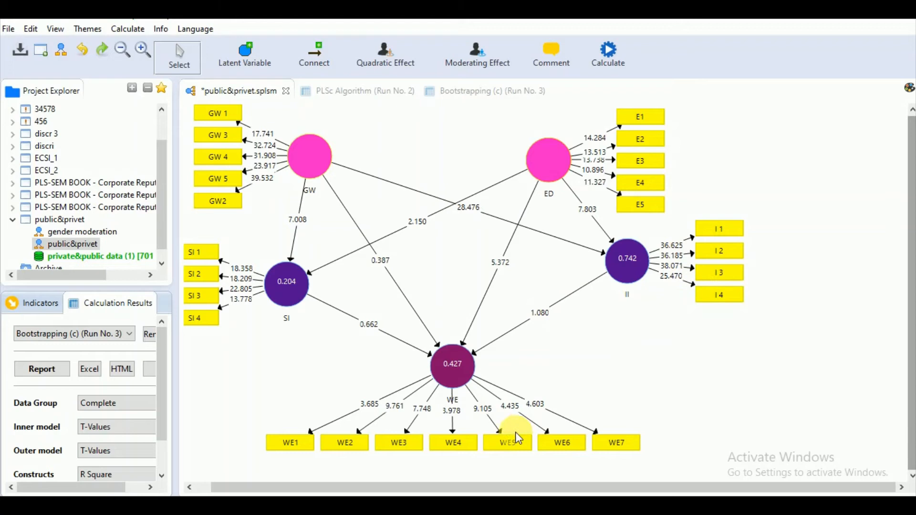
pyautogui.moveTo(548, 425)
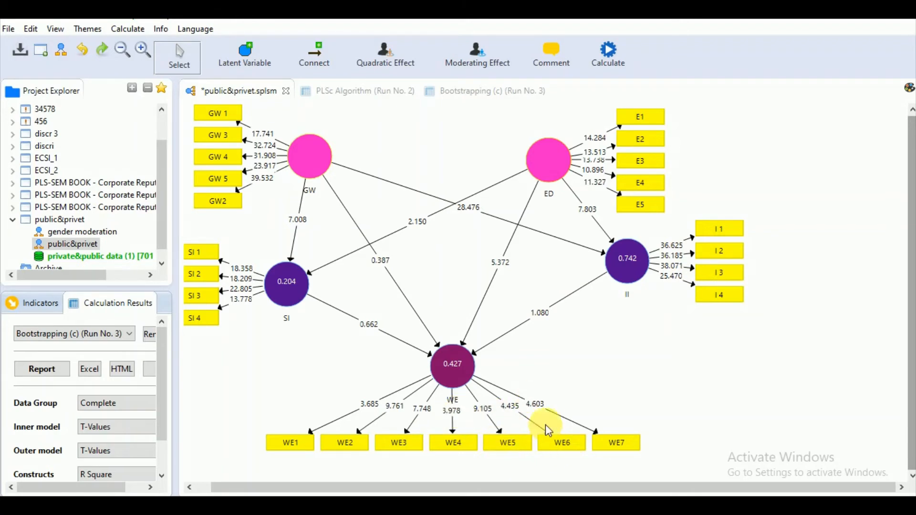
pyautogui.moveTo(462, 368)
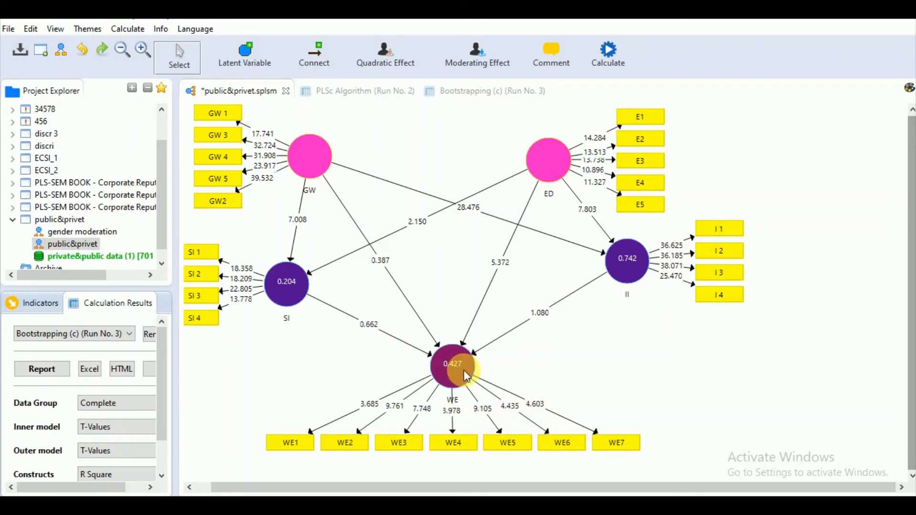
pyautogui.moveTo(534, 397)
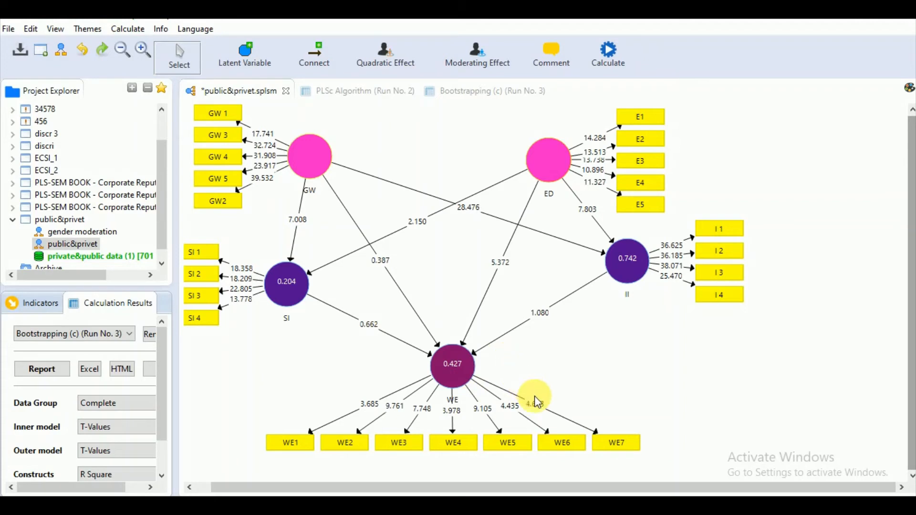
pyautogui.moveTo(330, 410)
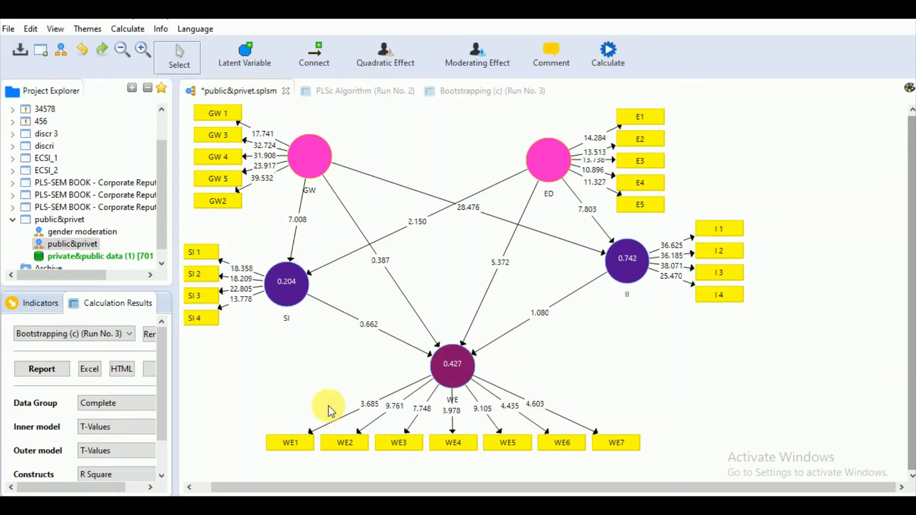
pyautogui.moveTo(611, 362)
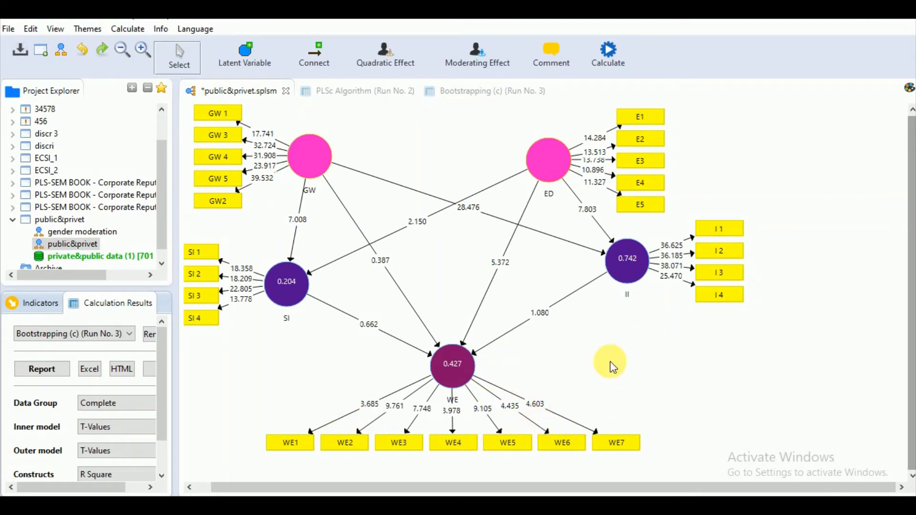
pyautogui.moveTo(531, 108)
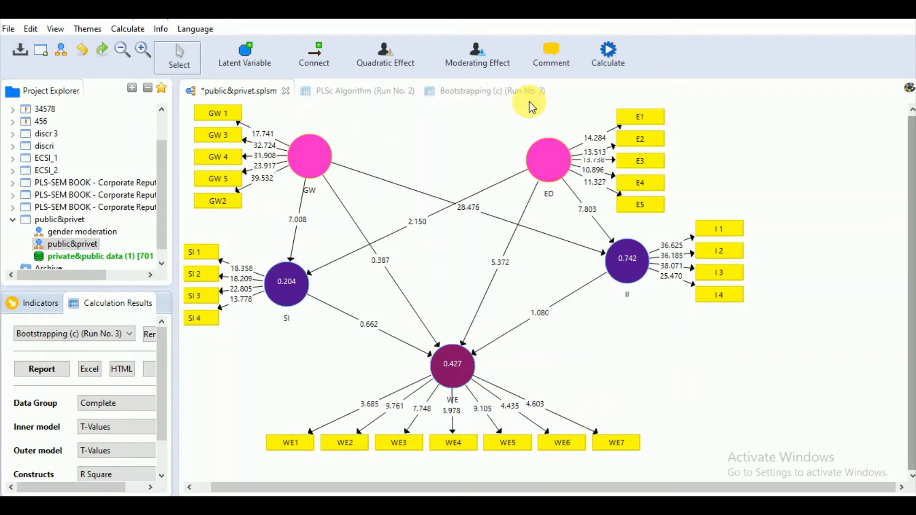
pyautogui.moveTo(536, 98)
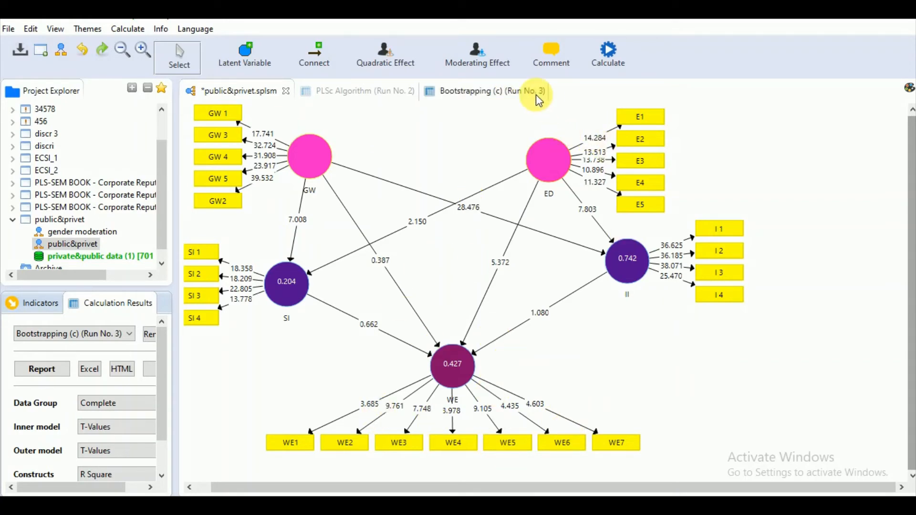
# Scan the Outer Loadings table in the report, then show the Outer Weights results.
pyautogui.click(488, 91)
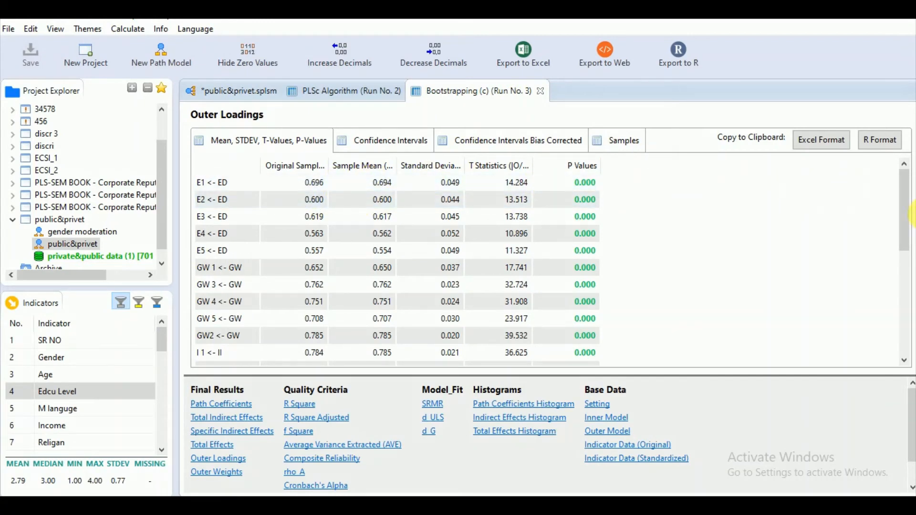
pyautogui.scroll(-3)
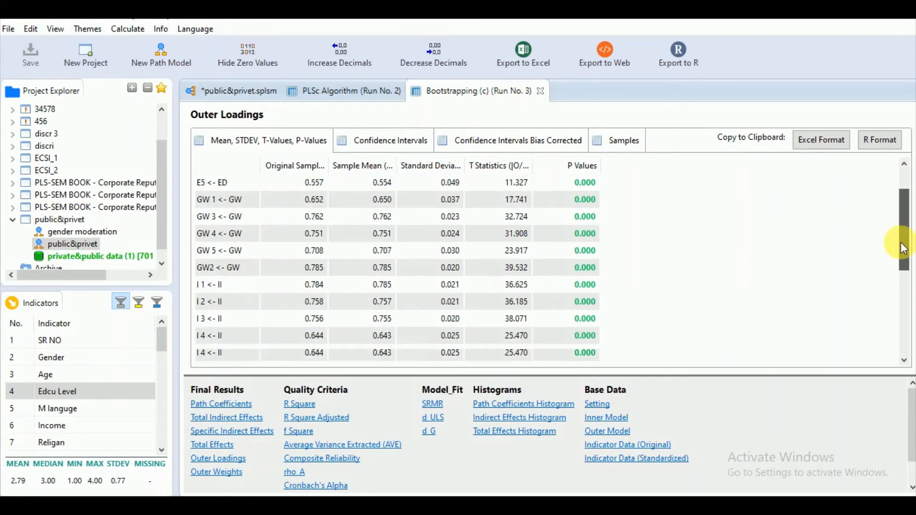
pyautogui.scroll(3)
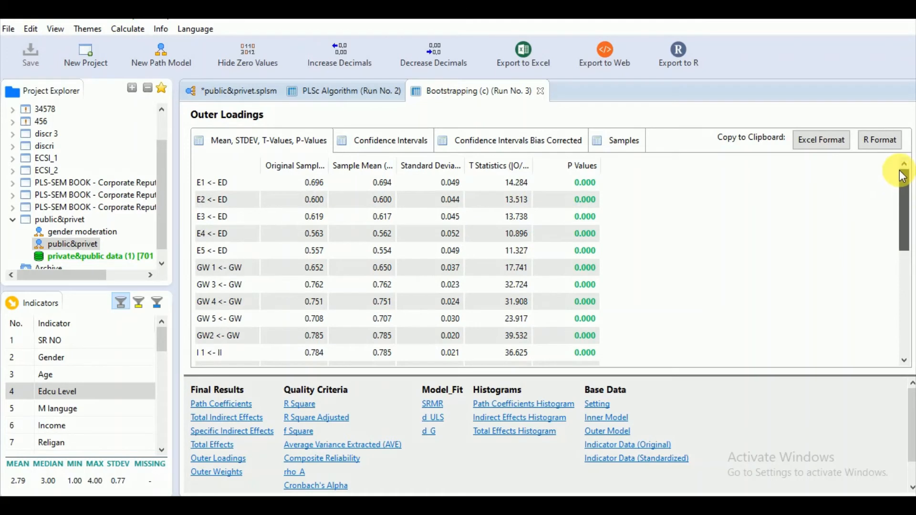
pyautogui.moveTo(612, 210)
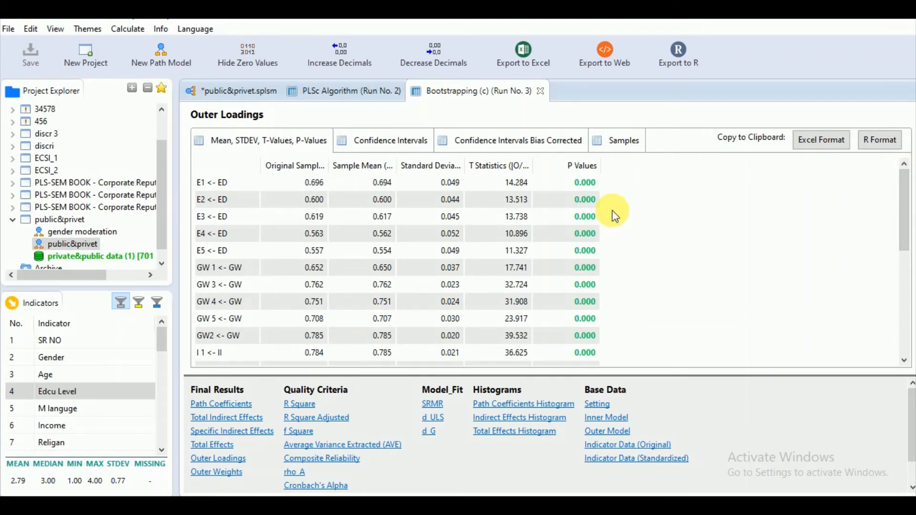
pyautogui.moveTo(561, 198)
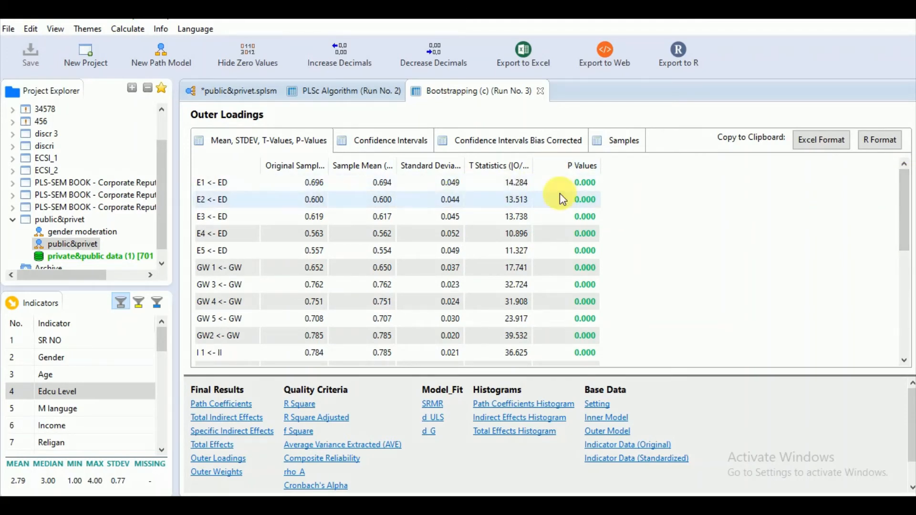
pyautogui.scroll(-3)
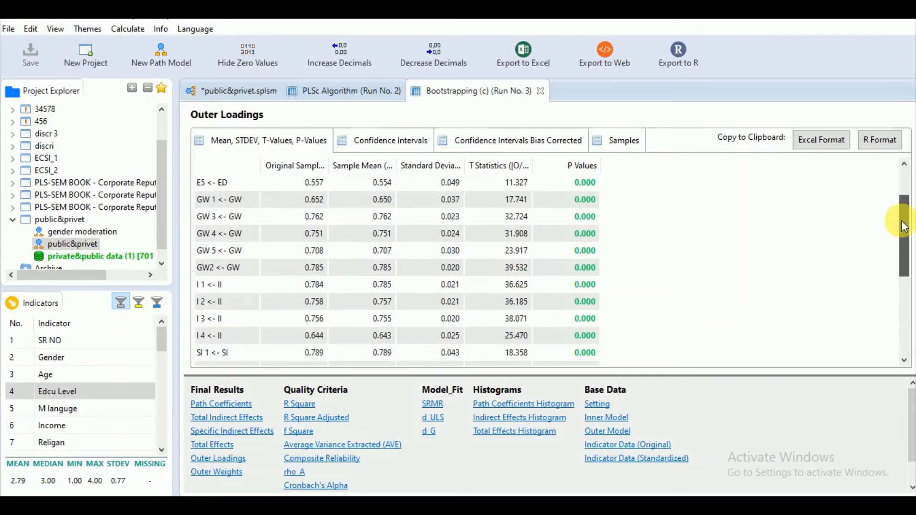
pyautogui.scroll(3)
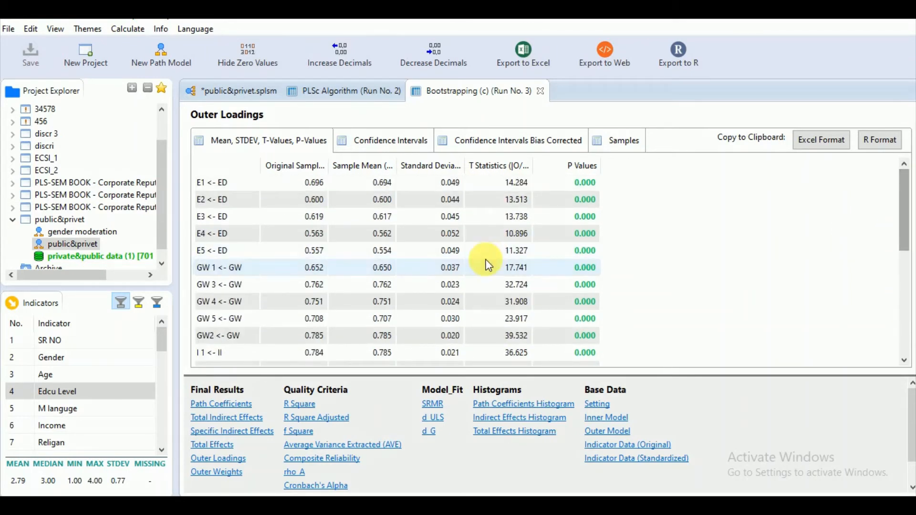
pyautogui.click(216, 472)
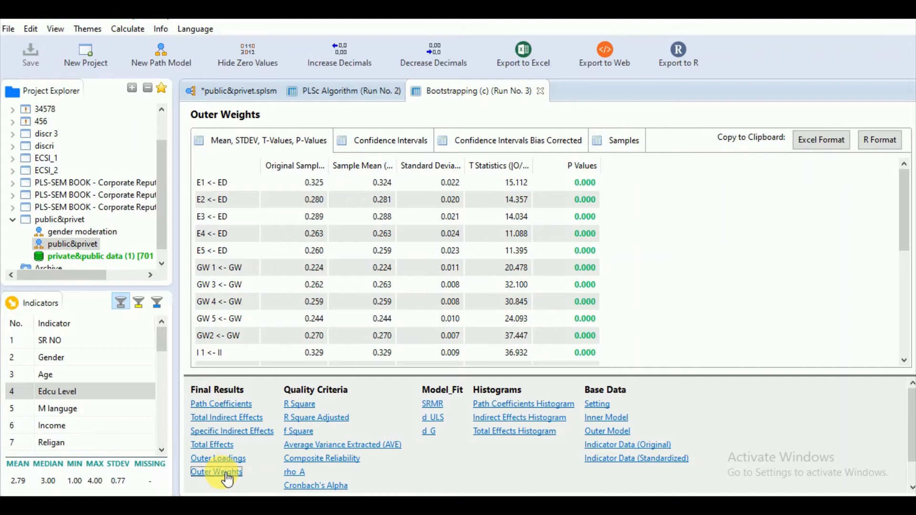
pyautogui.moveTo(903, 221)
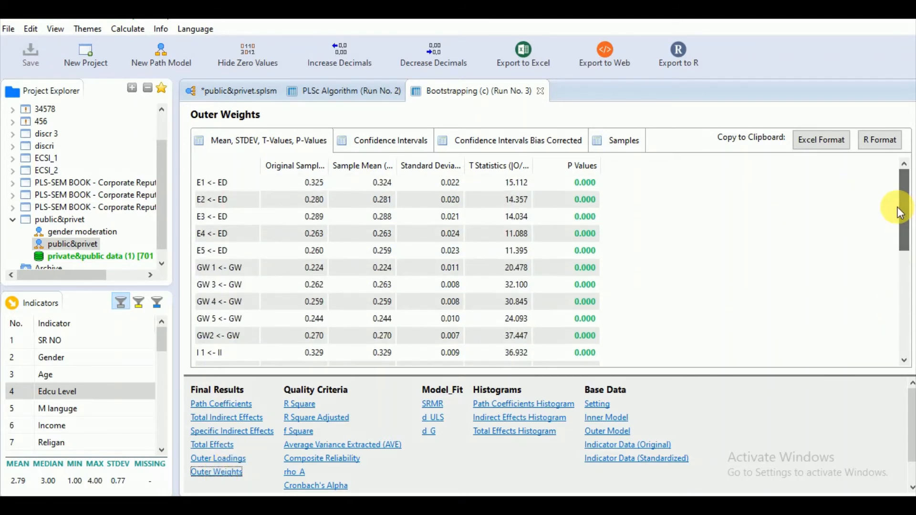
# Show R Square for II, SI and WE under Quality Criteria, then R Square Adjusted.
pyautogui.click(298, 403)
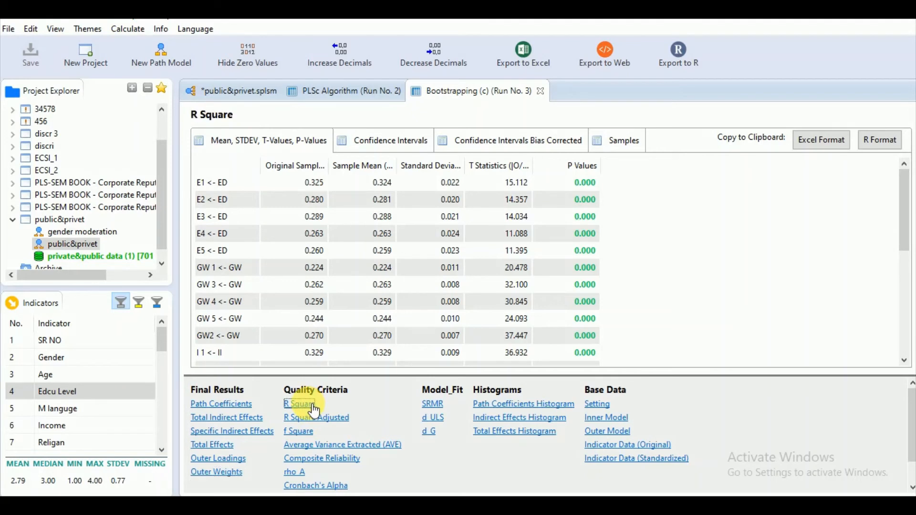
pyautogui.click(299, 404)
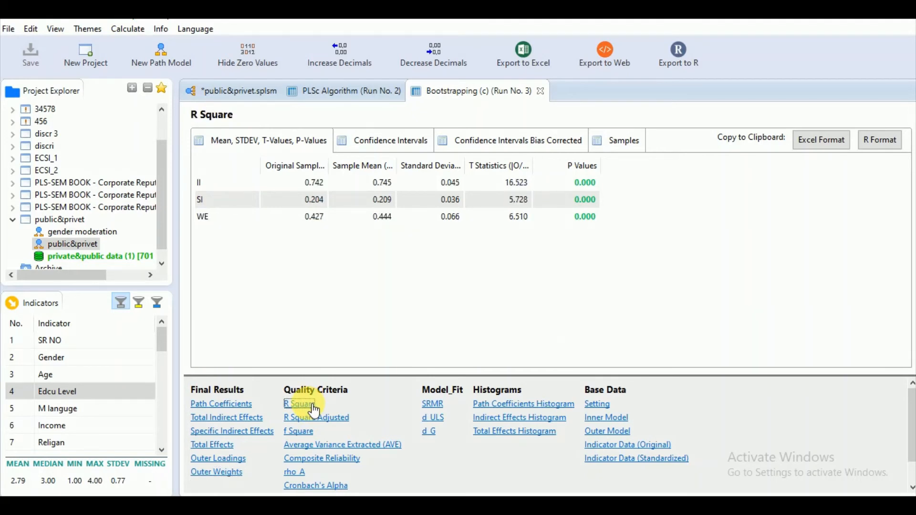
pyautogui.moveTo(263, 245)
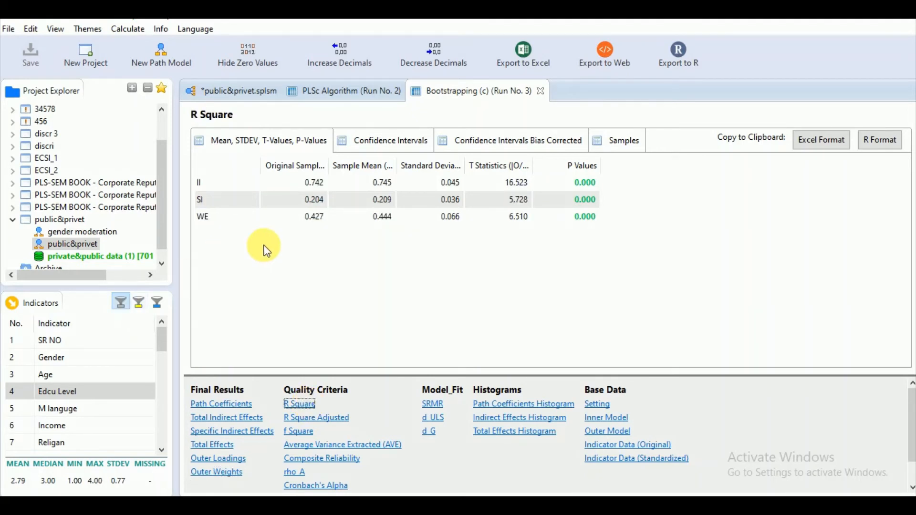
pyautogui.moveTo(278, 264)
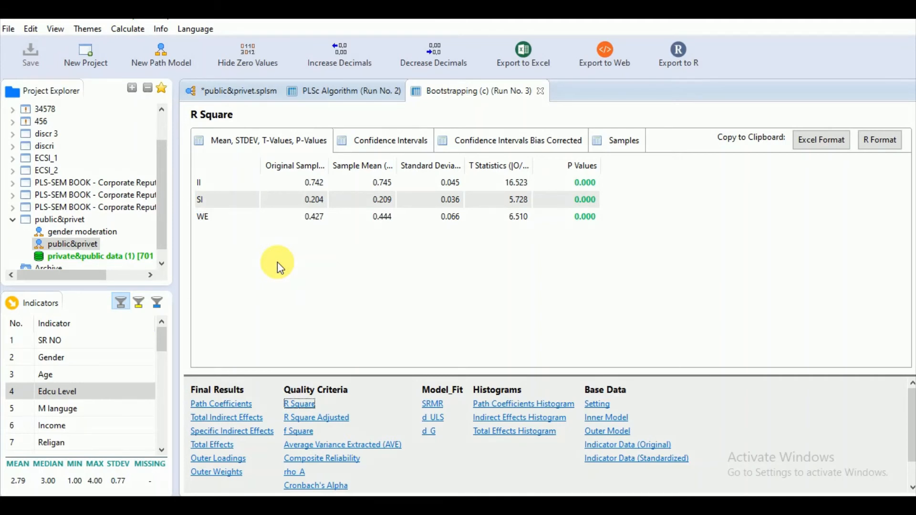
pyautogui.moveTo(508, 192)
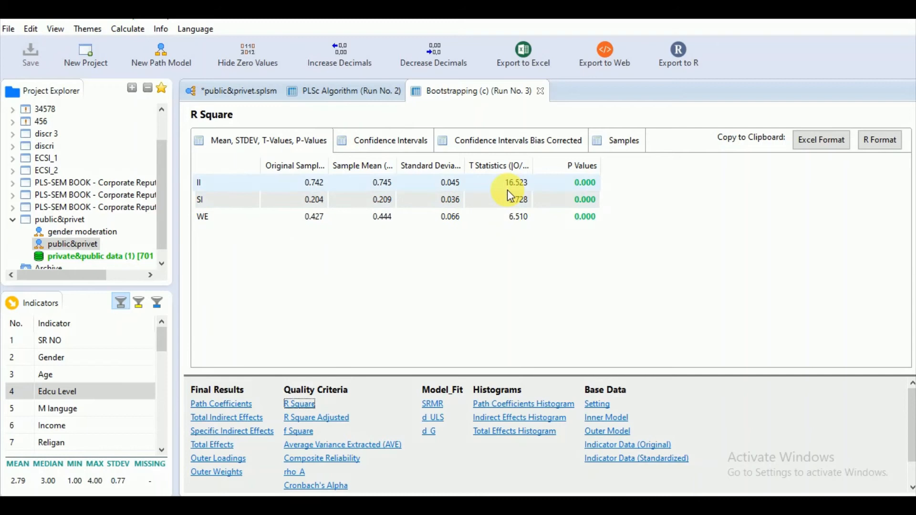
pyautogui.moveTo(554, 303)
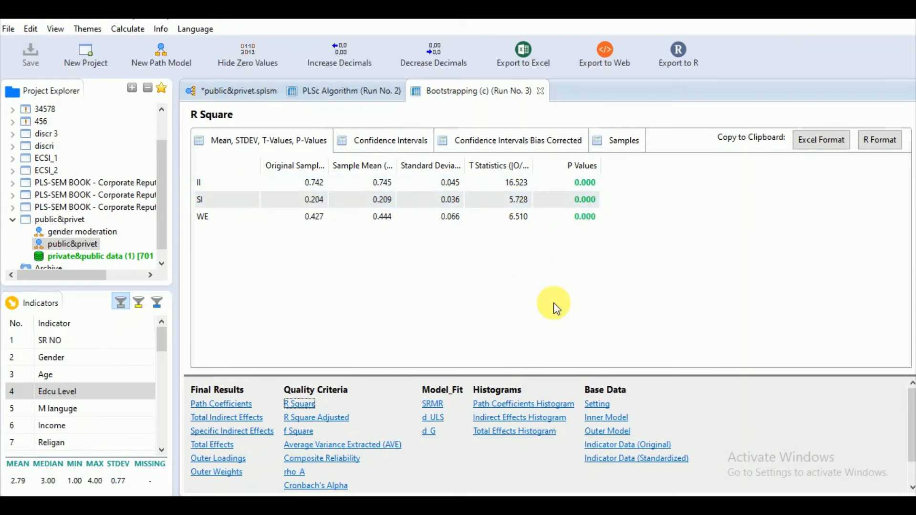
pyautogui.moveTo(584, 260)
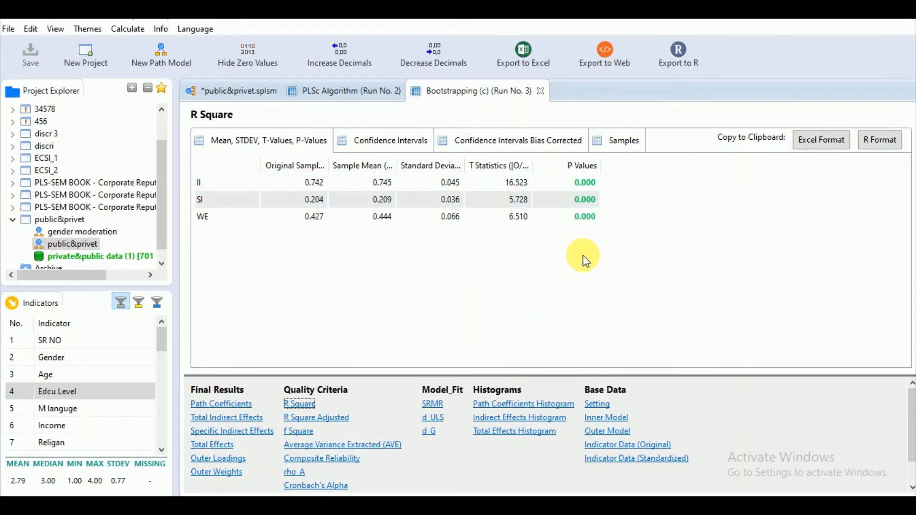
pyautogui.moveTo(543, 257)
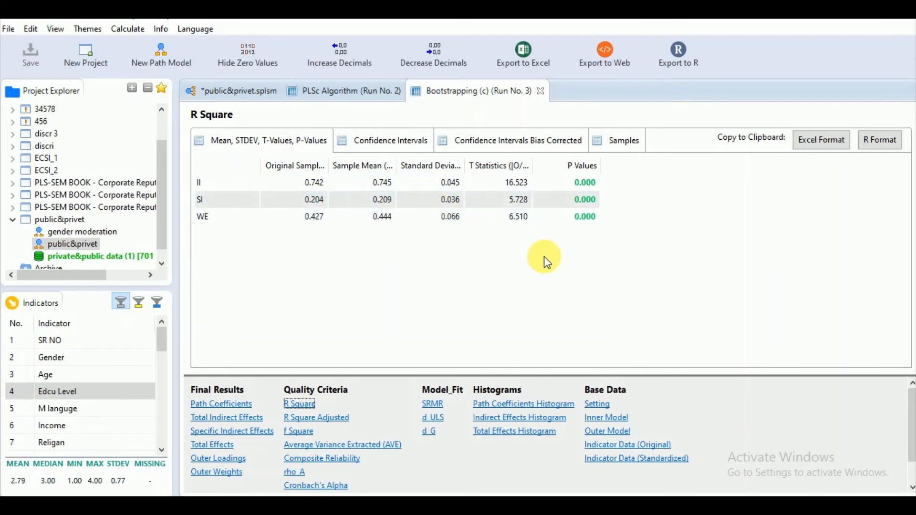
pyautogui.moveTo(566, 242)
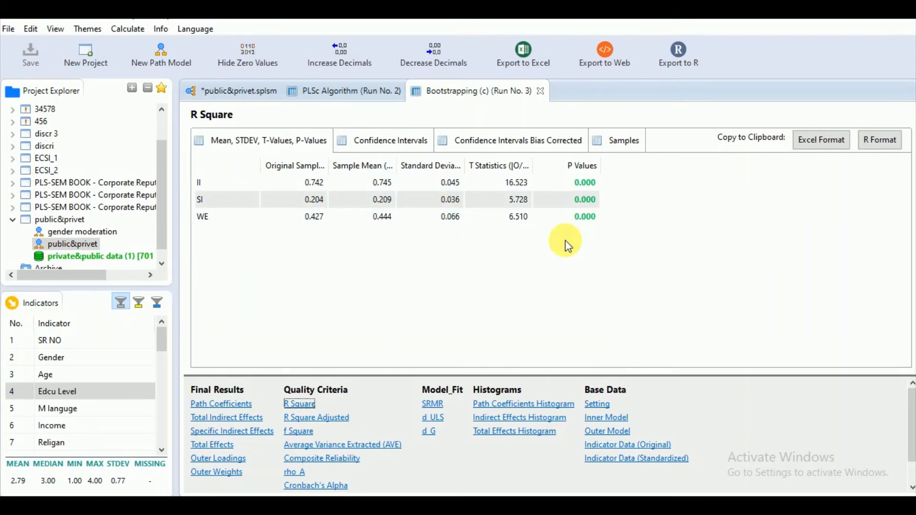
pyautogui.moveTo(593, 210)
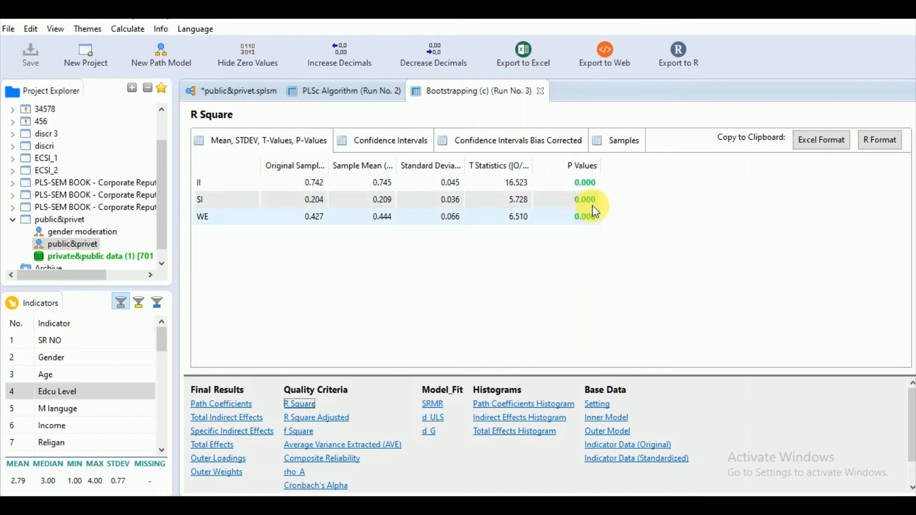
pyautogui.moveTo(283, 397)
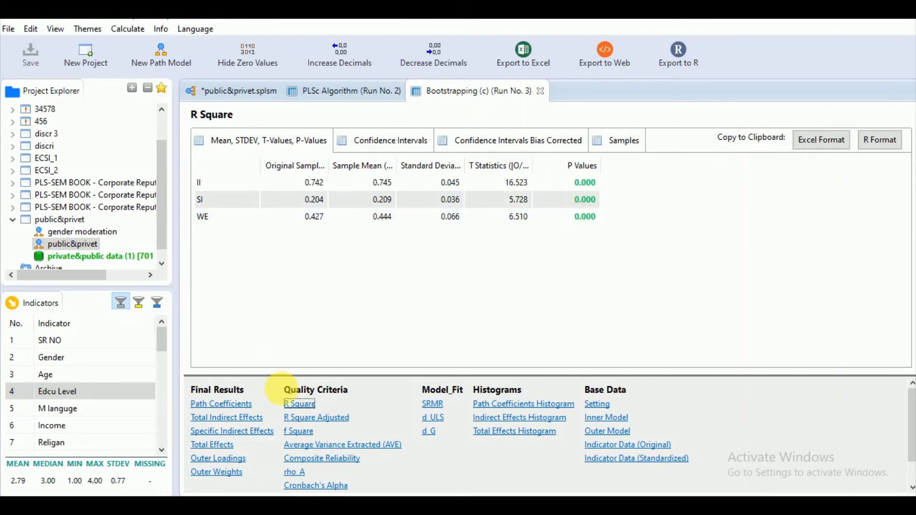
pyautogui.moveTo(430, 256)
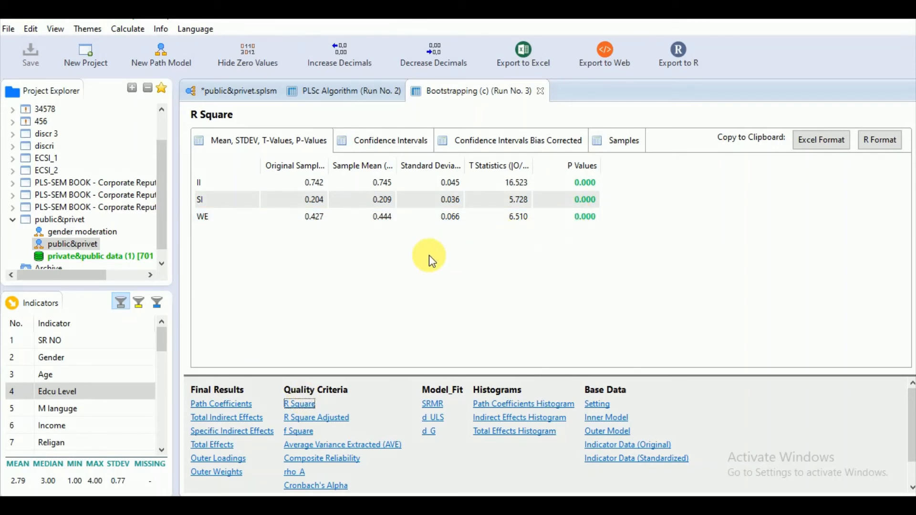
pyautogui.moveTo(467, 242)
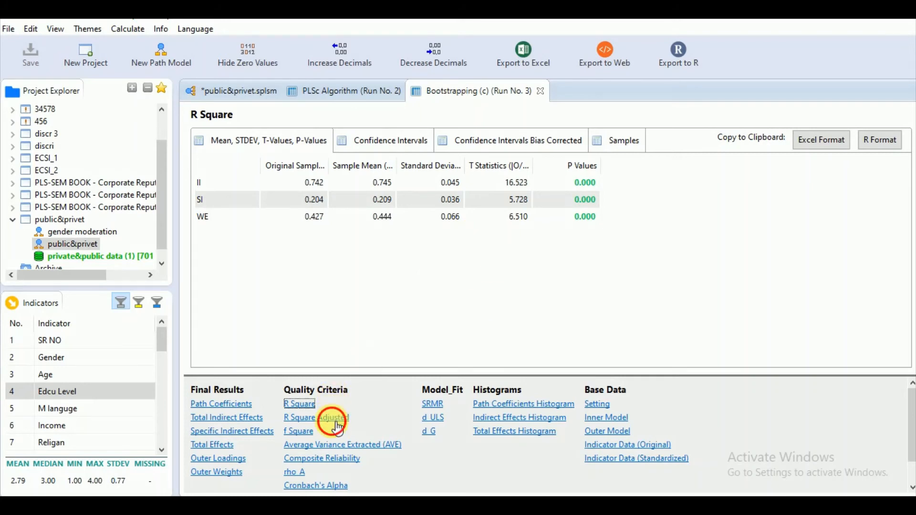
pyautogui.click(316, 417)
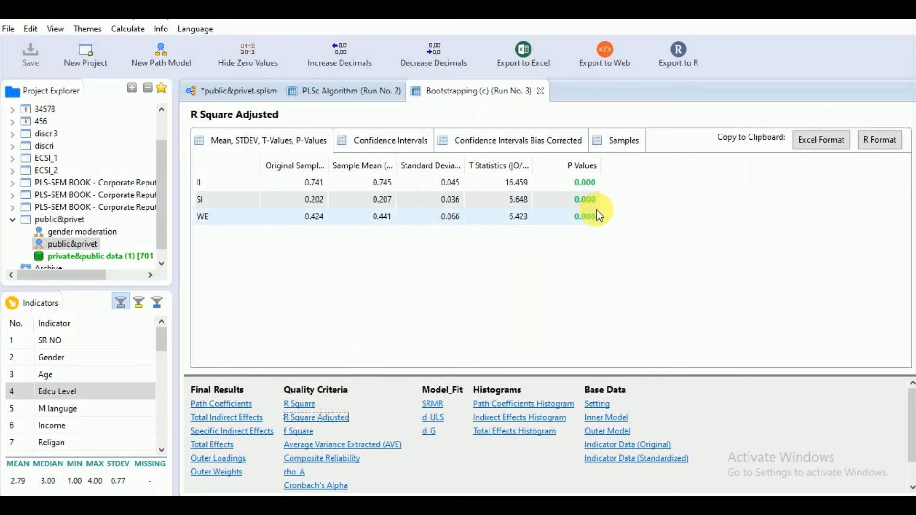
pyautogui.moveTo(560, 225)
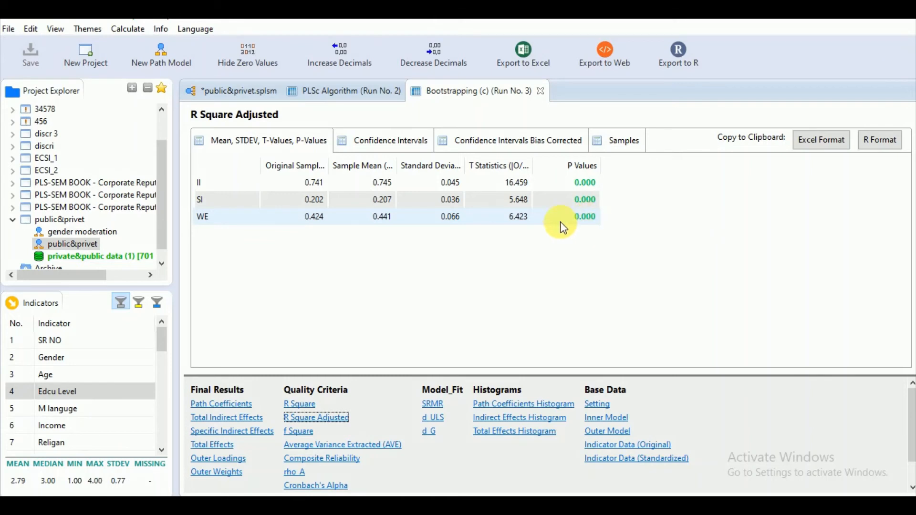
pyautogui.moveTo(572, 234)
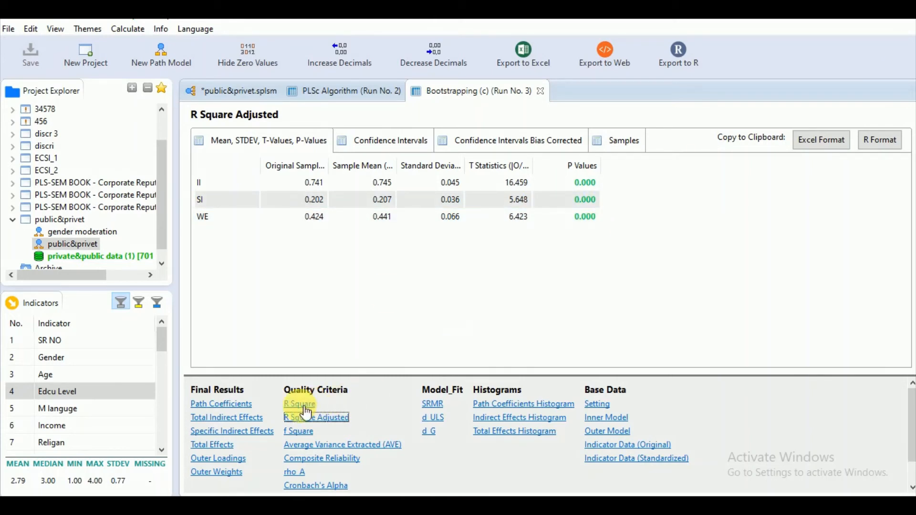
# Show f Square effect sizes and highlight the ED -> WE and GW -> WE rows.
pyautogui.click(297, 431)
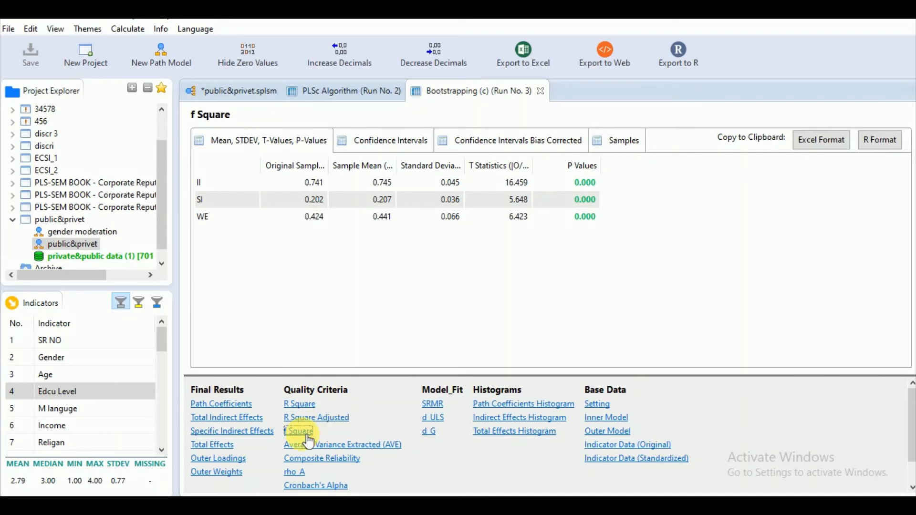
pyautogui.click(299, 432)
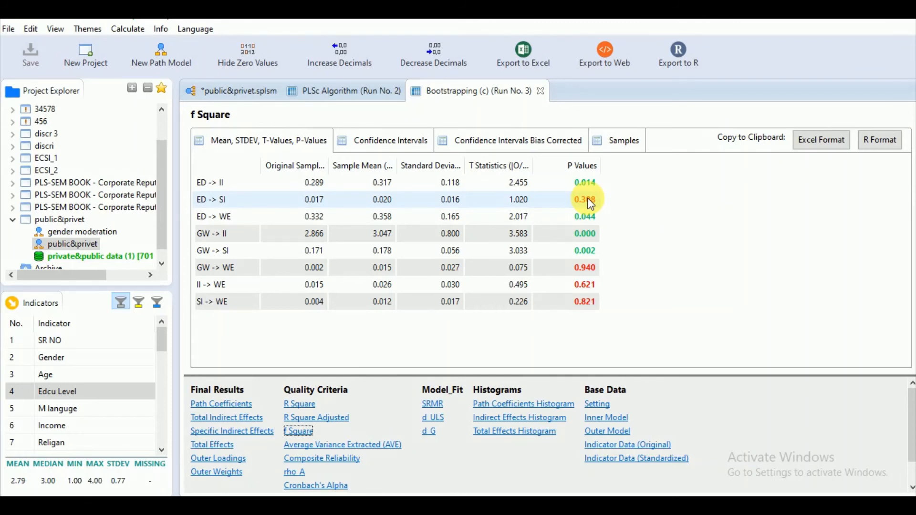
pyautogui.moveTo(254, 195)
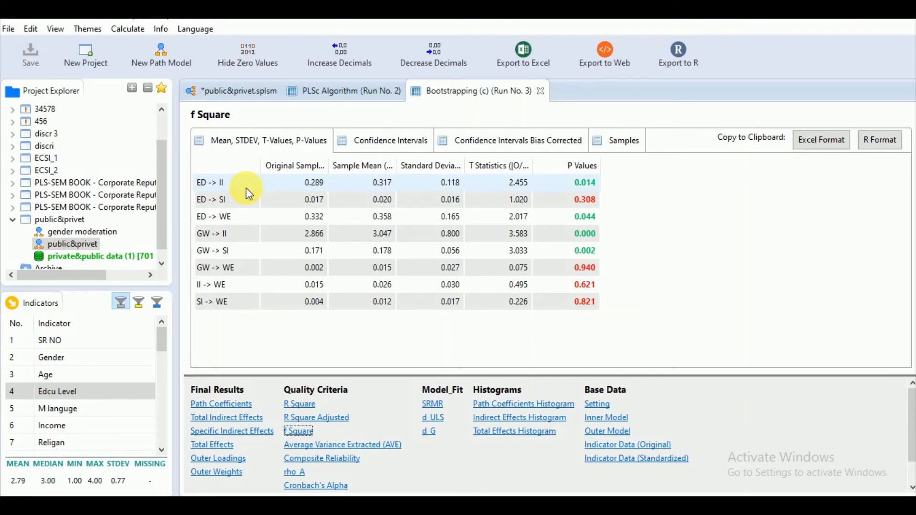
pyautogui.moveTo(216, 225)
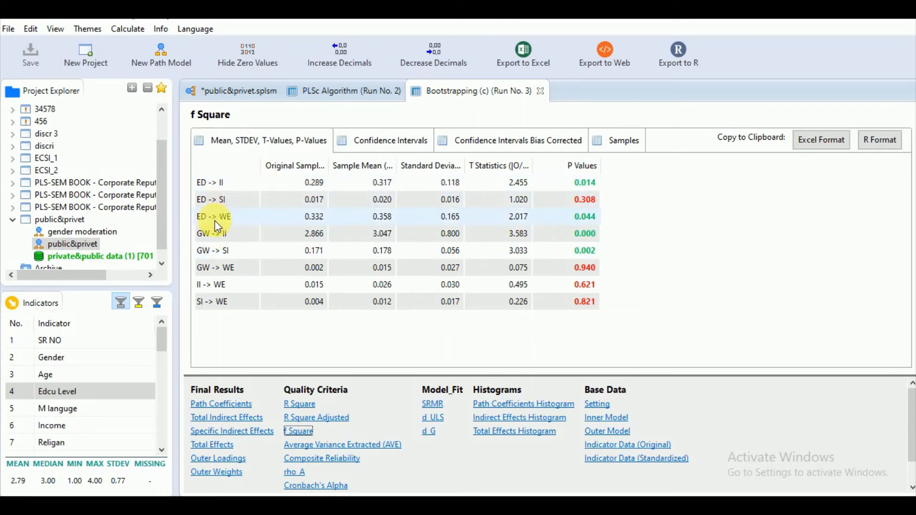
pyautogui.click(212, 216)
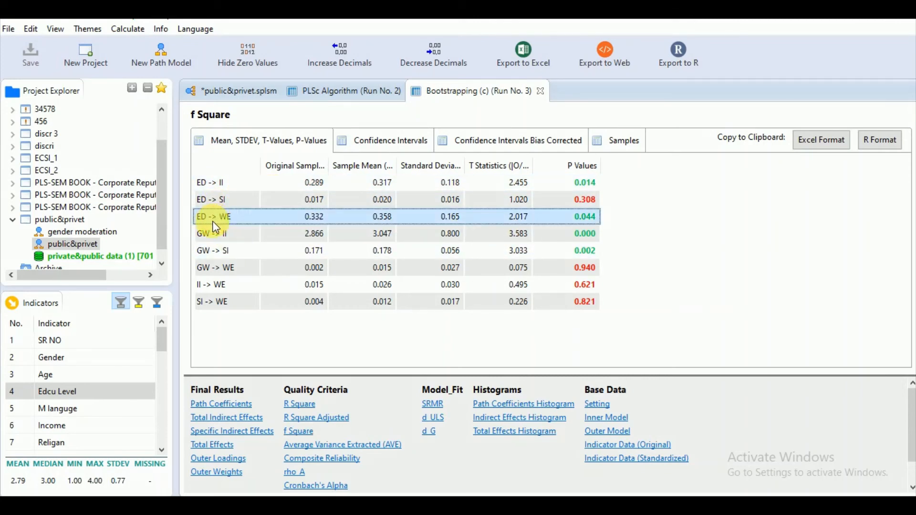
pyautogui.moveTo(298, 217)
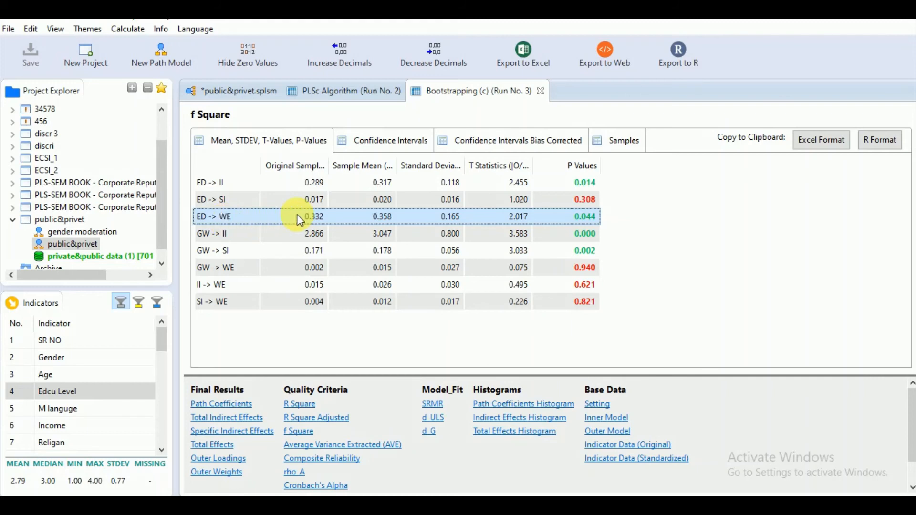
pyautogui.moveTo(564, 217)
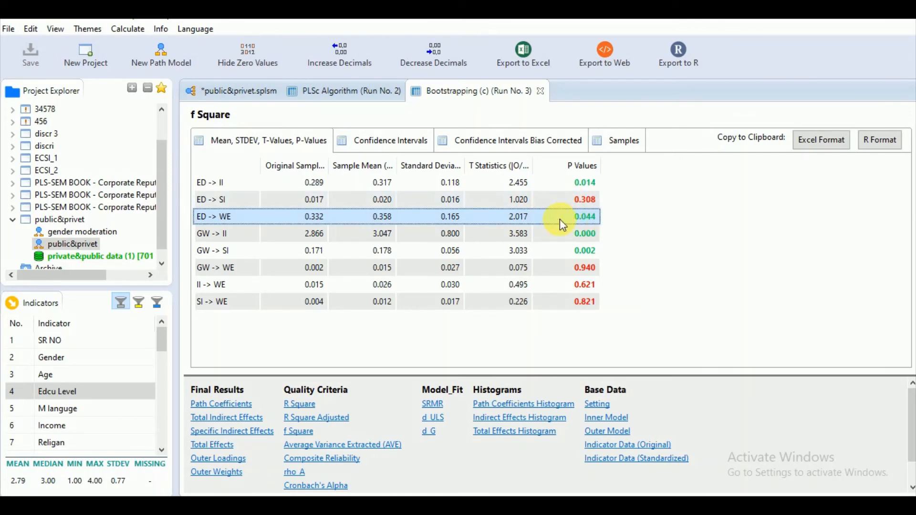
pyautogui.moveTo(595, 223)
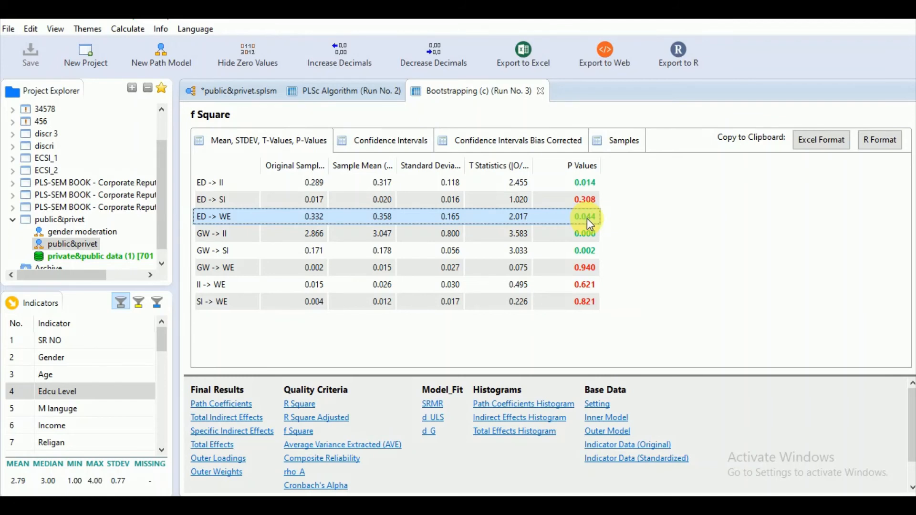
pyautogui.moveTo(231, 250)
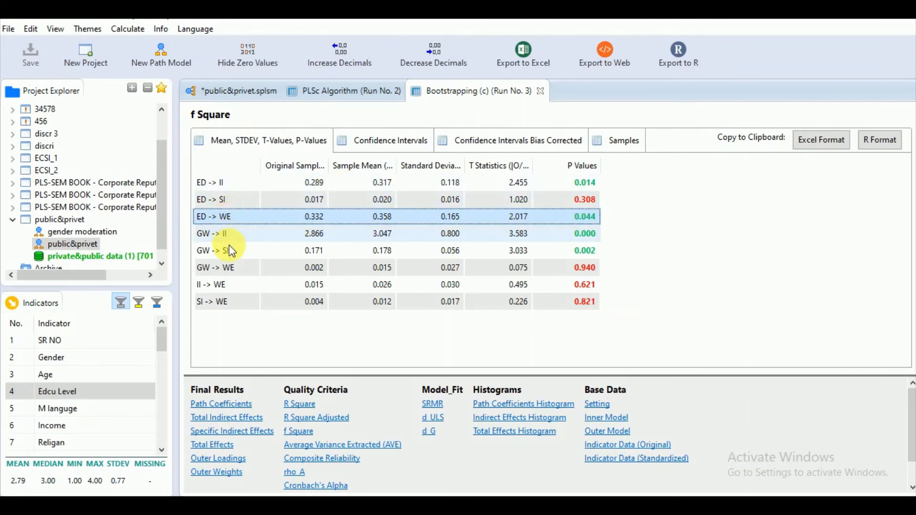
pyautogui.click(217, 267)
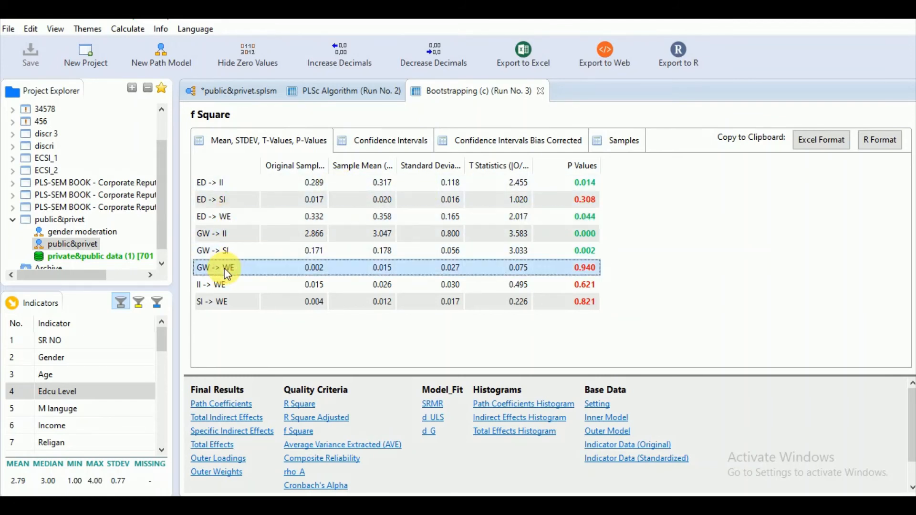
pyautogui.moveTo(594, 270)
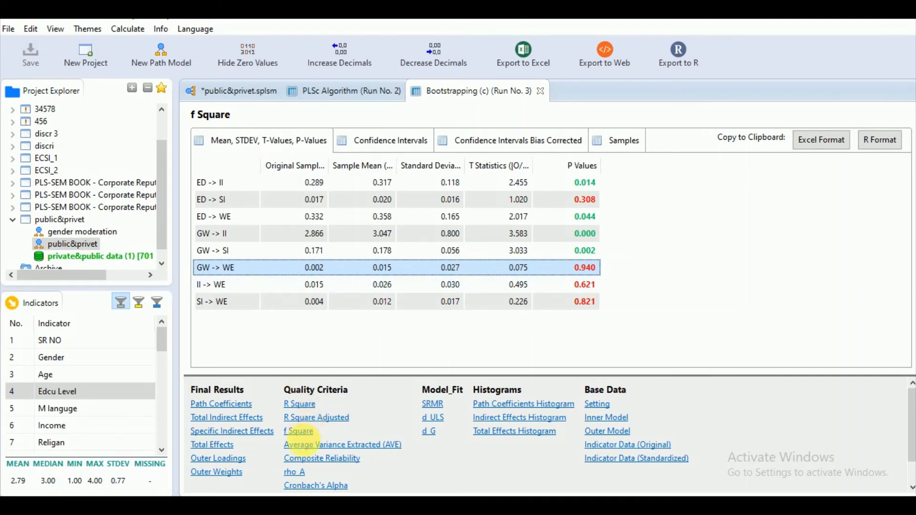
# View the PLSc Algorithm (Run No. 2) construct reliability and validity matrix with alpha, rho_A and AVE.
pyautogui.click(342, 445)
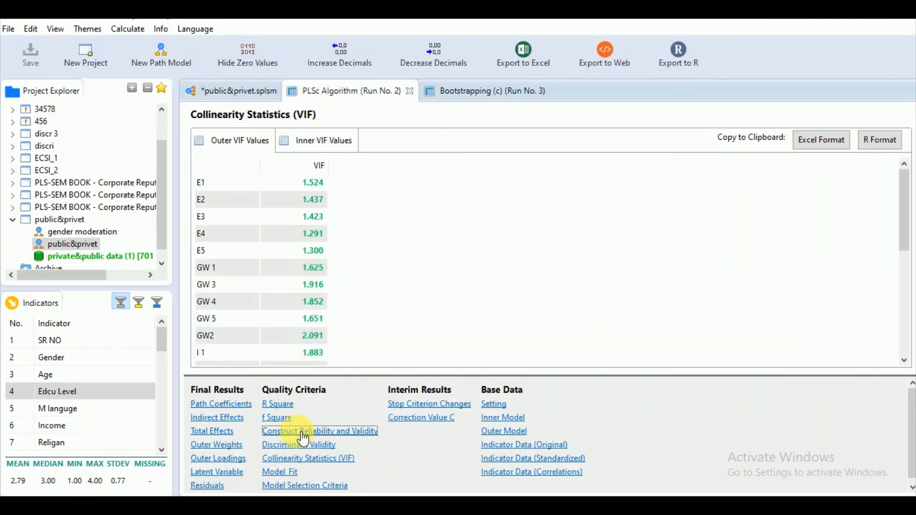
pyautogui.click(319, 430)
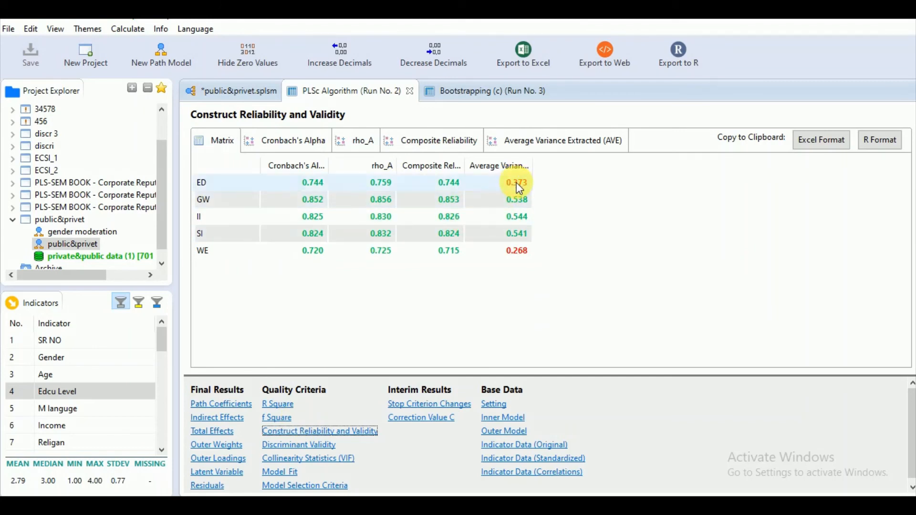
pyautogui.moveTo(506, 275)
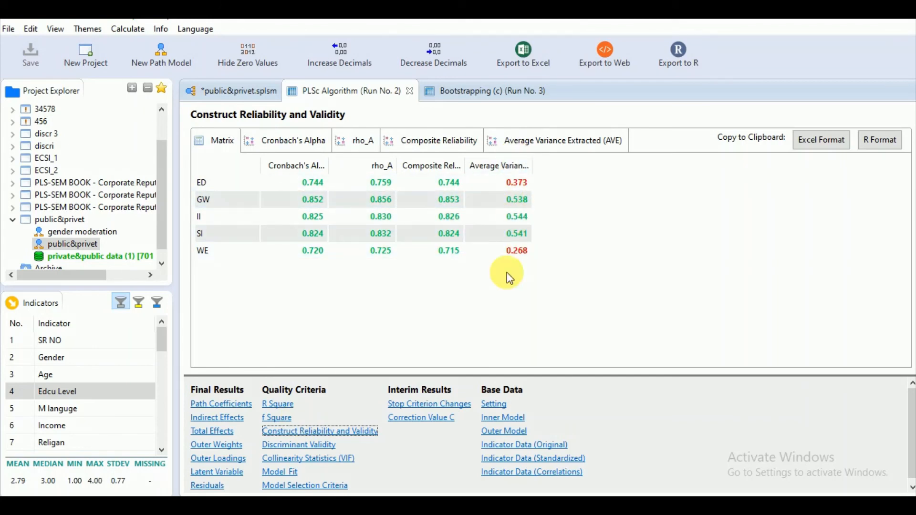
pyautogui.moveTo(462, 91)
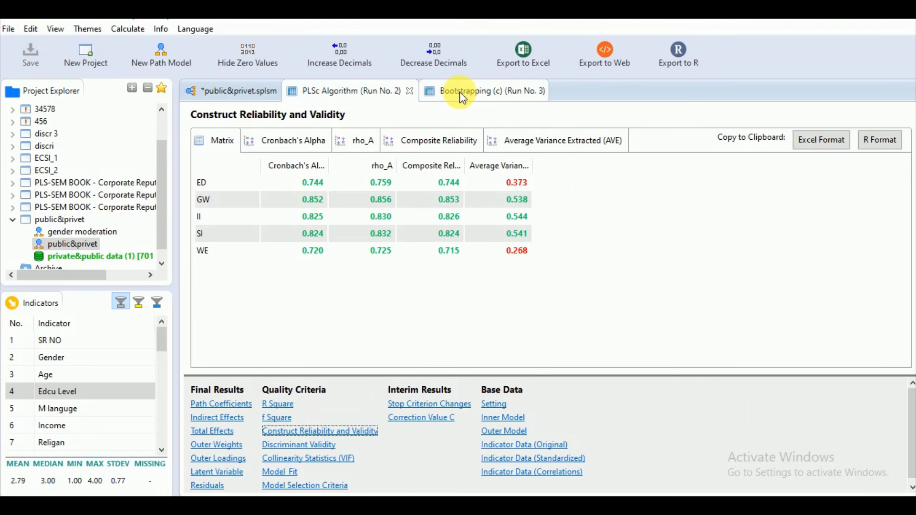
# Review bootstrapped AVE, composite reliability, rho_A, SRMR and d_ULS fit (2.008 saturated, 2.462 estimated).
pyautogui.click(473, 90)
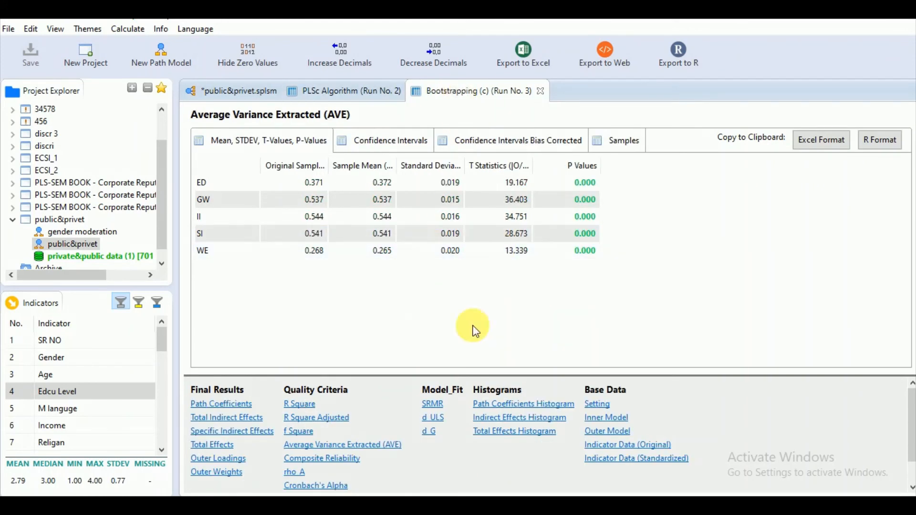
pyautogui.moveTo(343, 445)
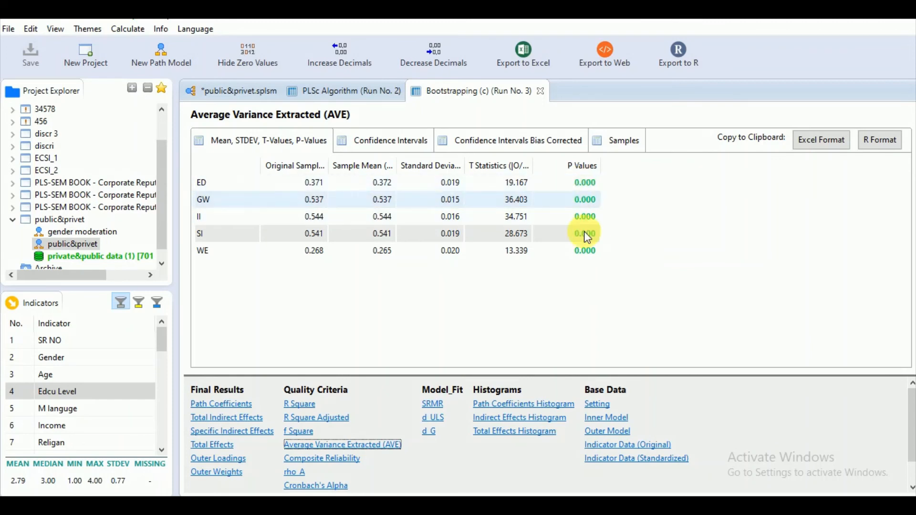
pyautogui.moveTo(582, 198)
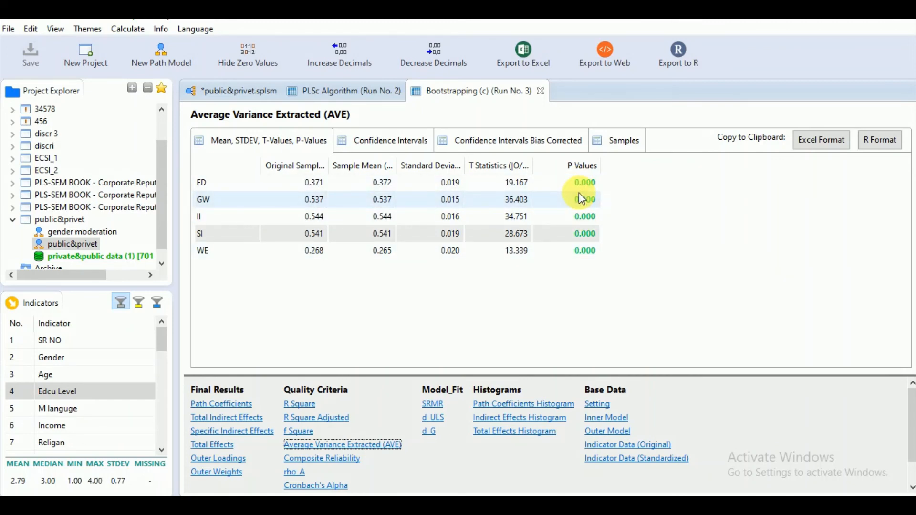
pyautogui.moveTo(586, 188)
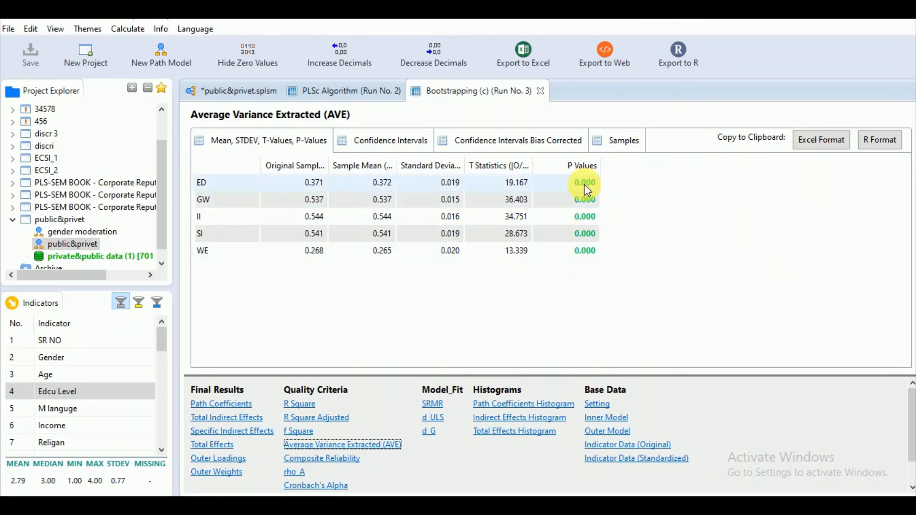
pyautogui.moveTo(570, 207)
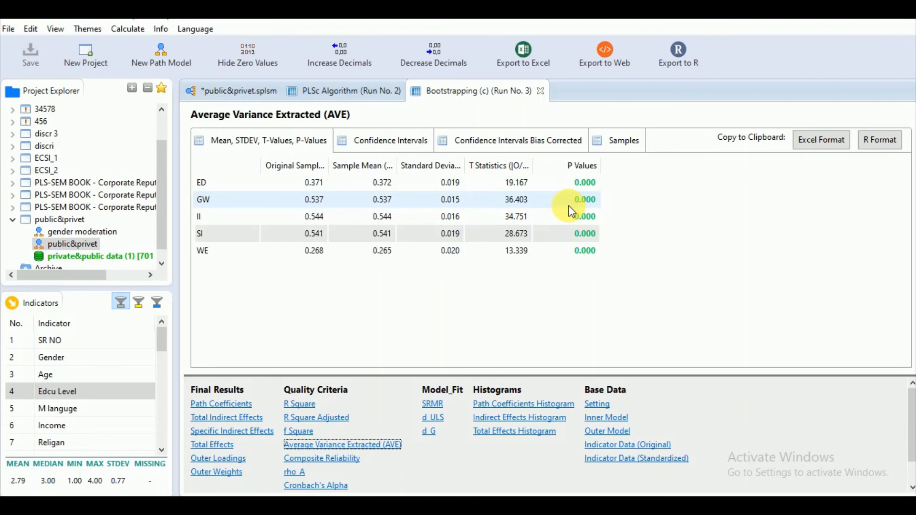
pyautogui.click(321, 458)
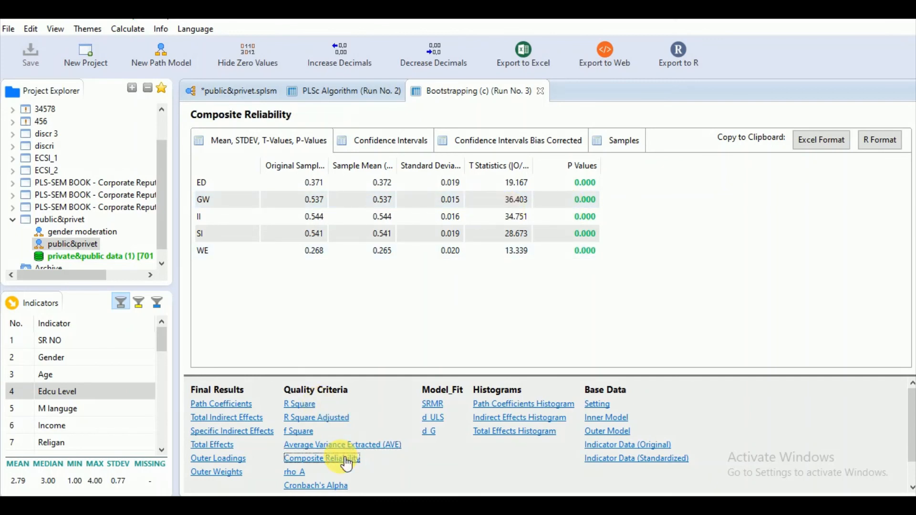
pyautogui.click(294, 472)
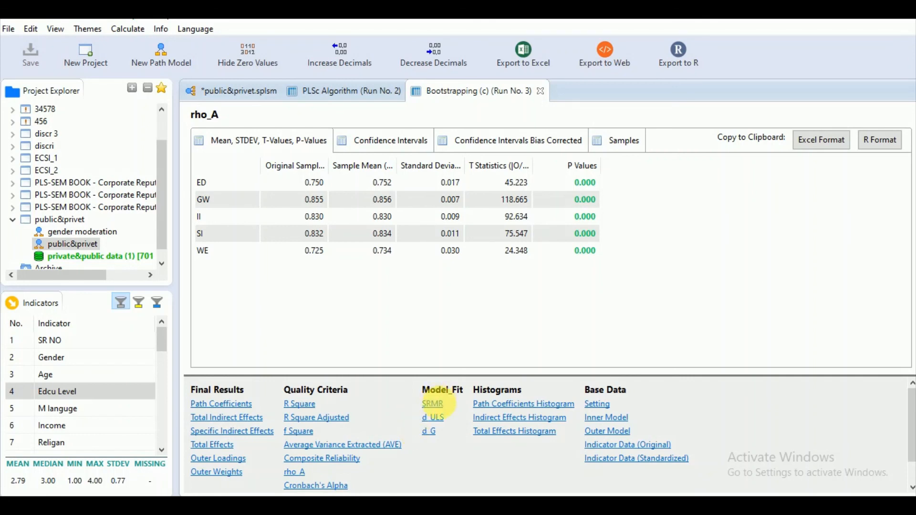
pyautogui.click(432, 403)
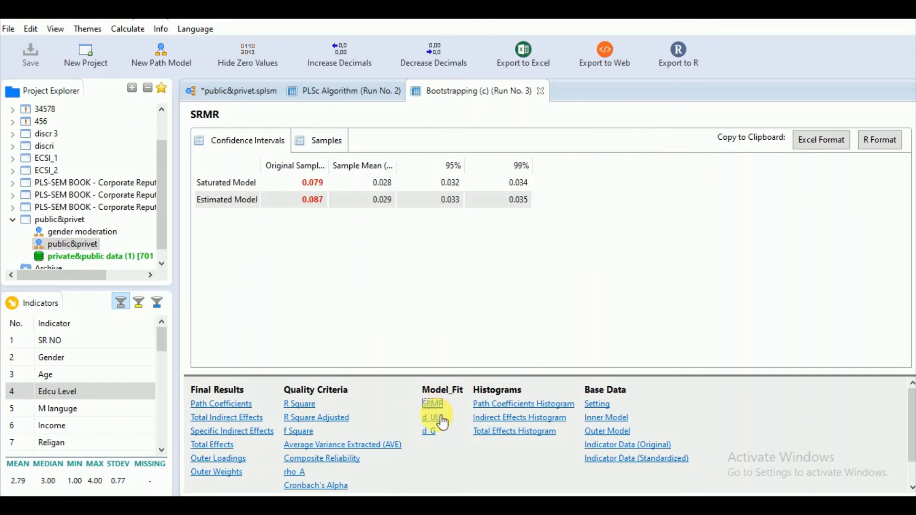
pyautogui.click(431, 417)
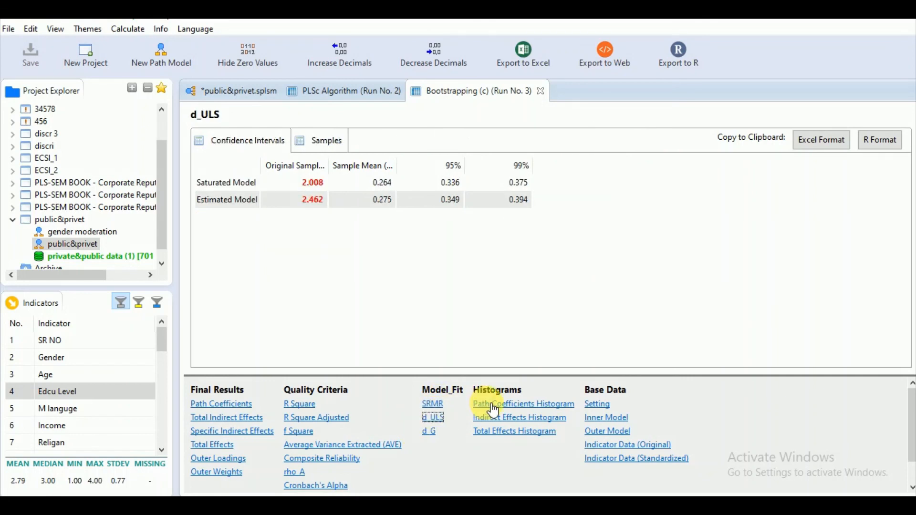
# View the path coefficient and total effects histograms, then the path coefficients table with p-values.
pyautogui.click(523, 404)
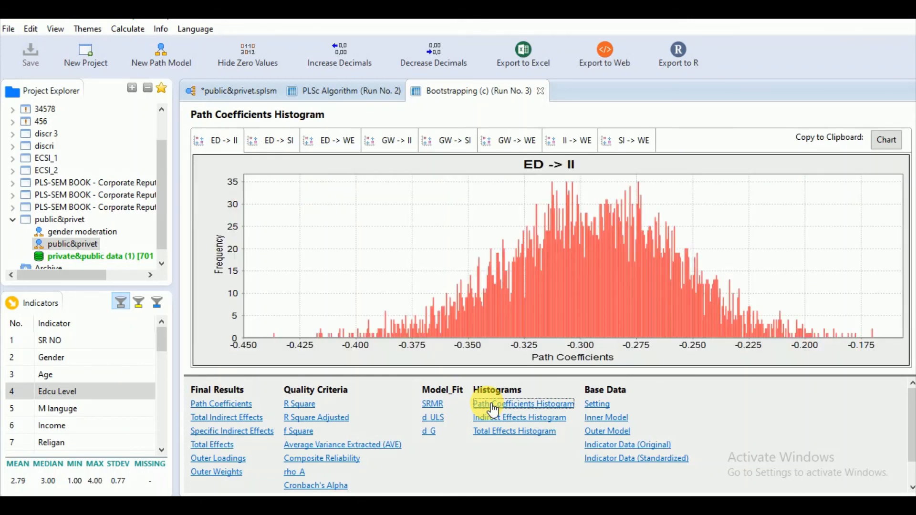
pyautogui.moveTo(498, 420)
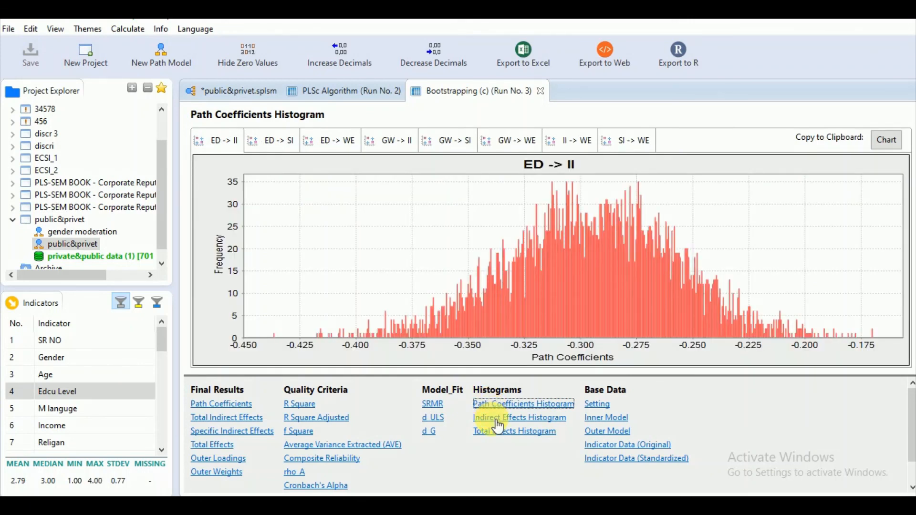
pyautogui.click(513, 431)
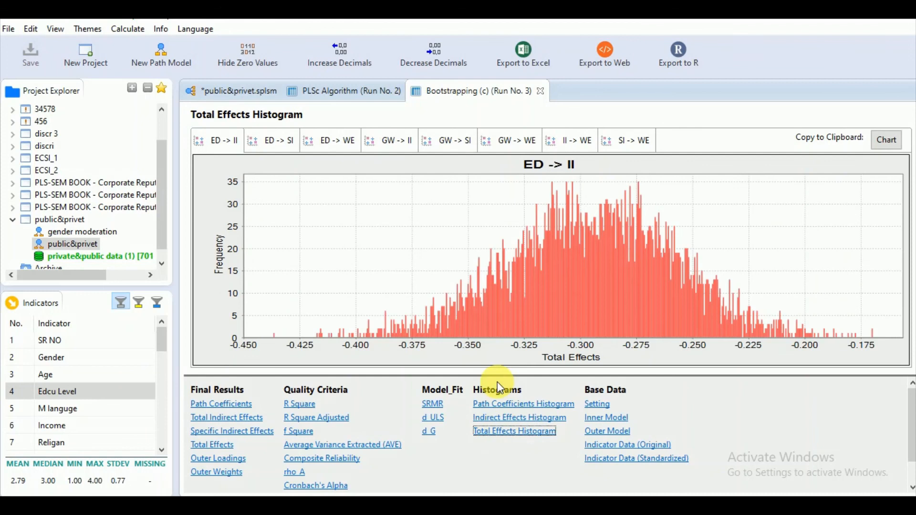
pyautogui.moveTo(221, 403)
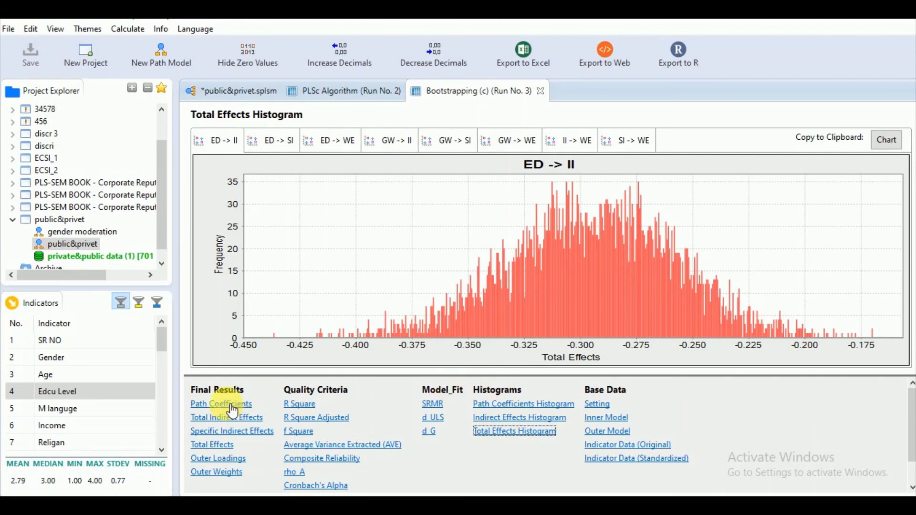
pyautogui.click(220, 403)
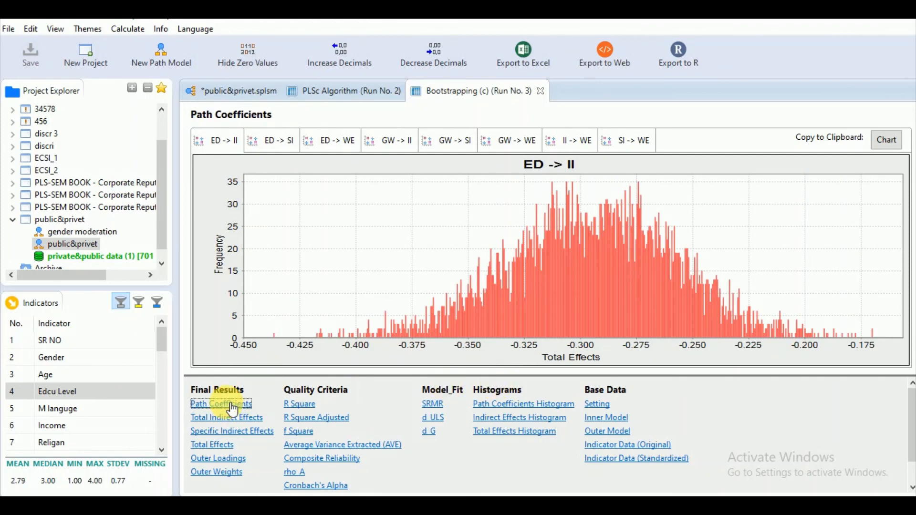
pyautogui.click(220, 404)
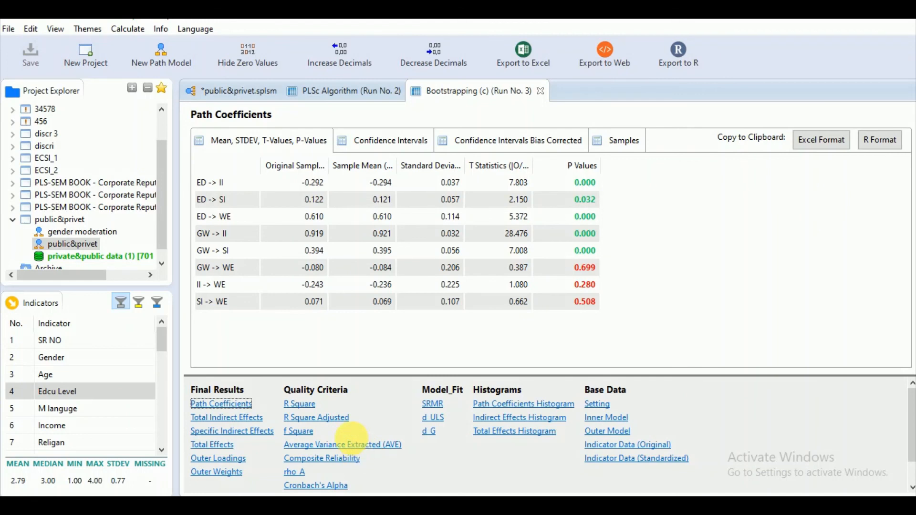
pyautogui.moveTo(349, 446)
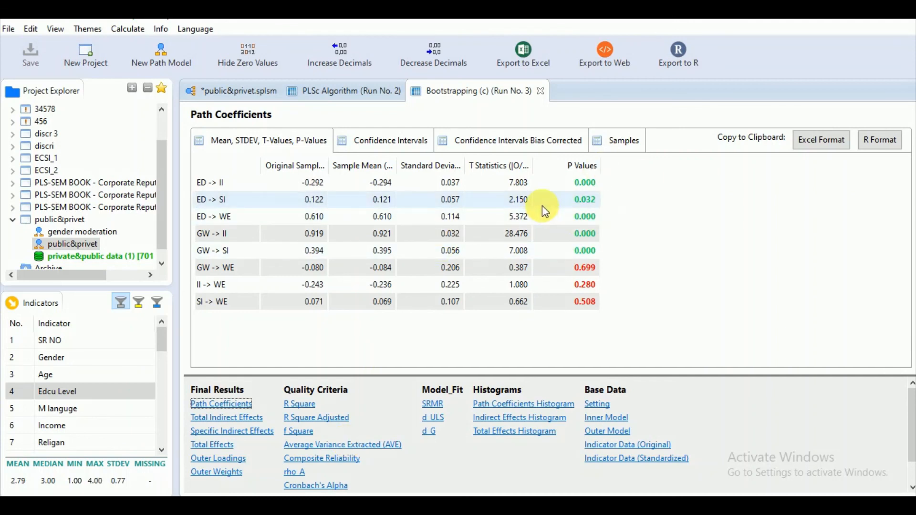
pyautogui.moveTo(299, 445)
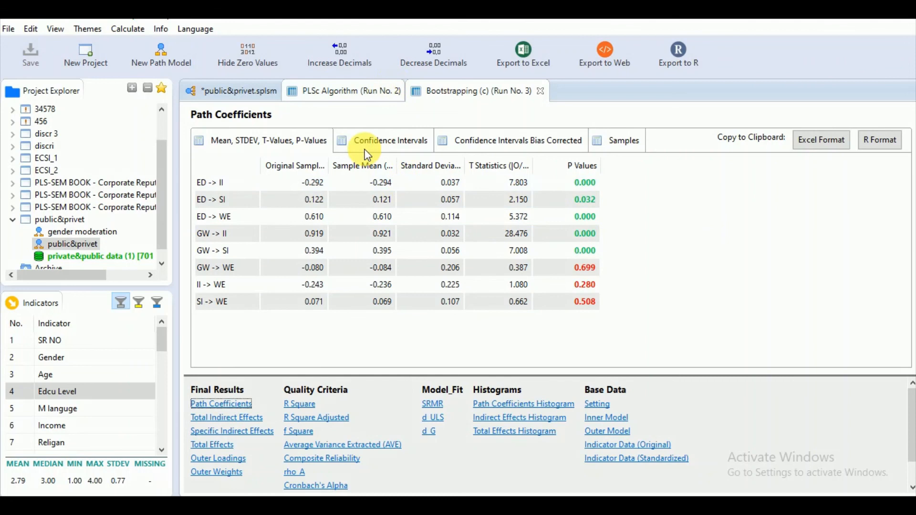
pyautogui.moveTo(560, 236)
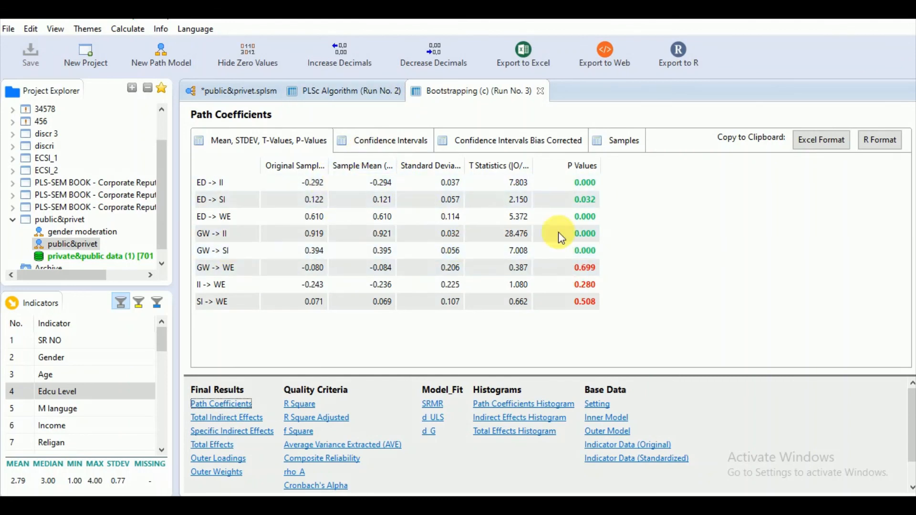
pyautogui.moveTo(602, 273)
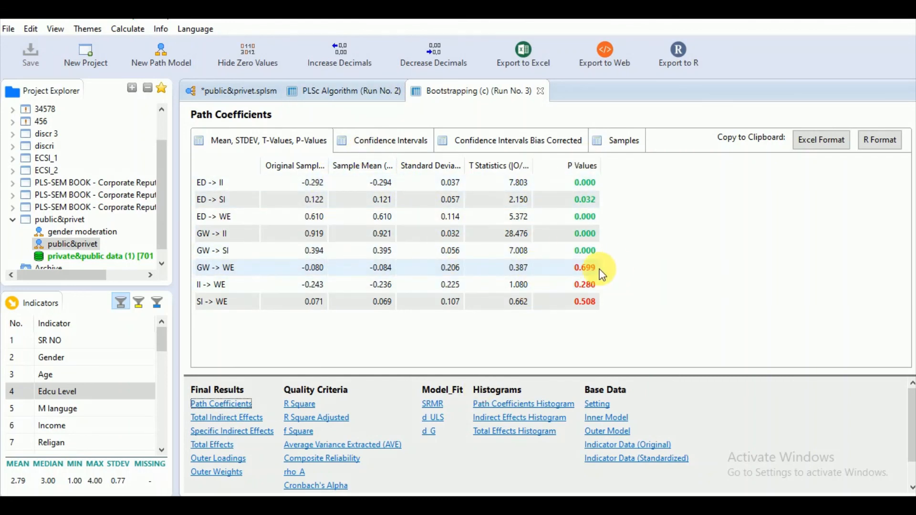
pyautogui.moveTo(507, 267)
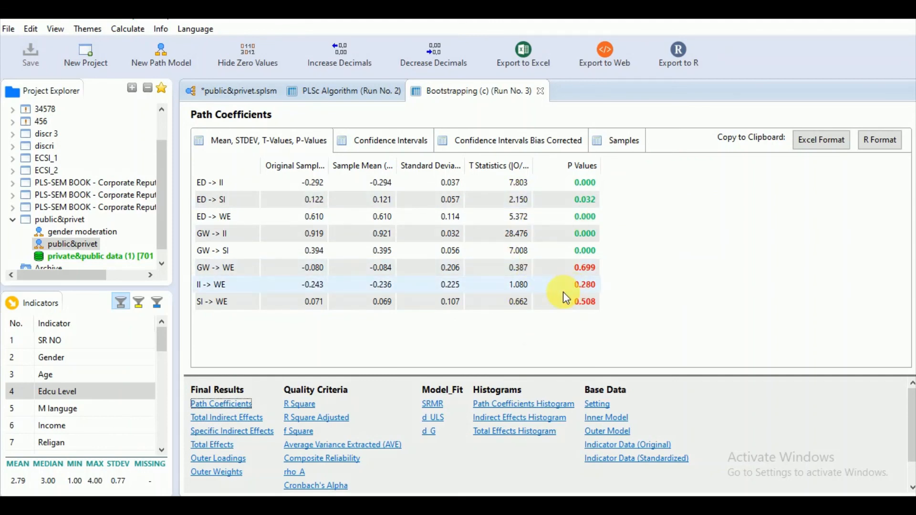
pyautogui.moveTo(626, 332)
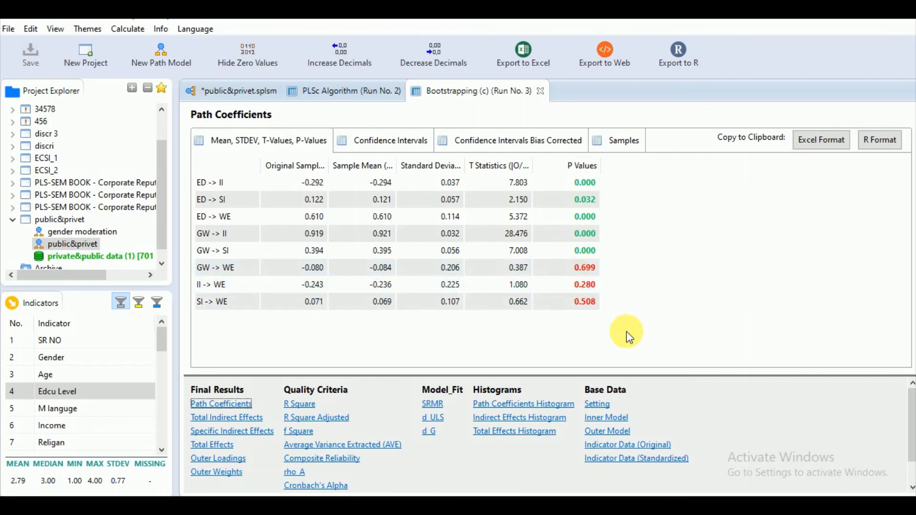
pyautogui.moveTo(685, 302)
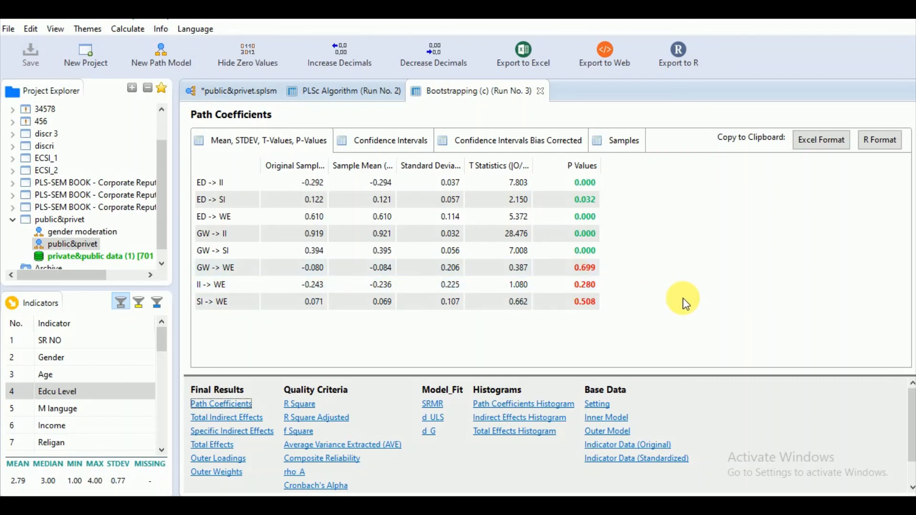